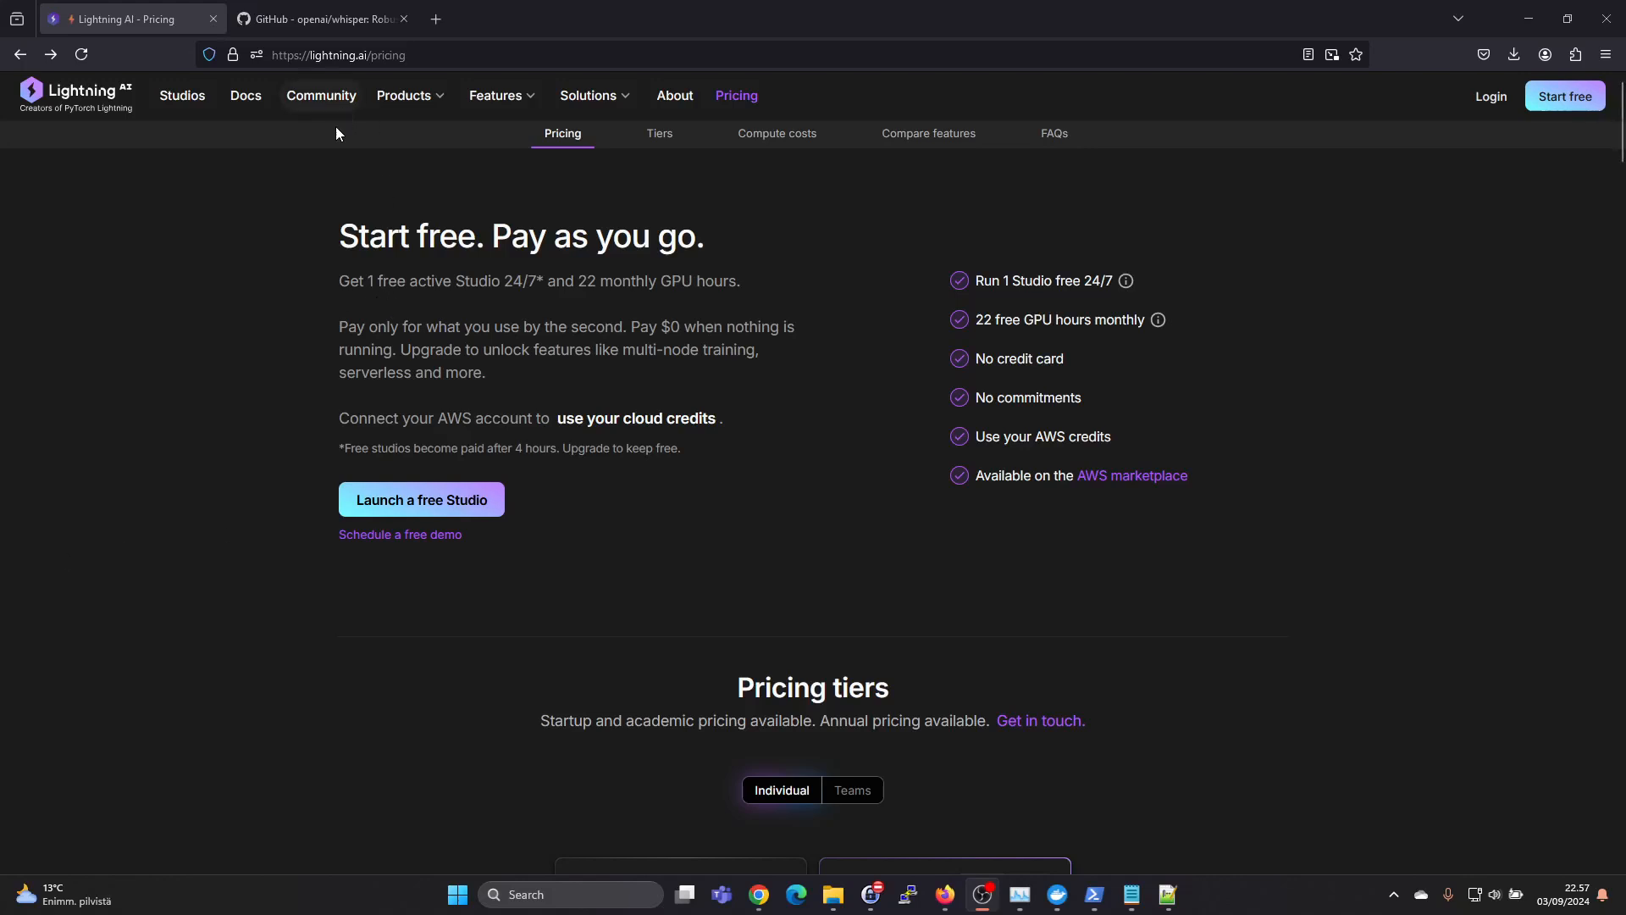
mouse_move(254, 228)
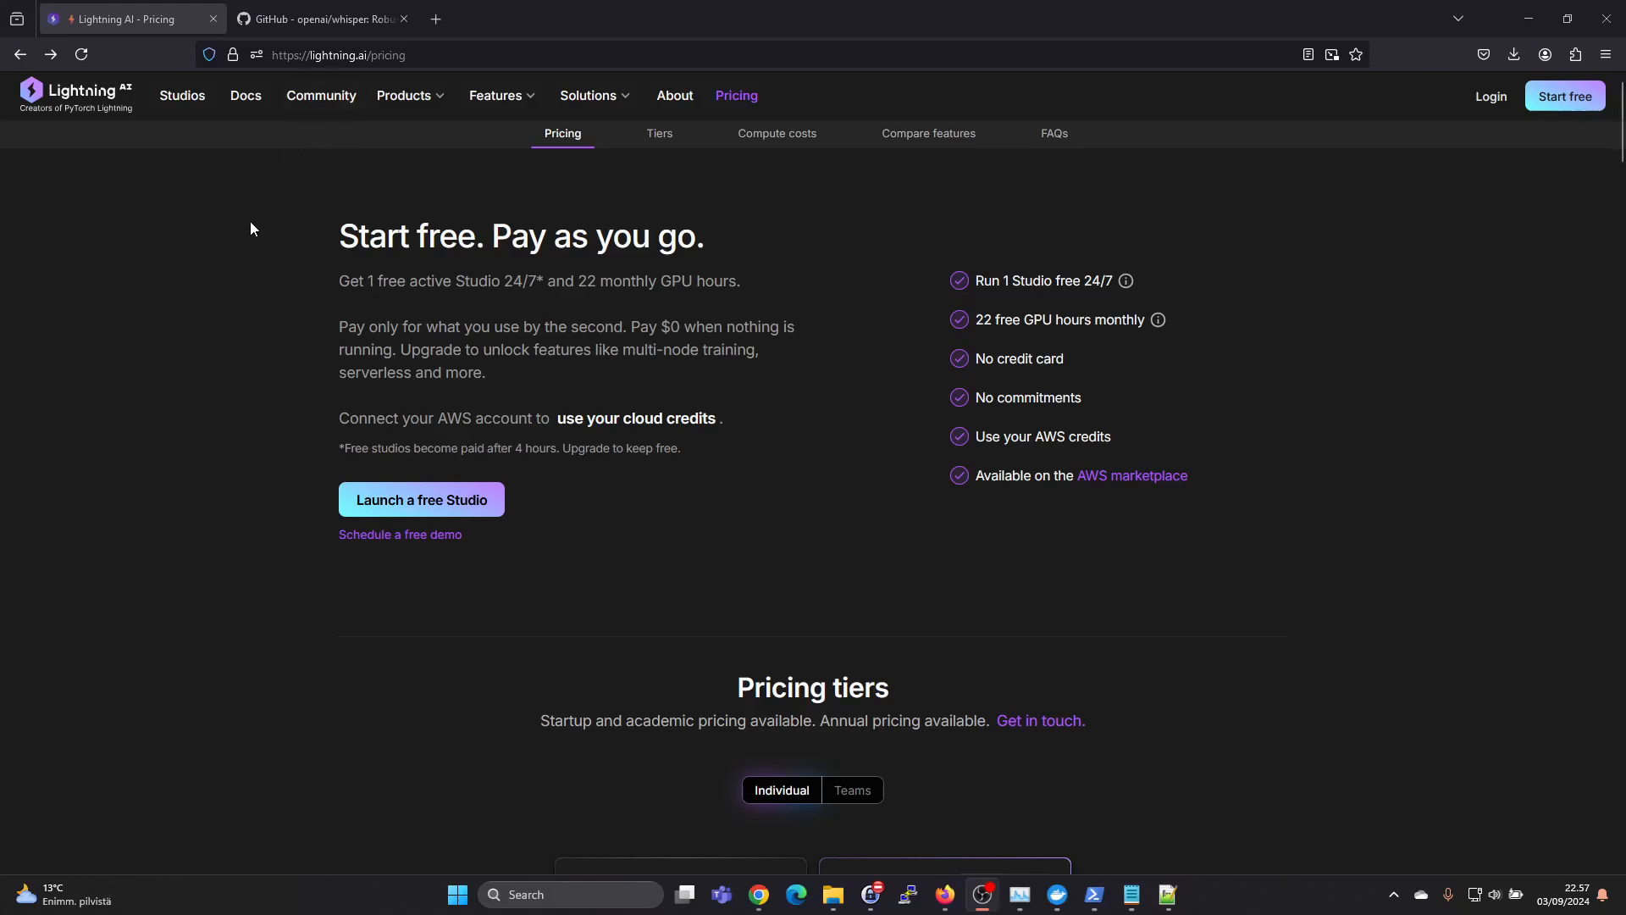
mouse_move(268, 281)
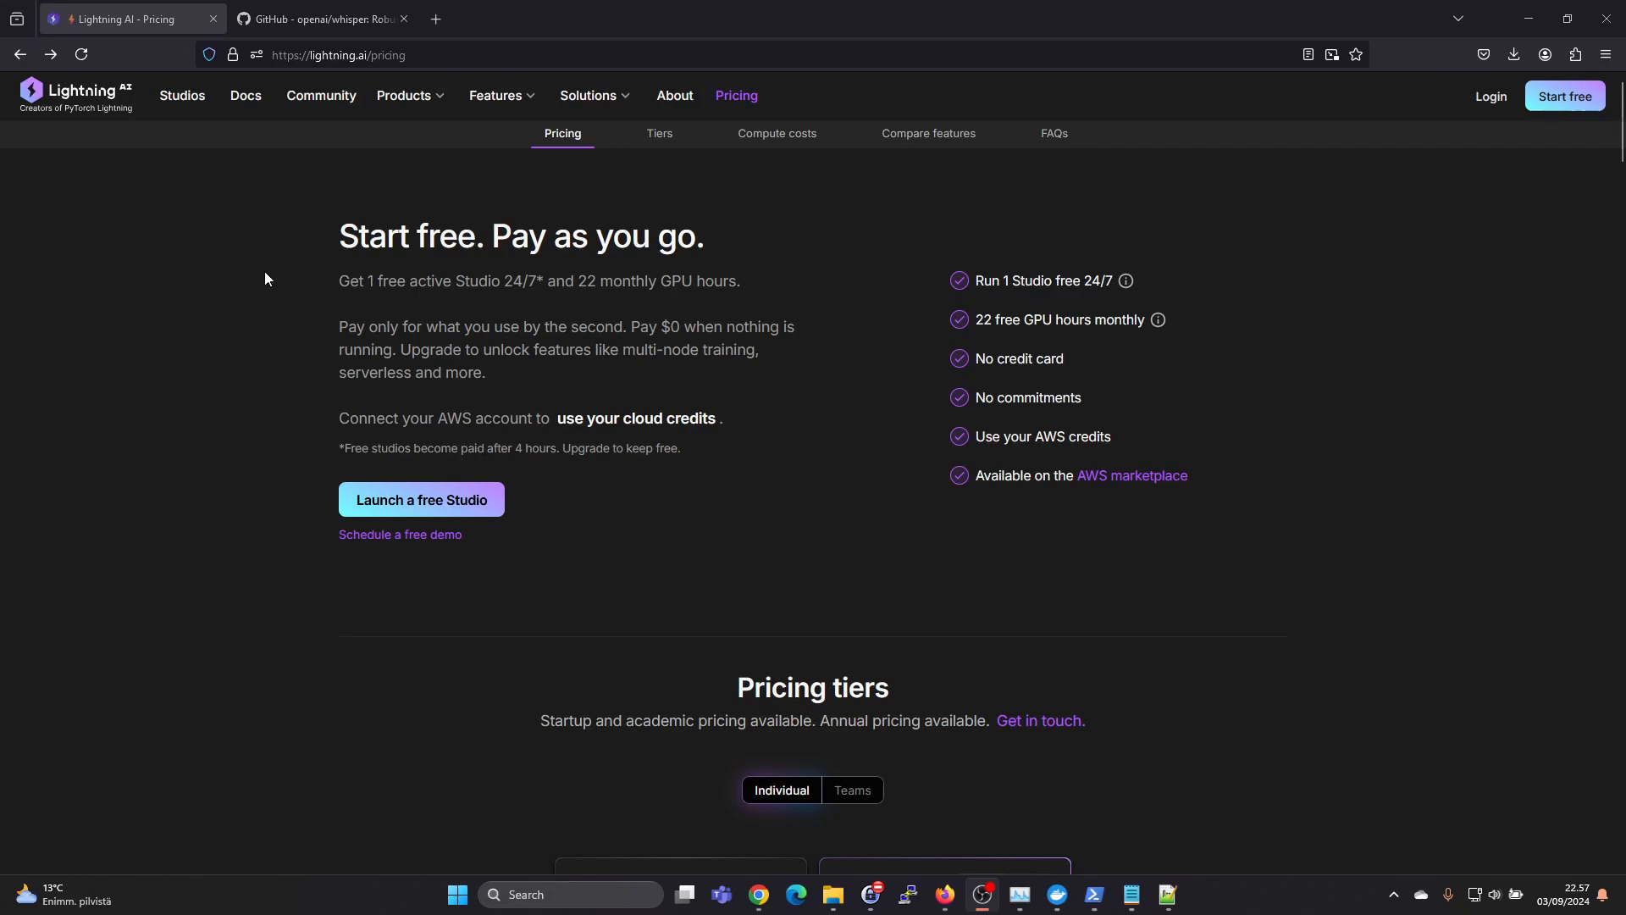
mouse_move(286, 323)
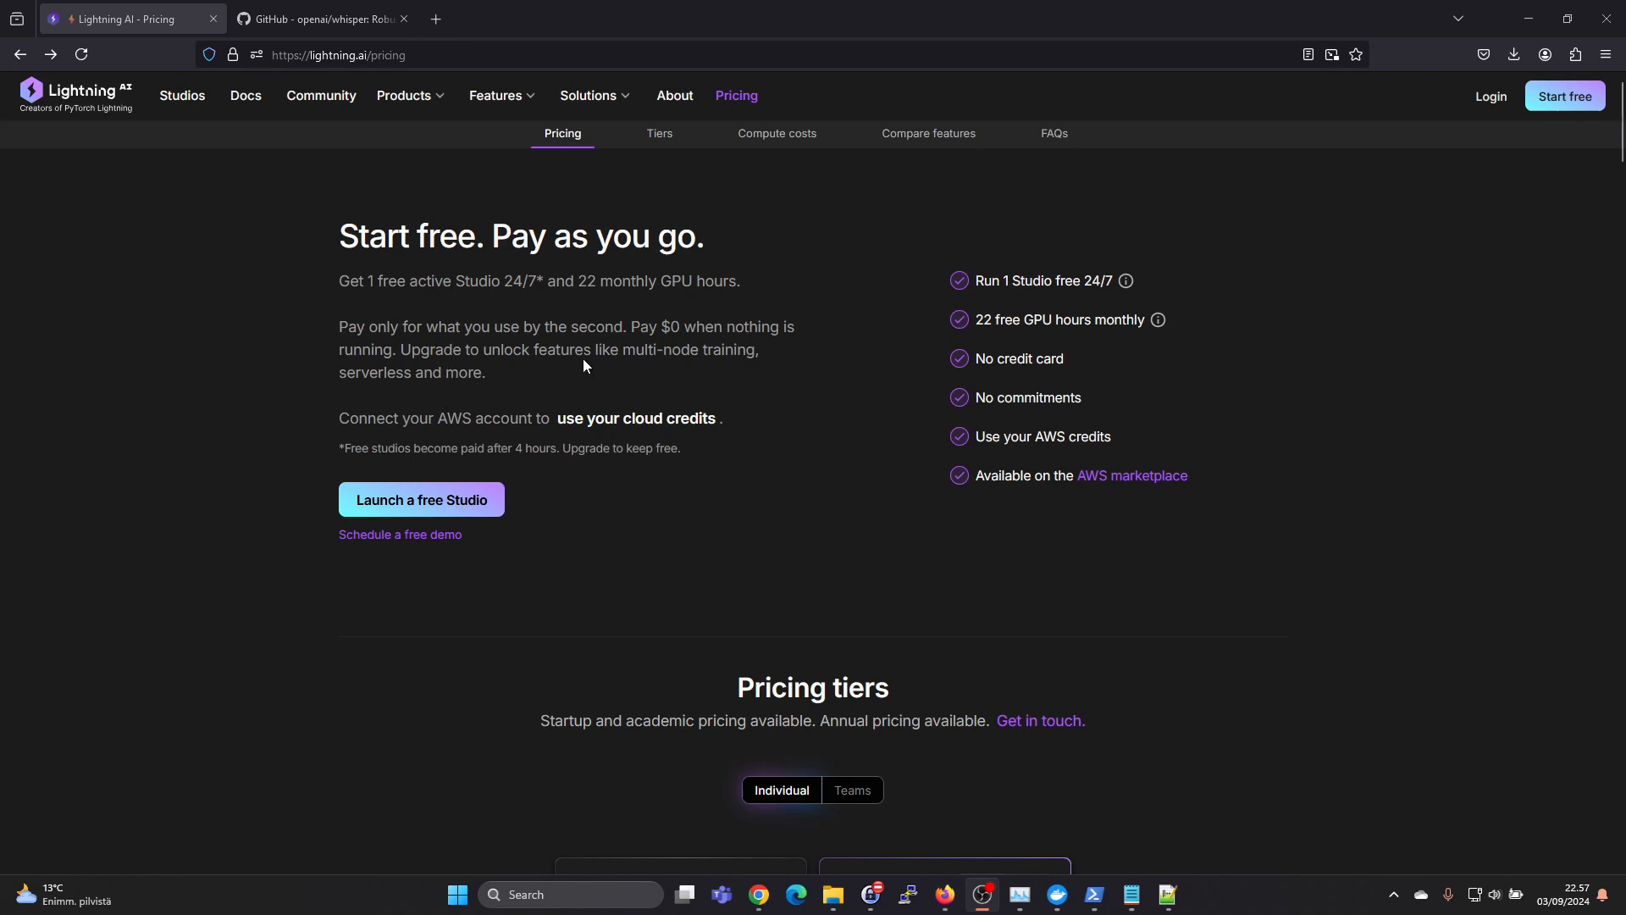
mouse_move(782, 411)
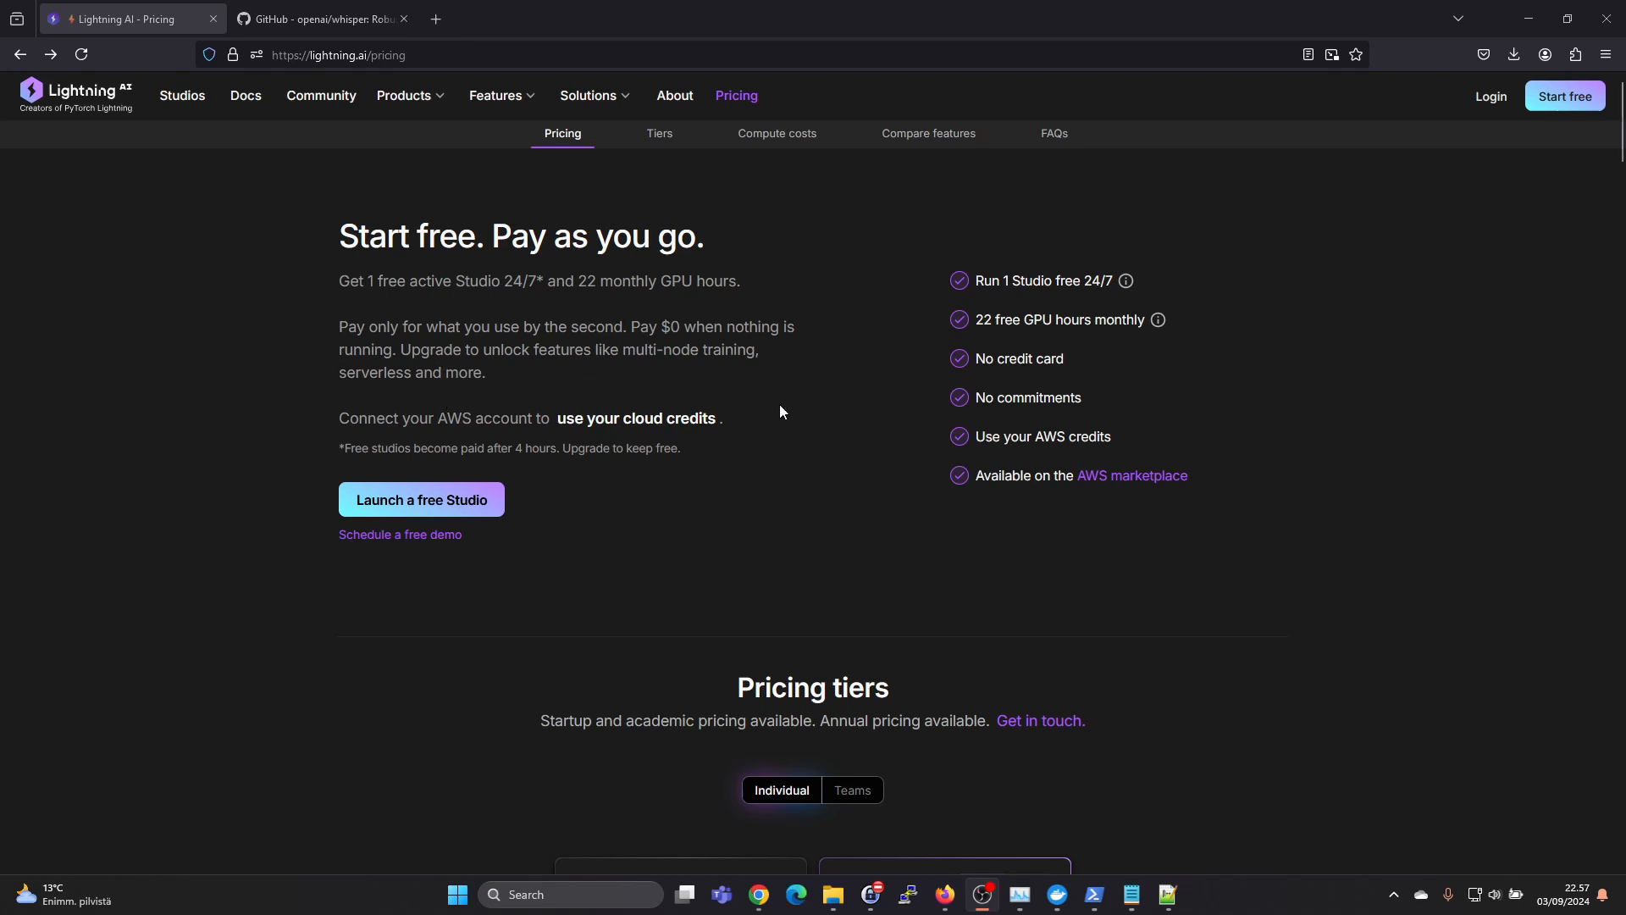
mouse_move(772, 389)
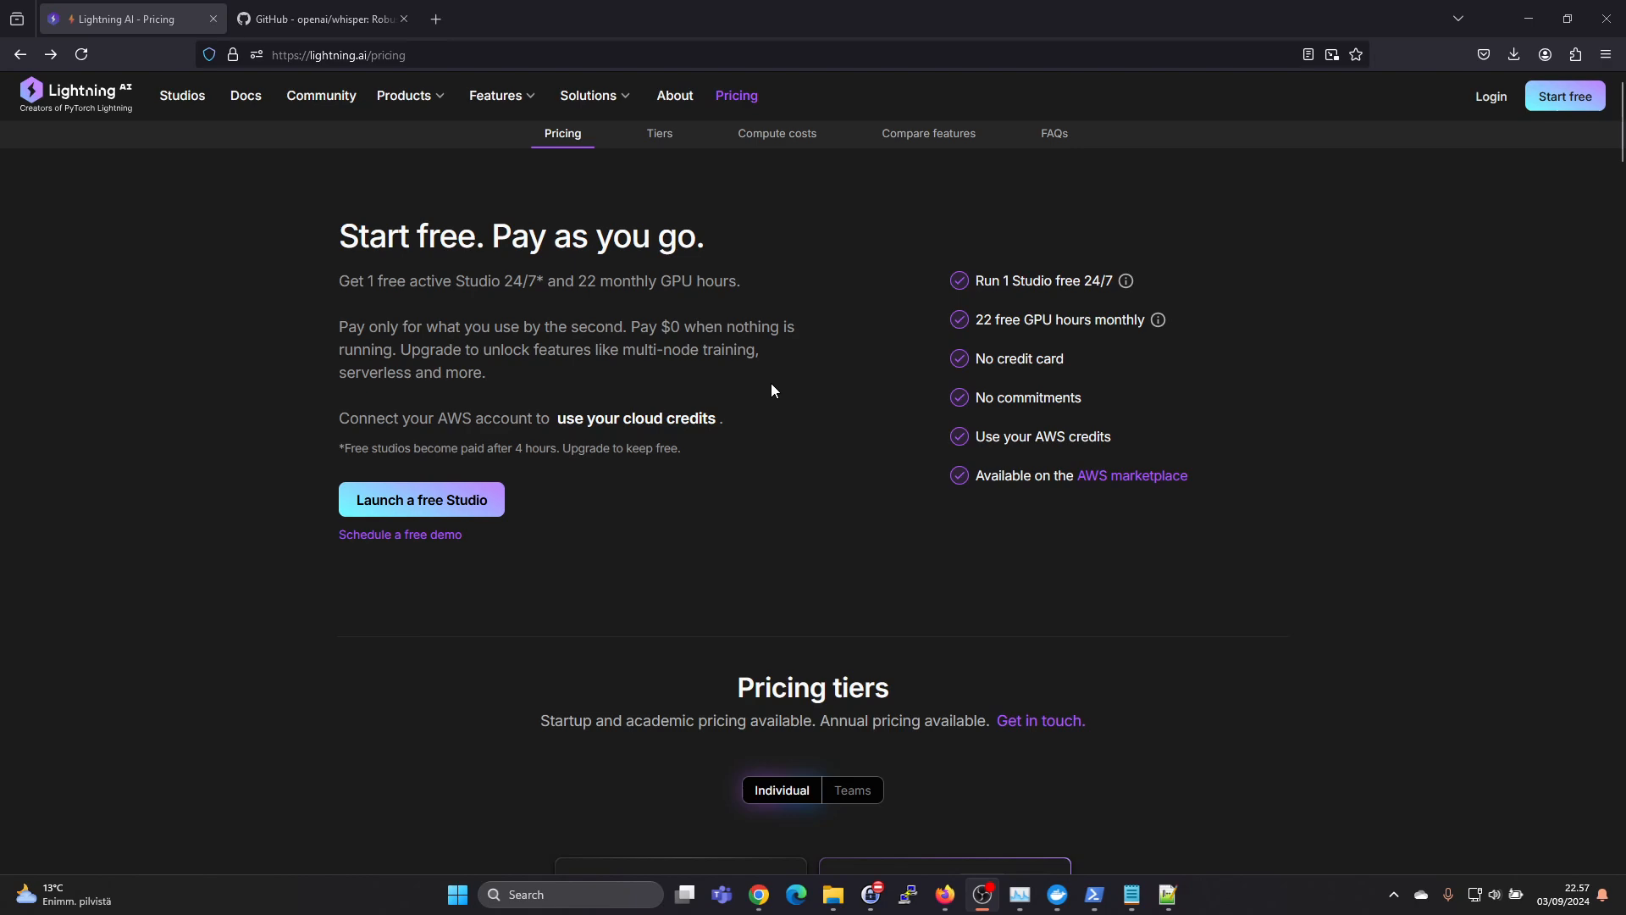
mouse_move(956, 340)
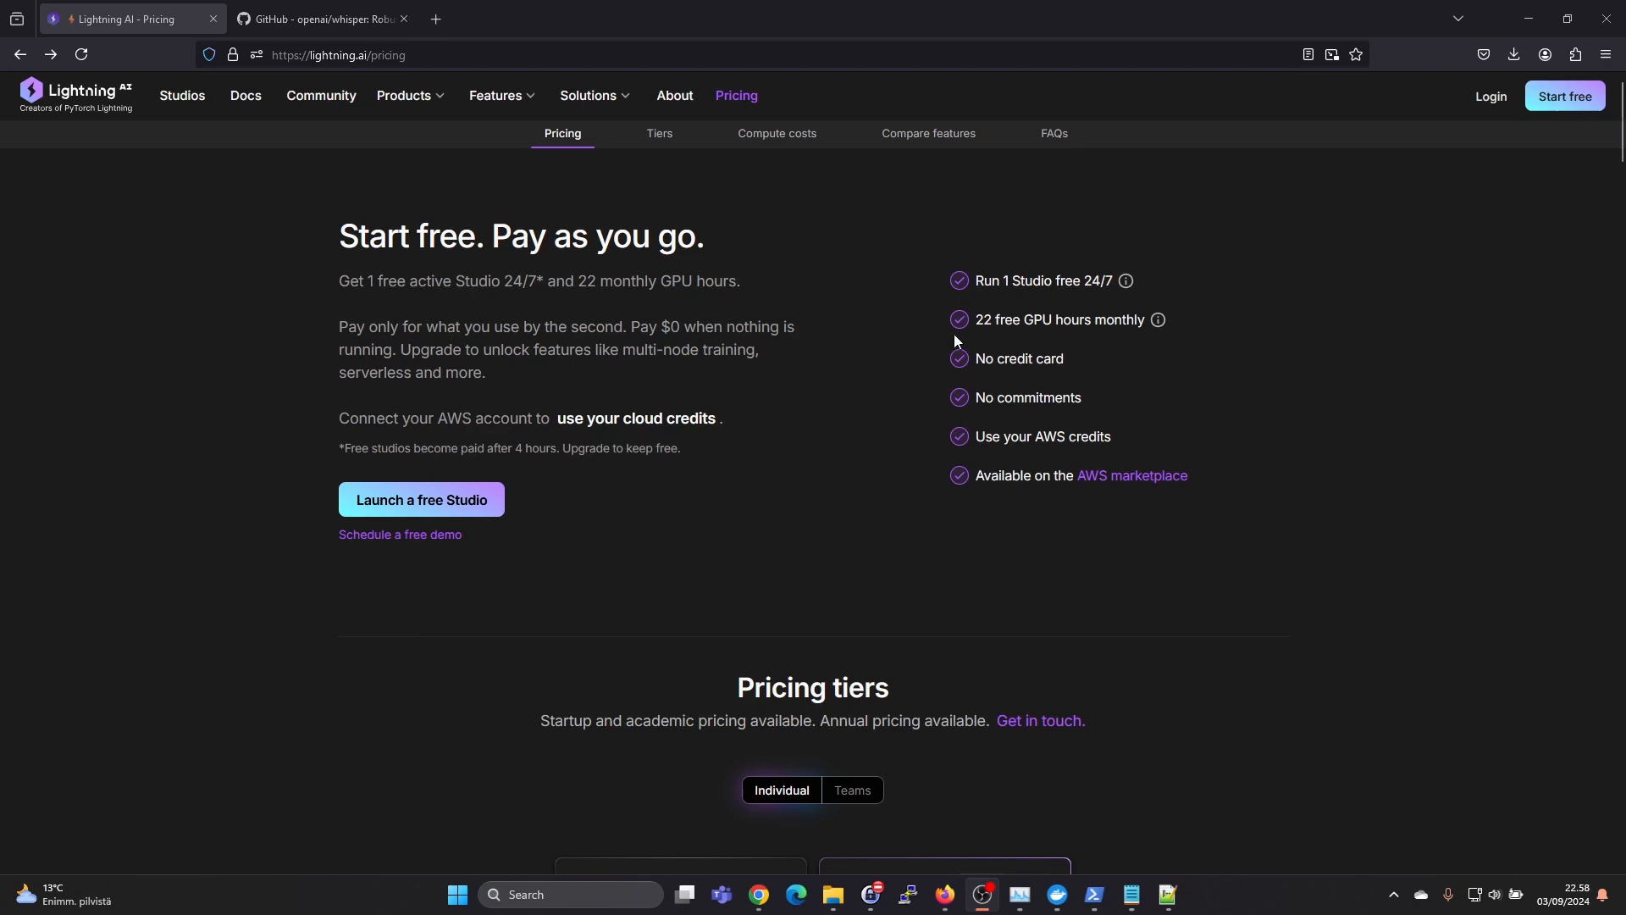
mouse_move(928, 298)
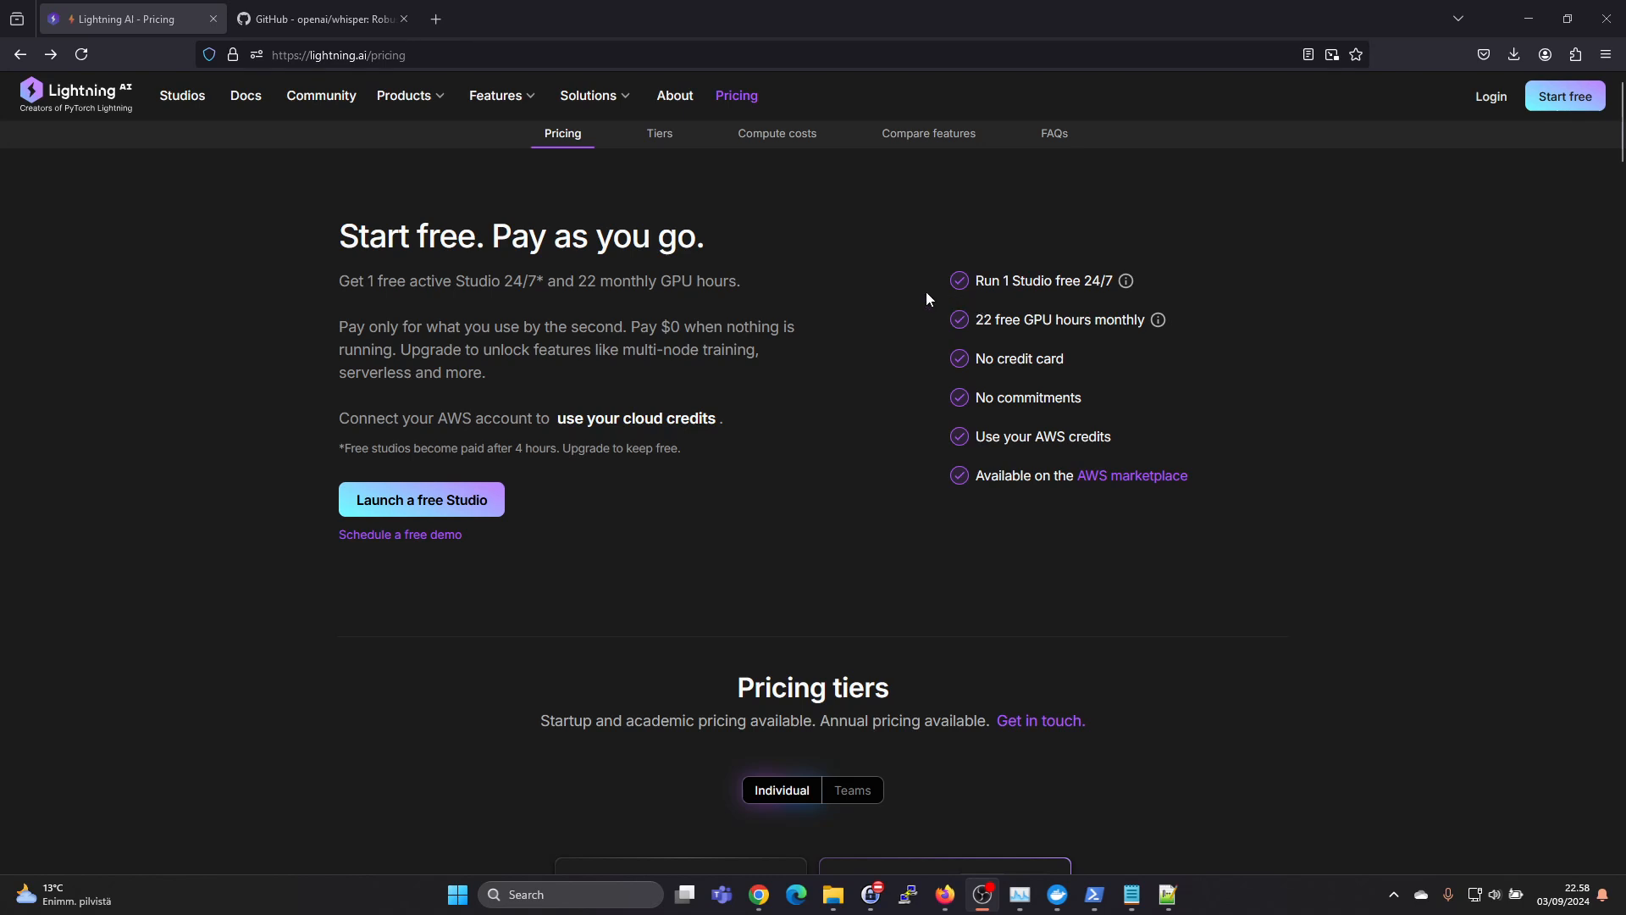
mouse_move(984, 322)
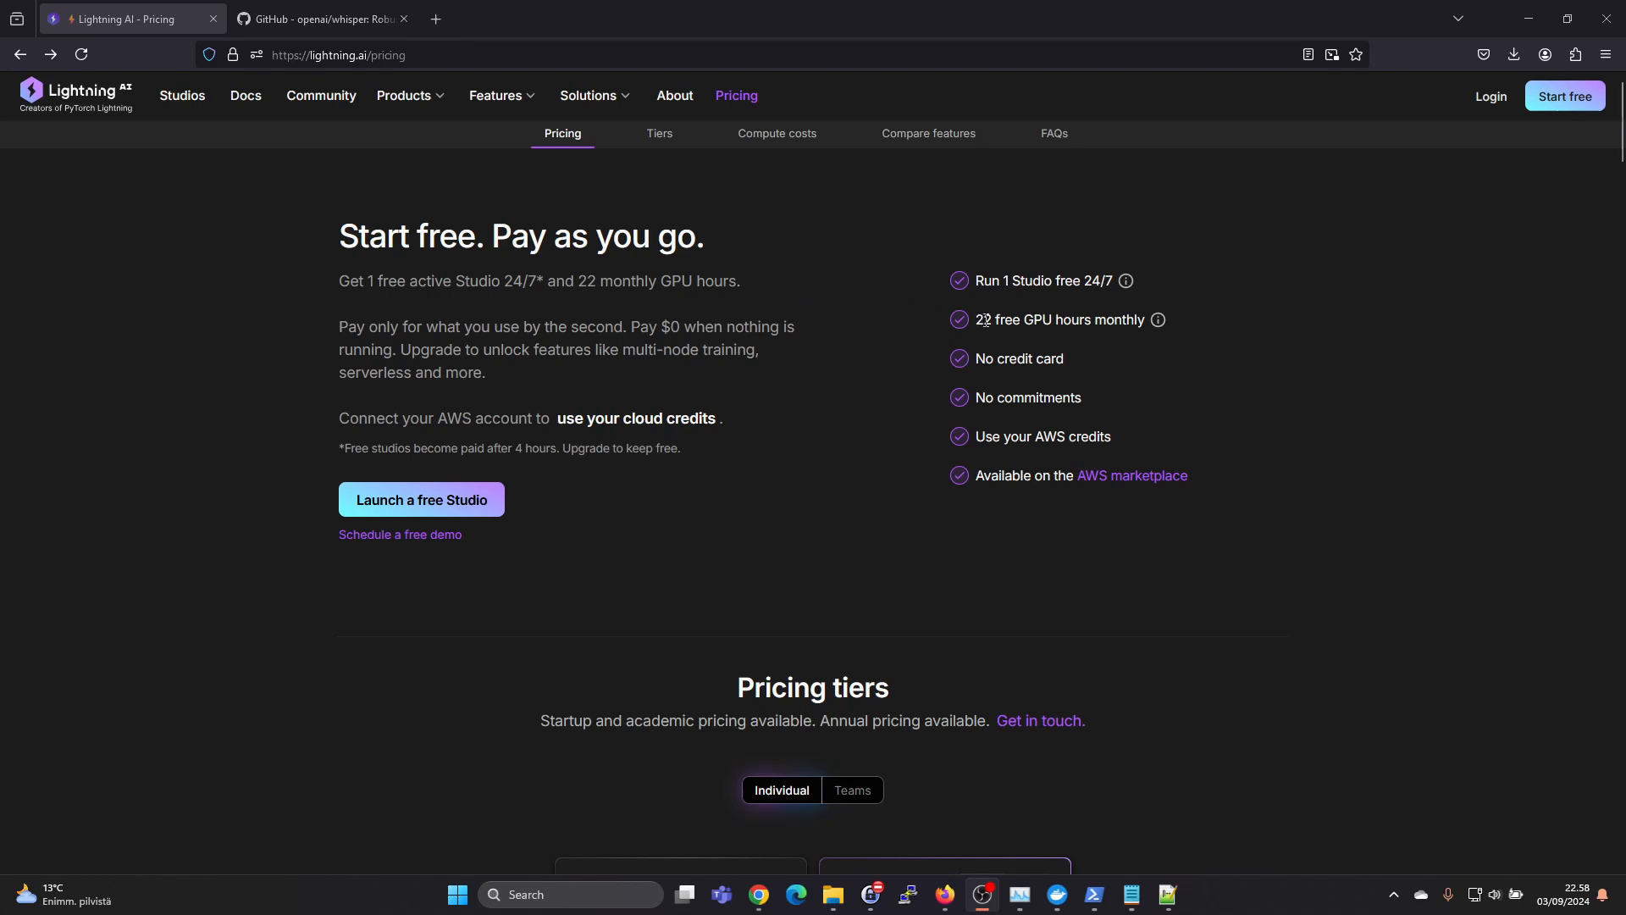
mouse_move(1037, 327)
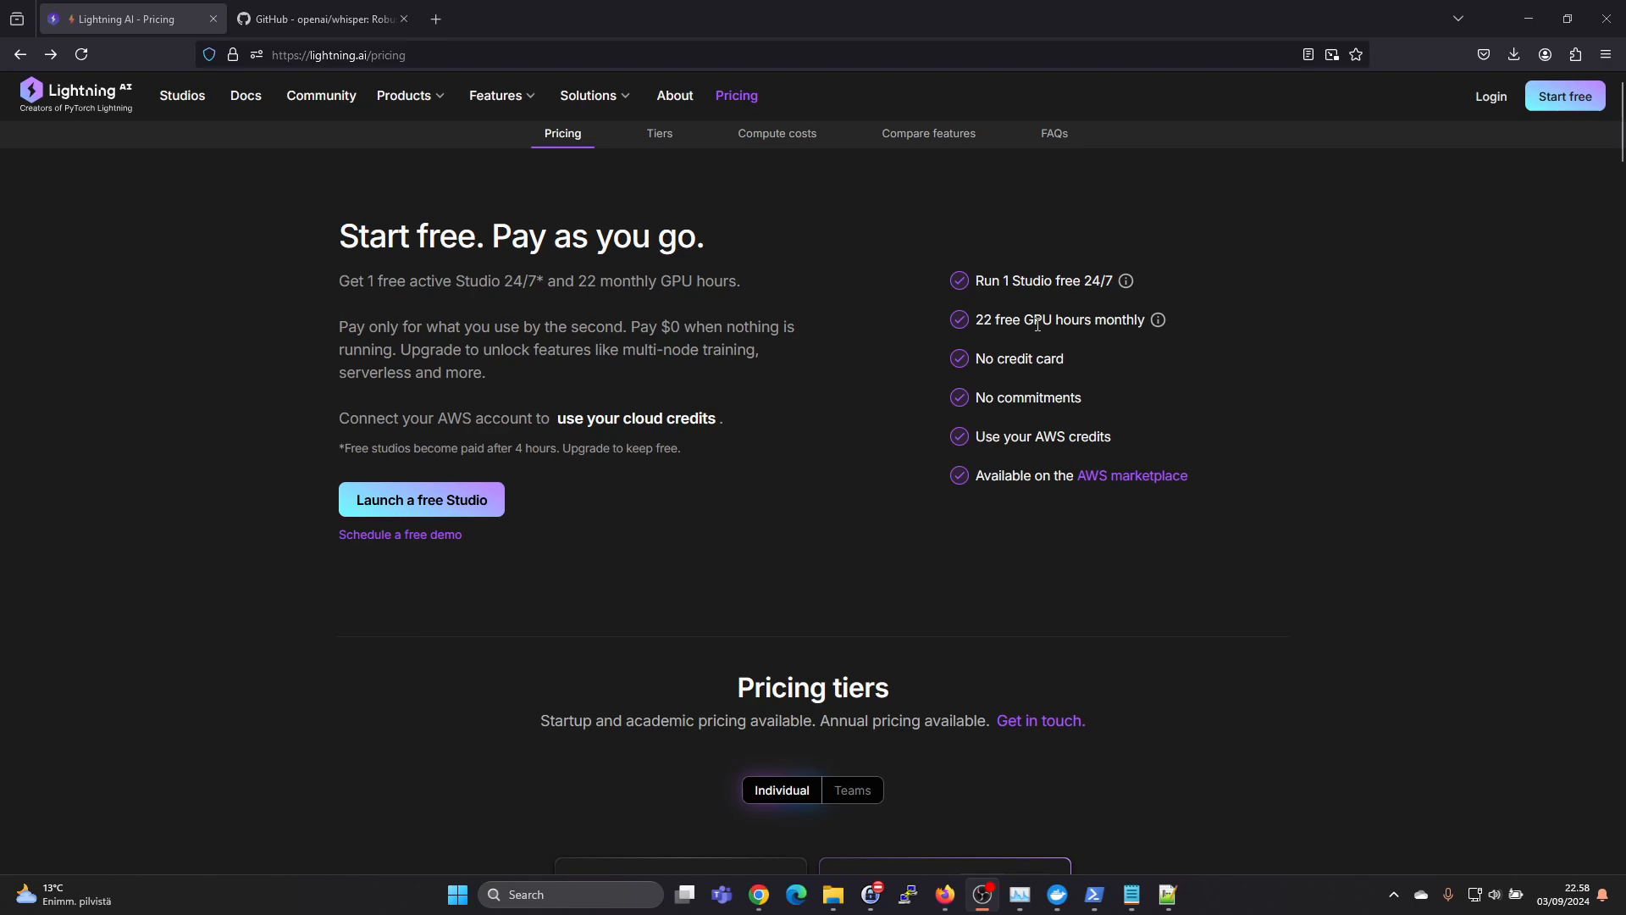
mouse_move(1159, 320)
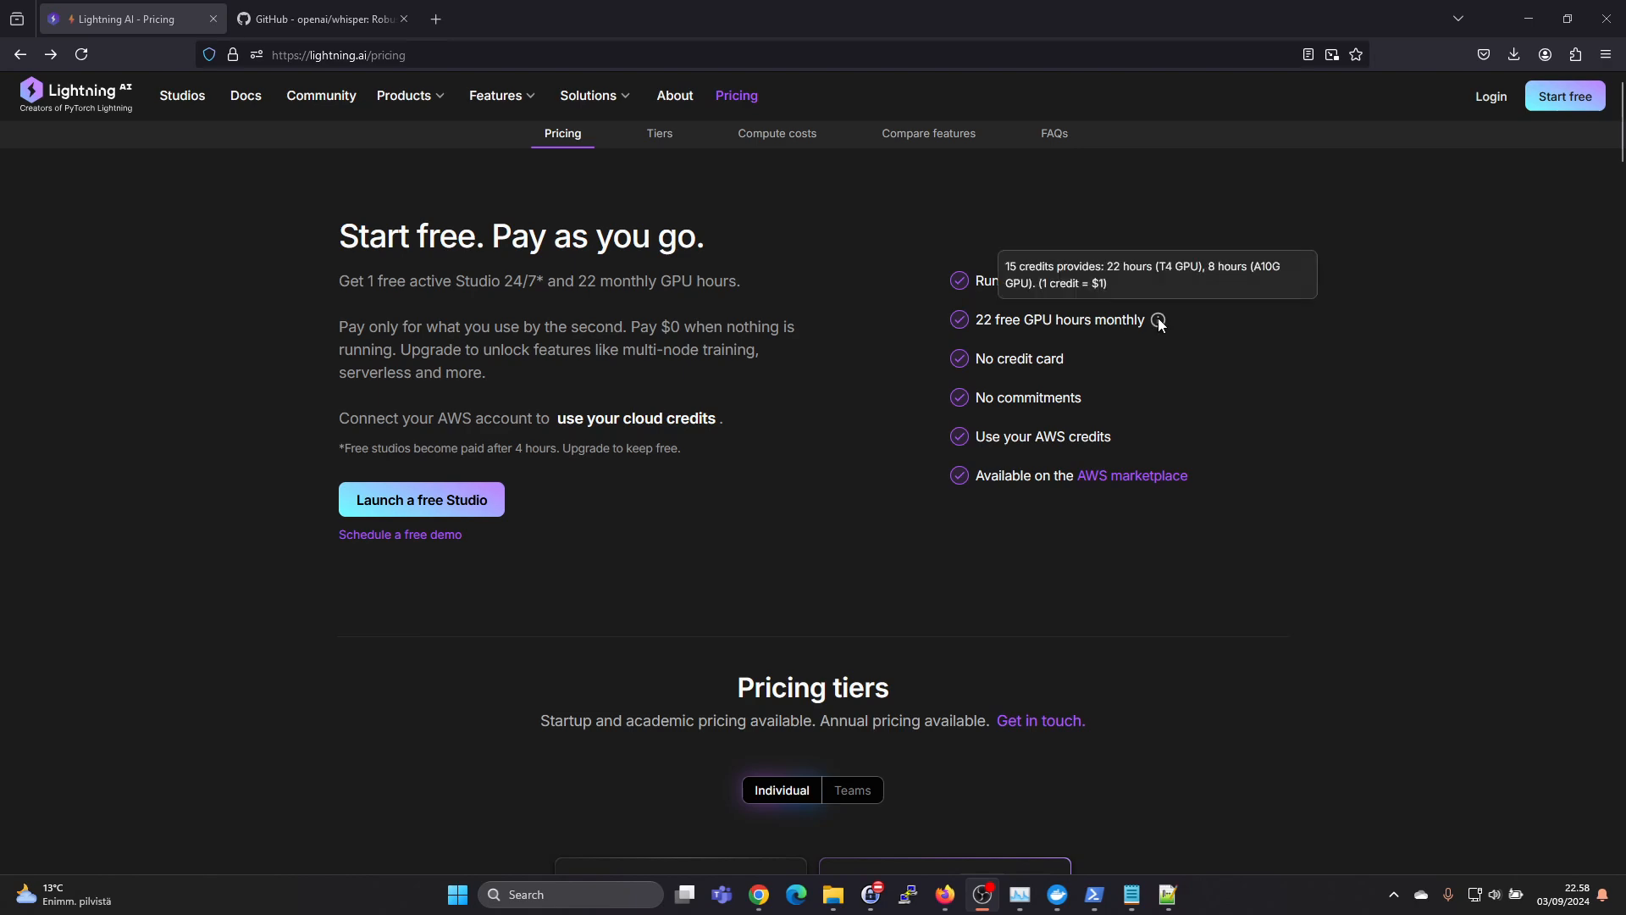
mouse_move(657, 447)
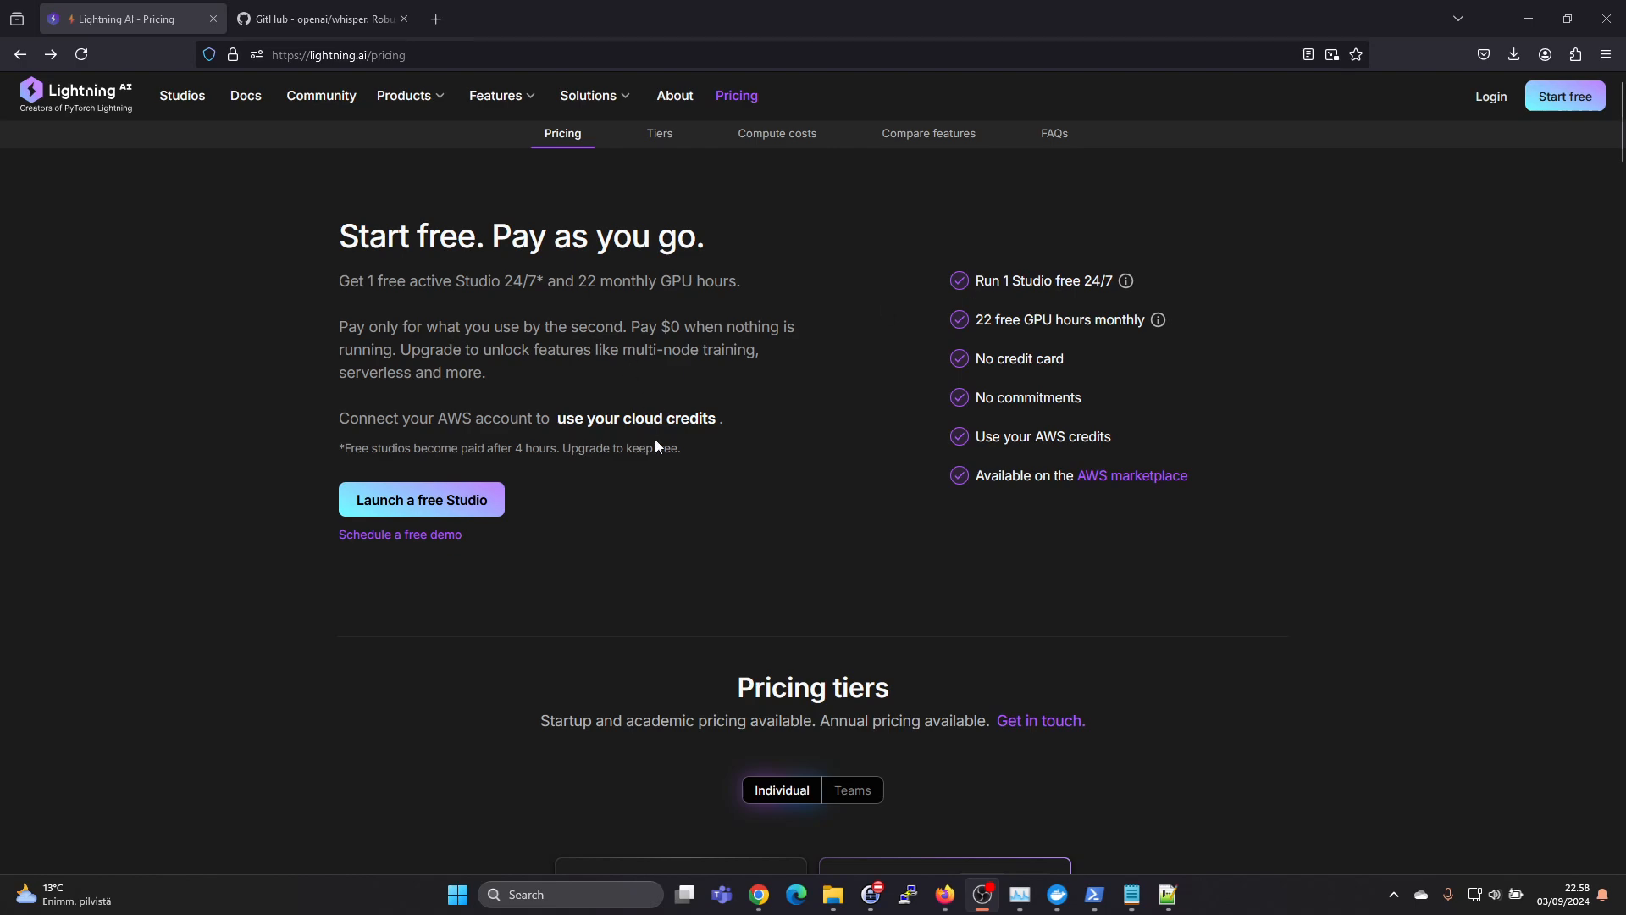
Jump to the Tiers comparison showing the Free plan's 15 credits versus Pro's 40.
left_click(658, 132)
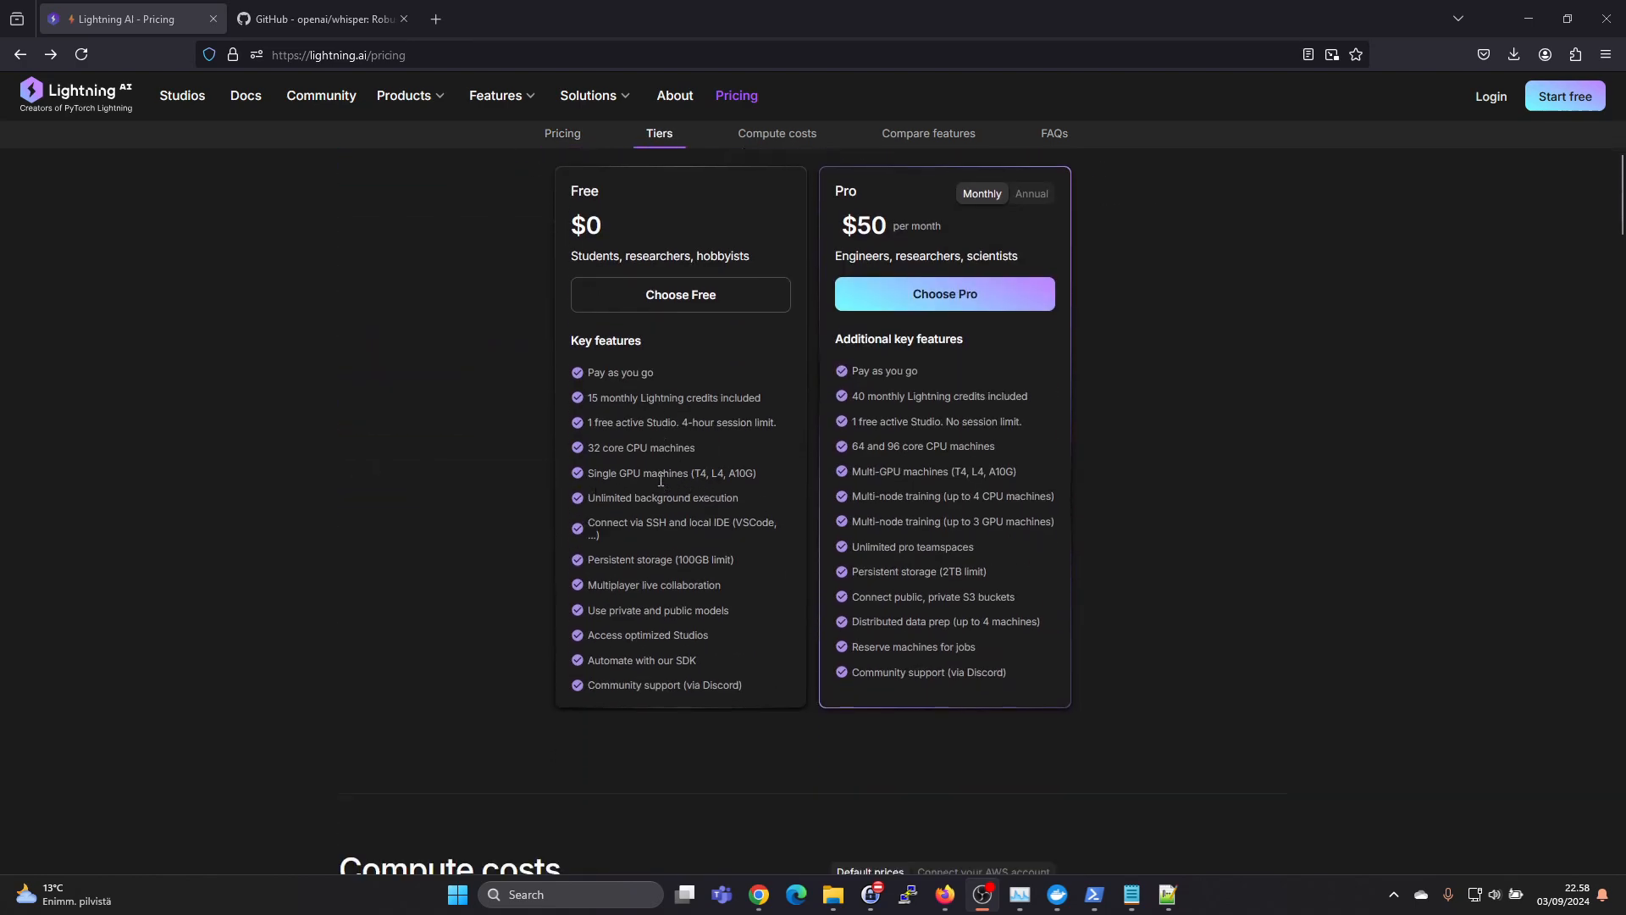
mouse_move(722, 474)
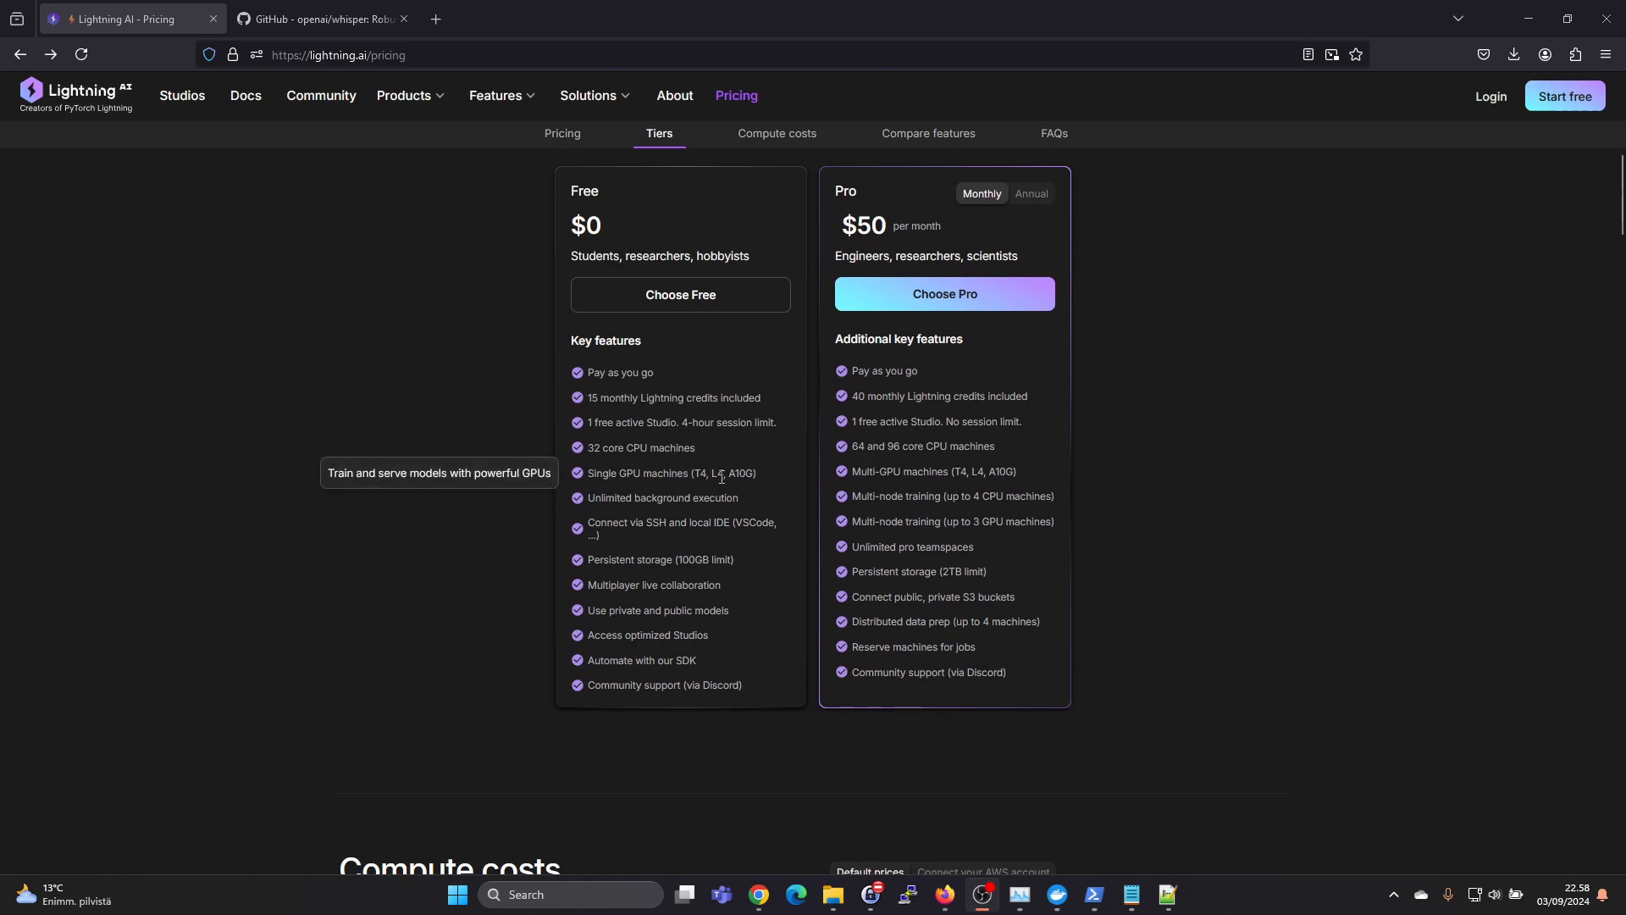
mouse_move(747, 474)
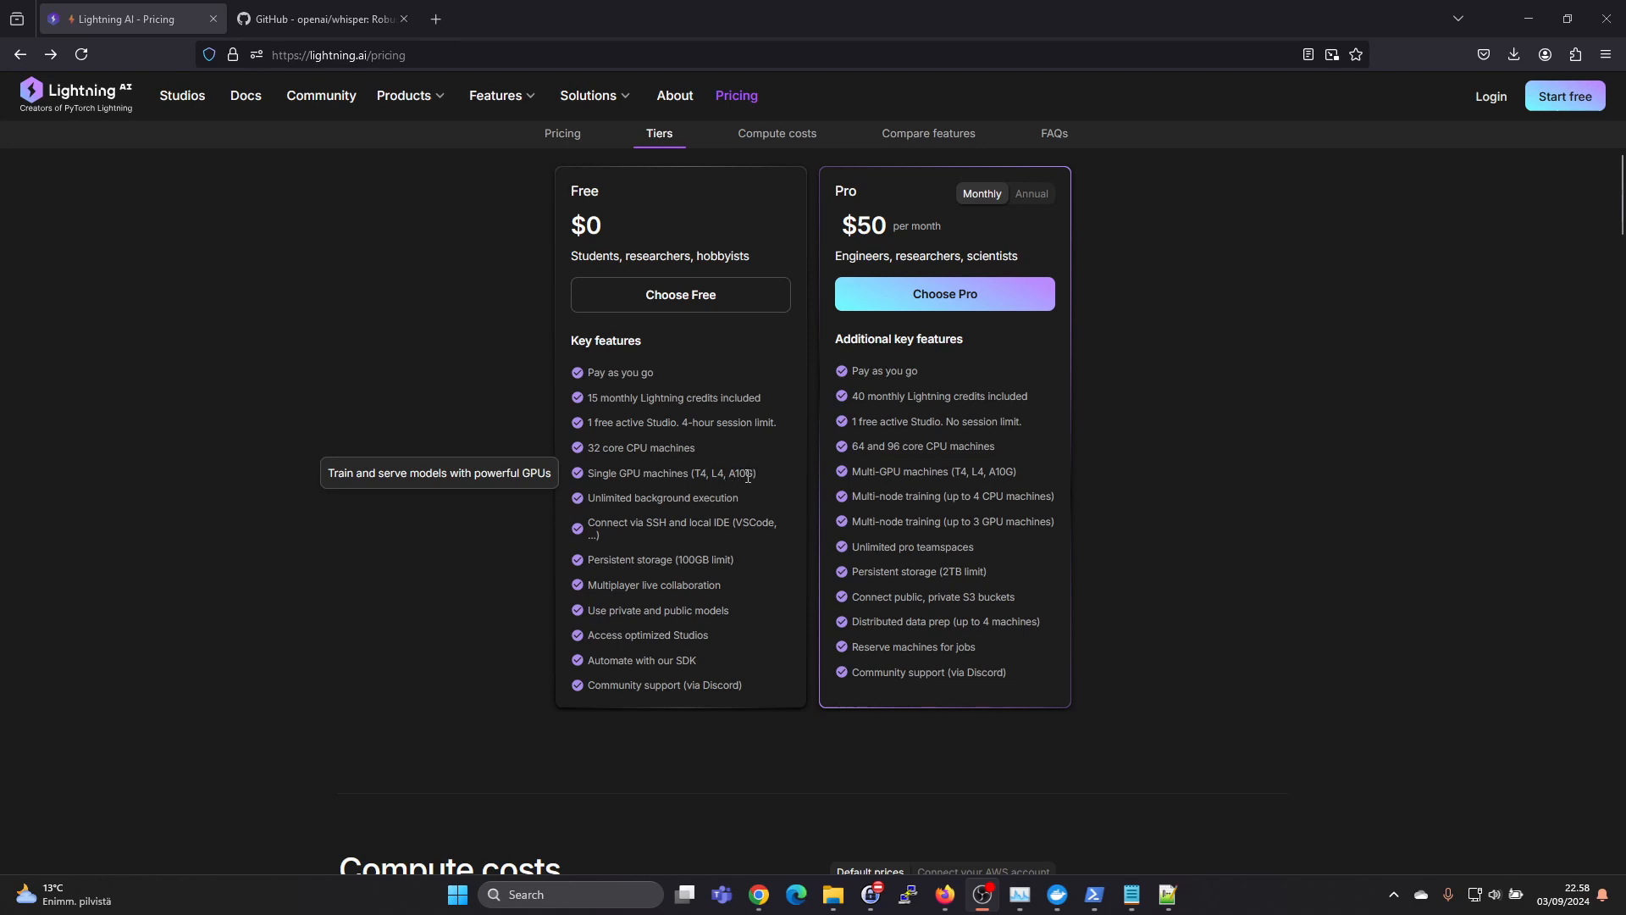
mouse_move(701, 474)
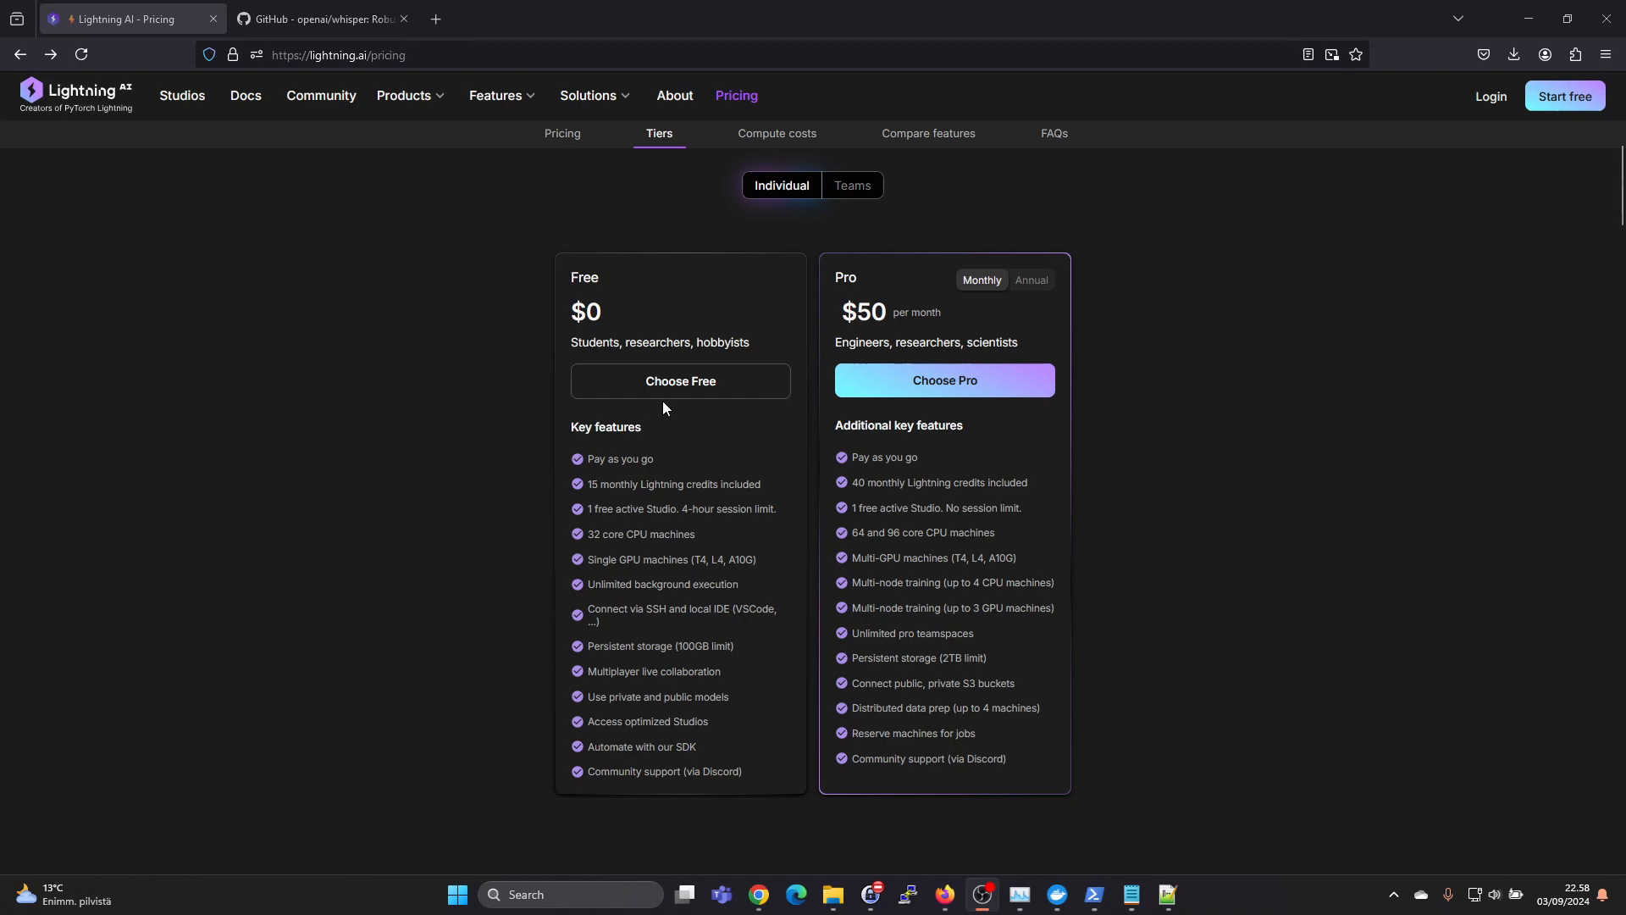
Start free sign-up, bringing up the email, Google, GitHub and SSO registration dialog.
left_click(681, 381)
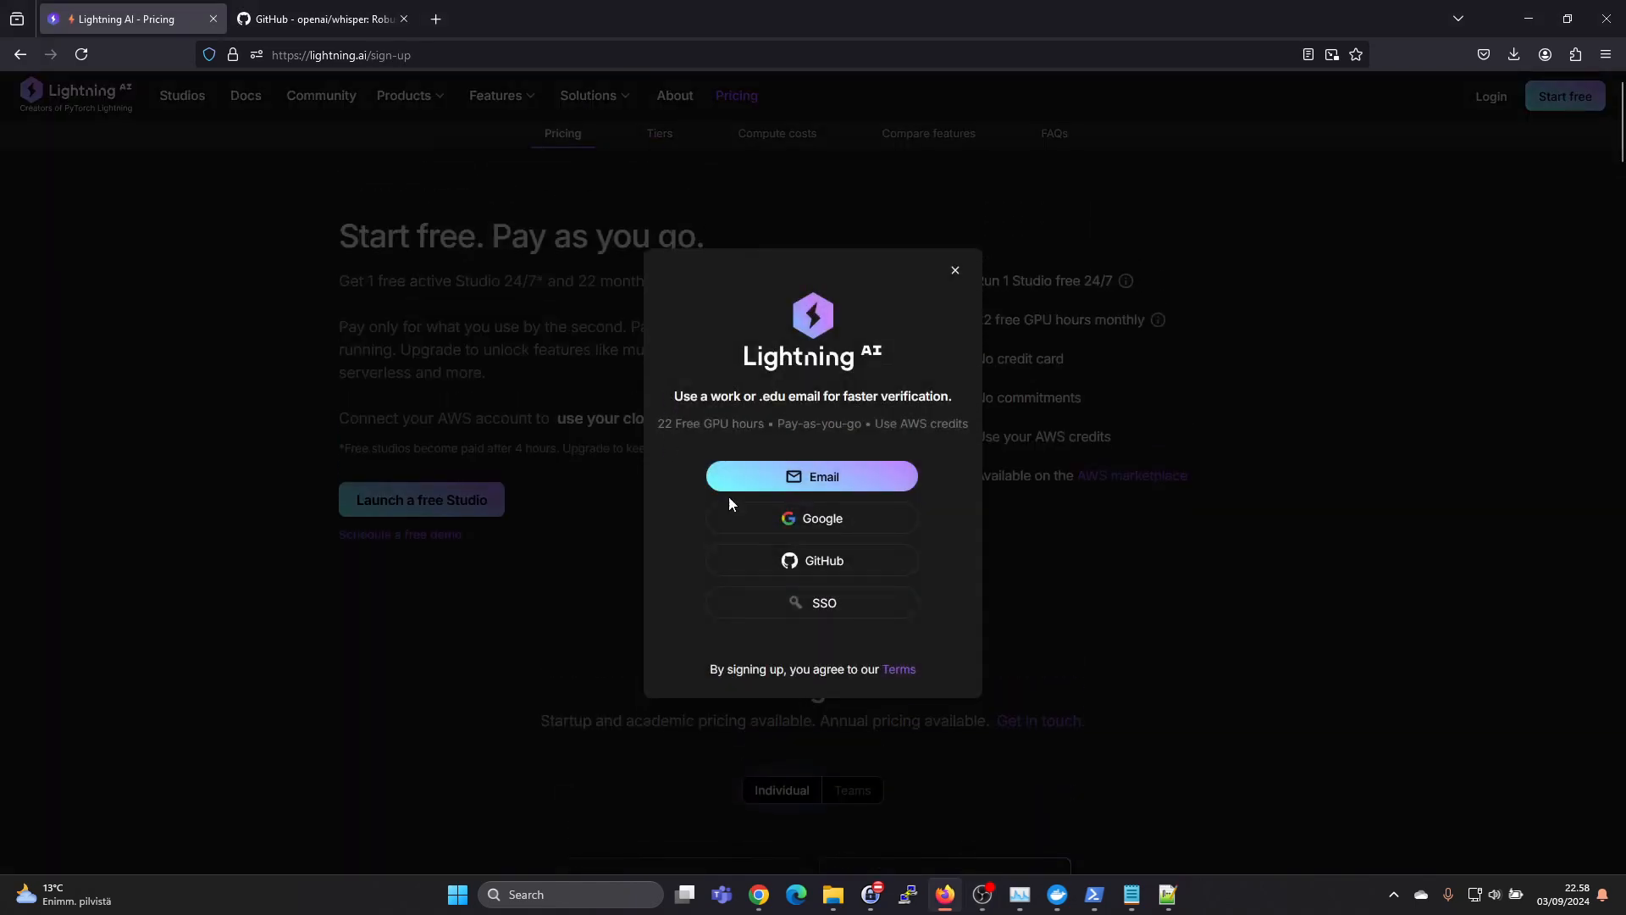
mouse_move(845, 522)
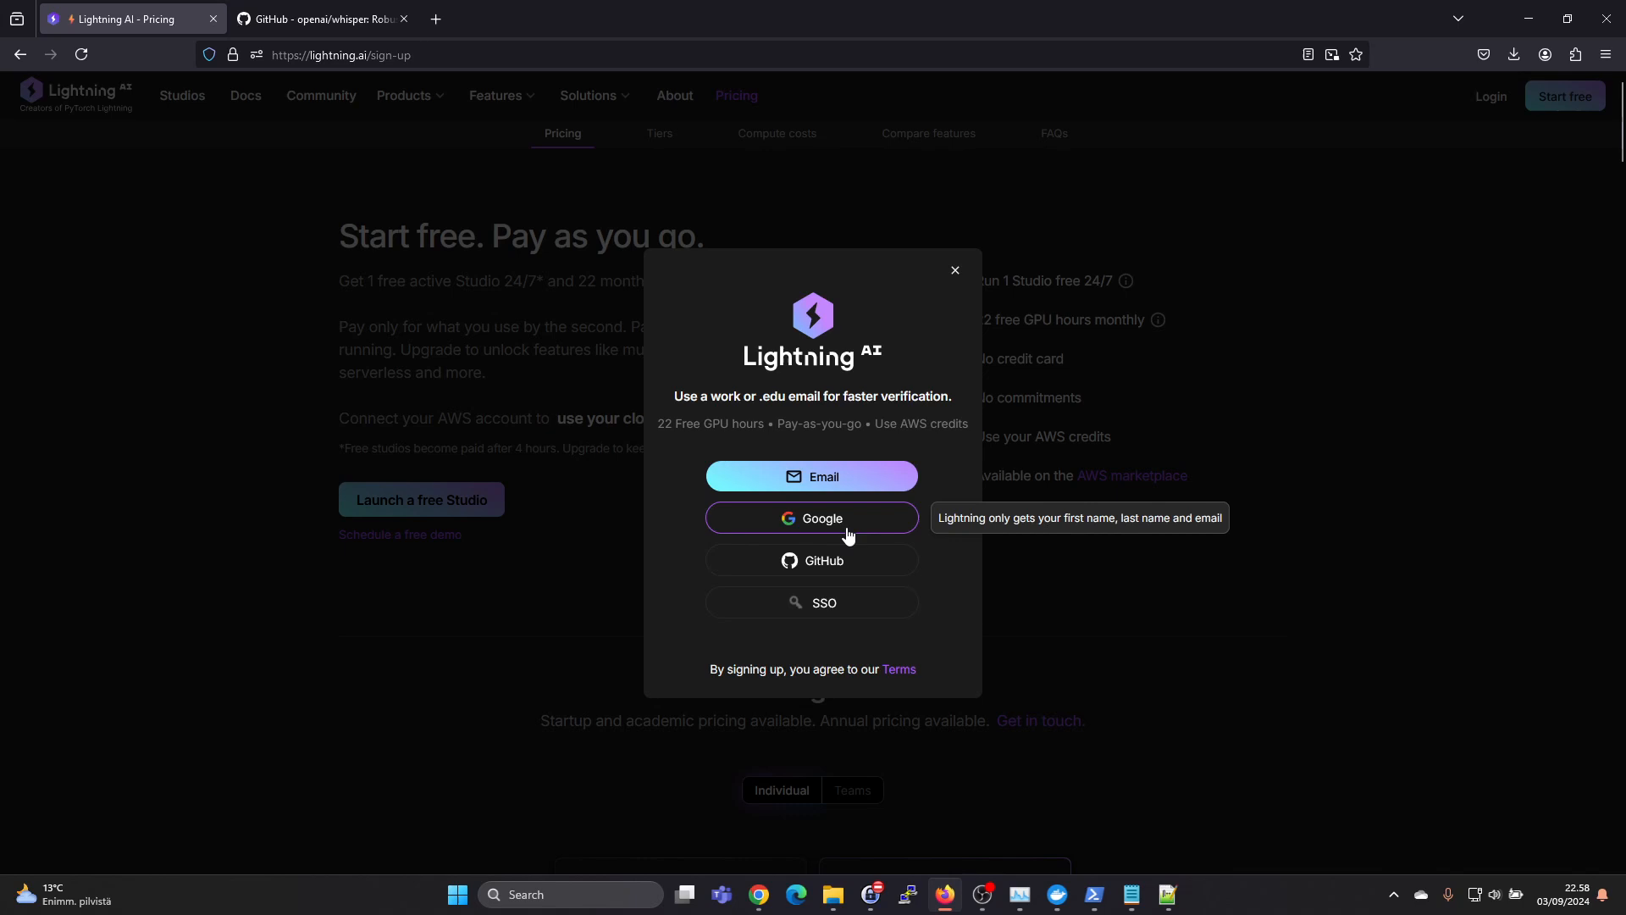
mouse_move(857, 537)
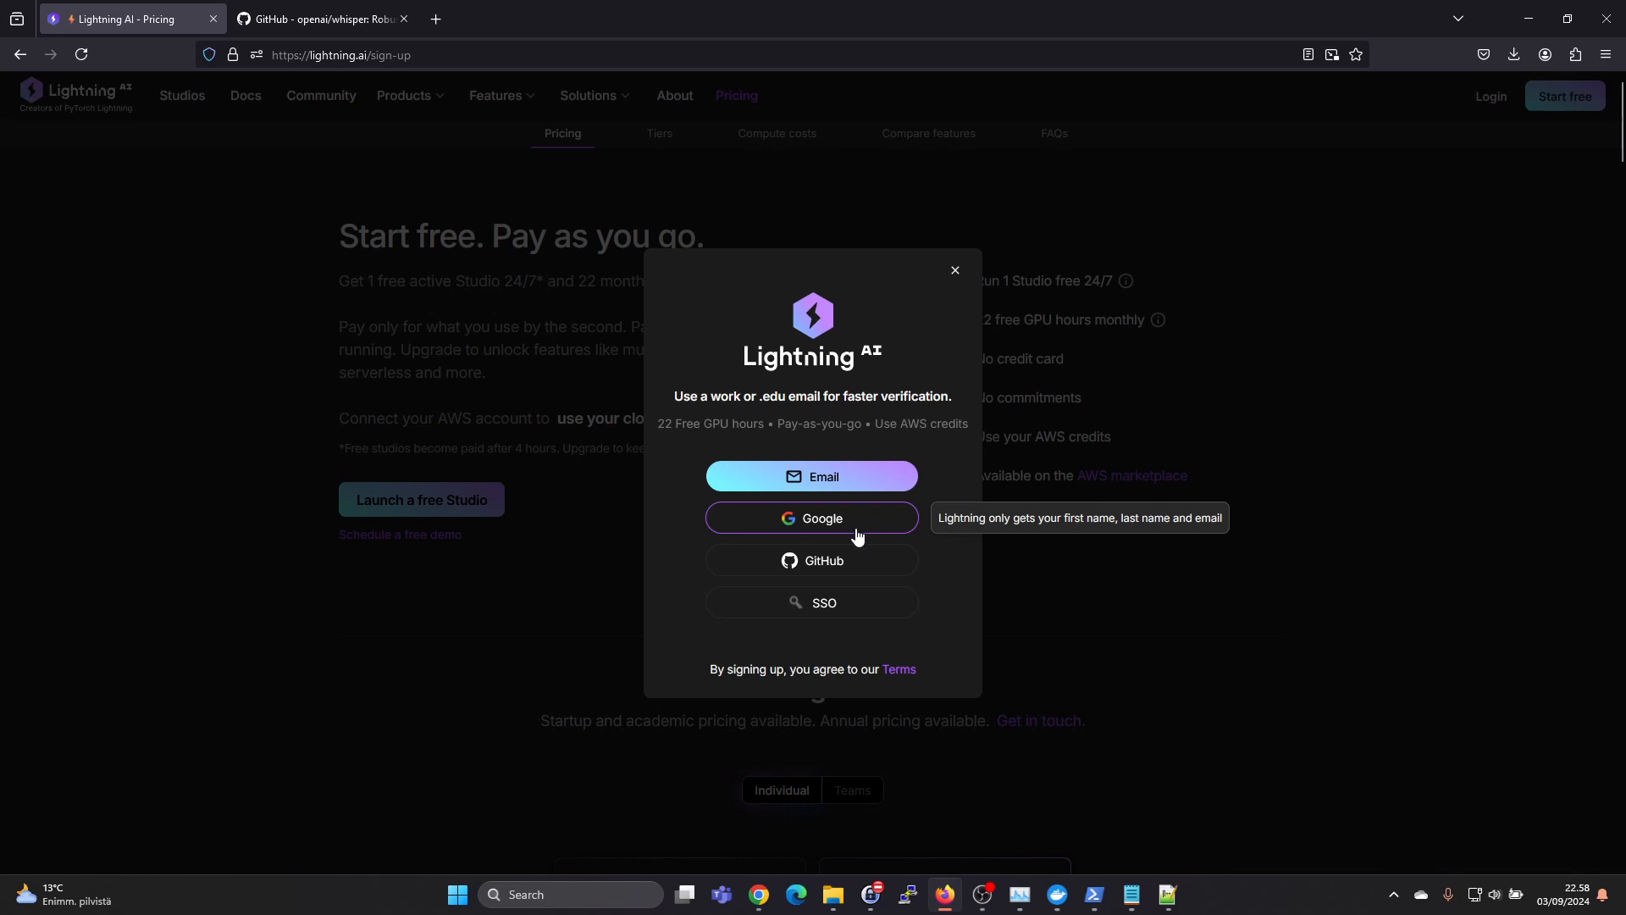
mouse_move(857, 527)
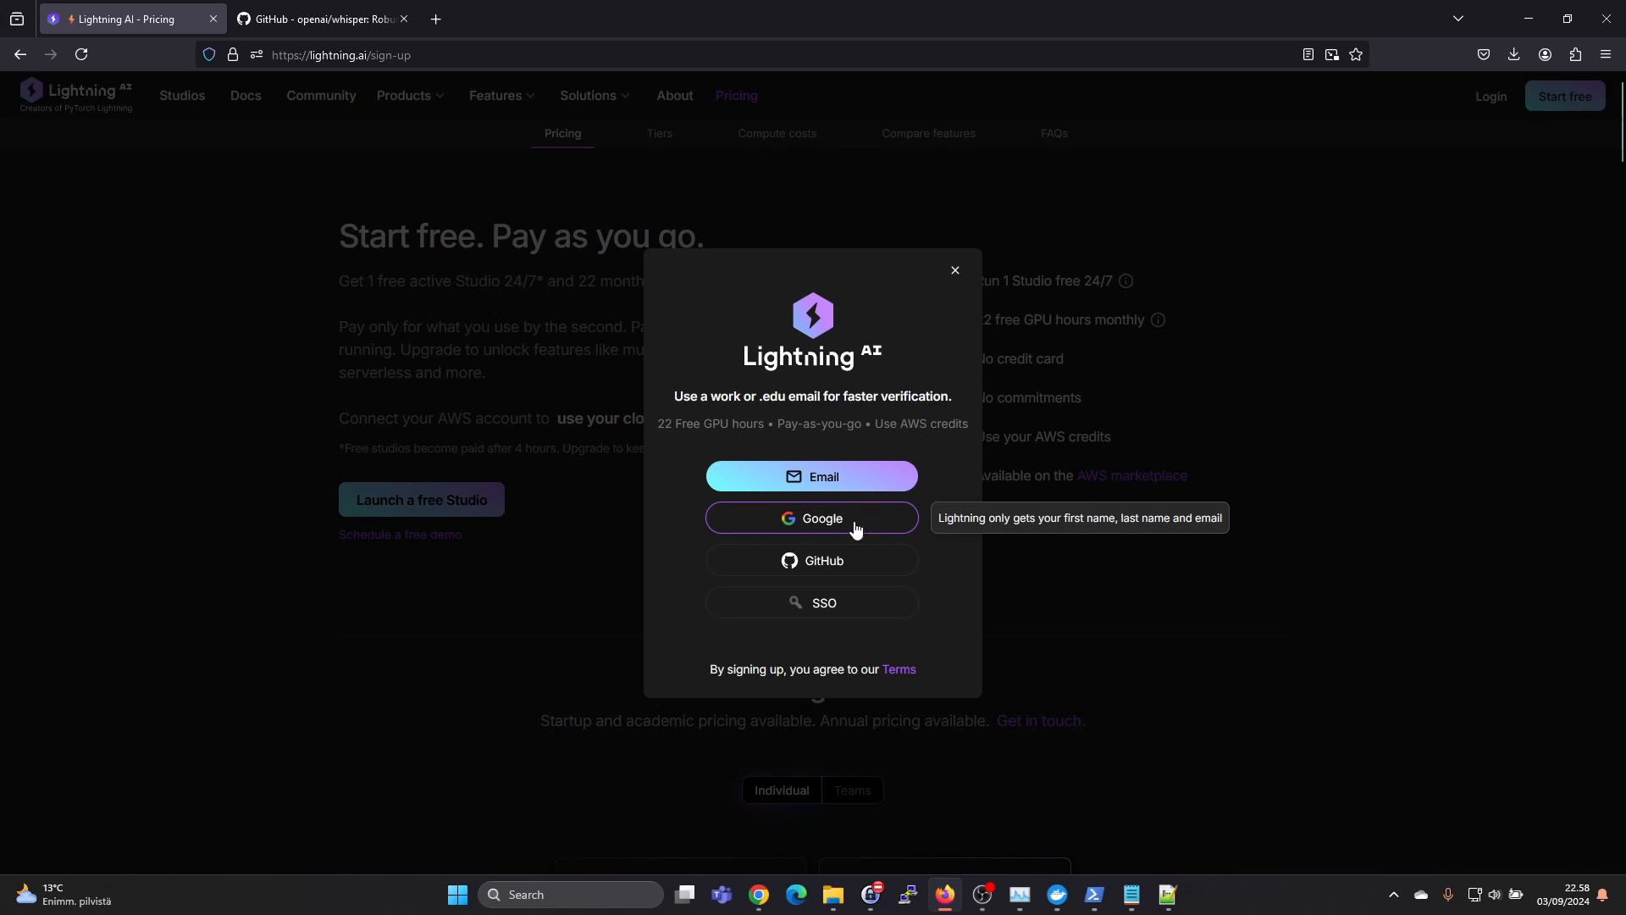
mouse_move(845, 547)
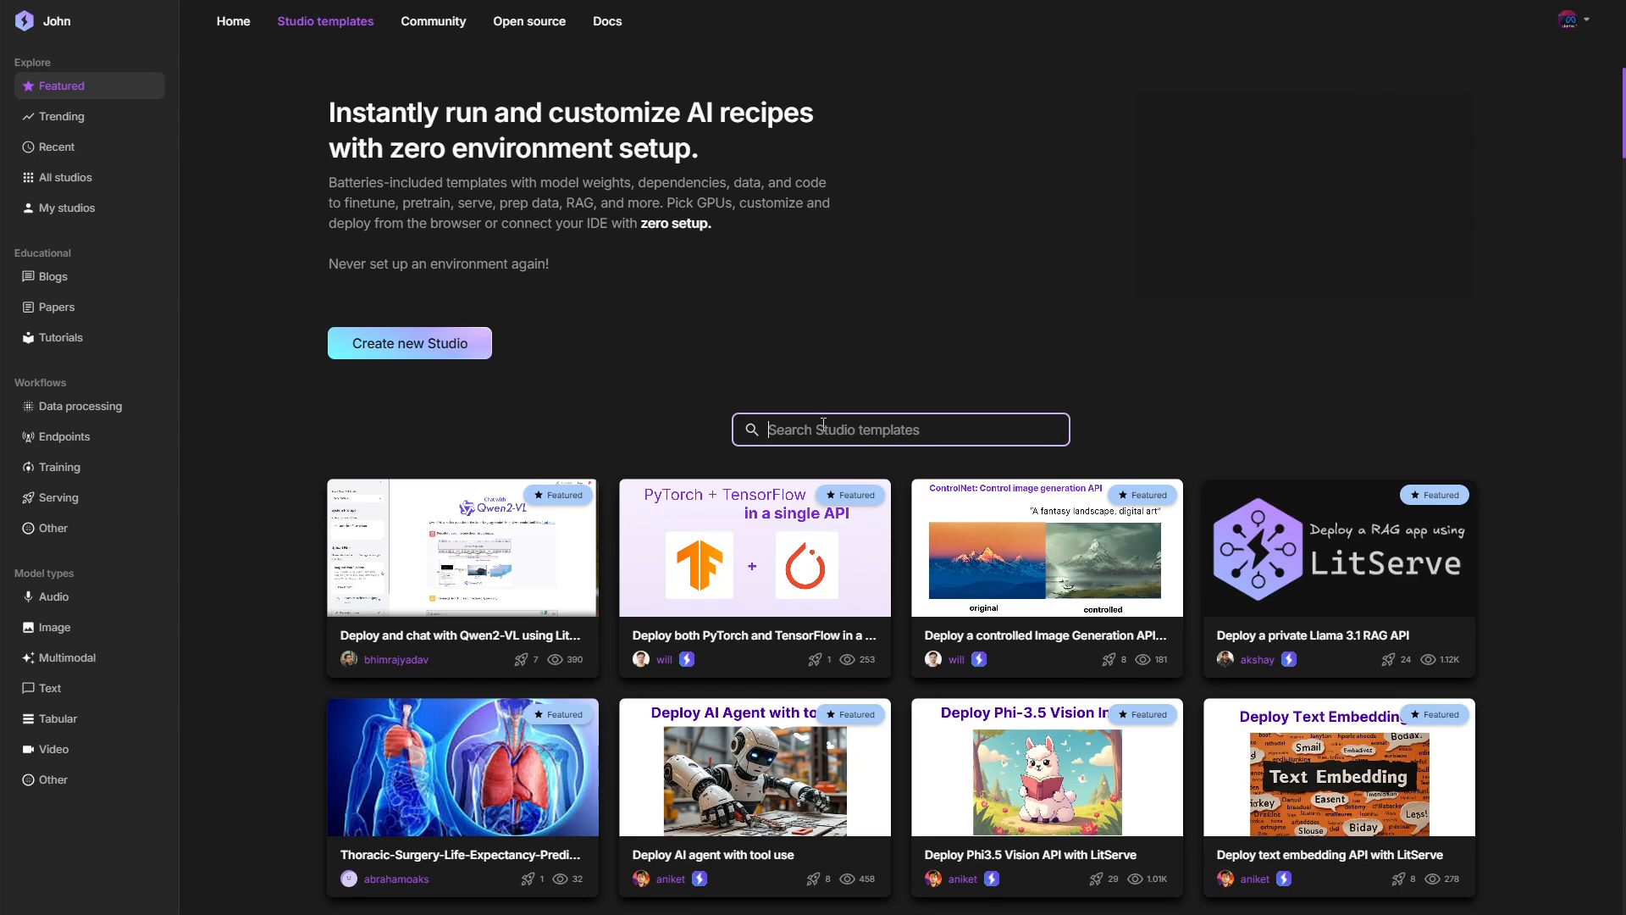
Filter Studio templates by 'flux' to list the 16 matching results.
type("flux")
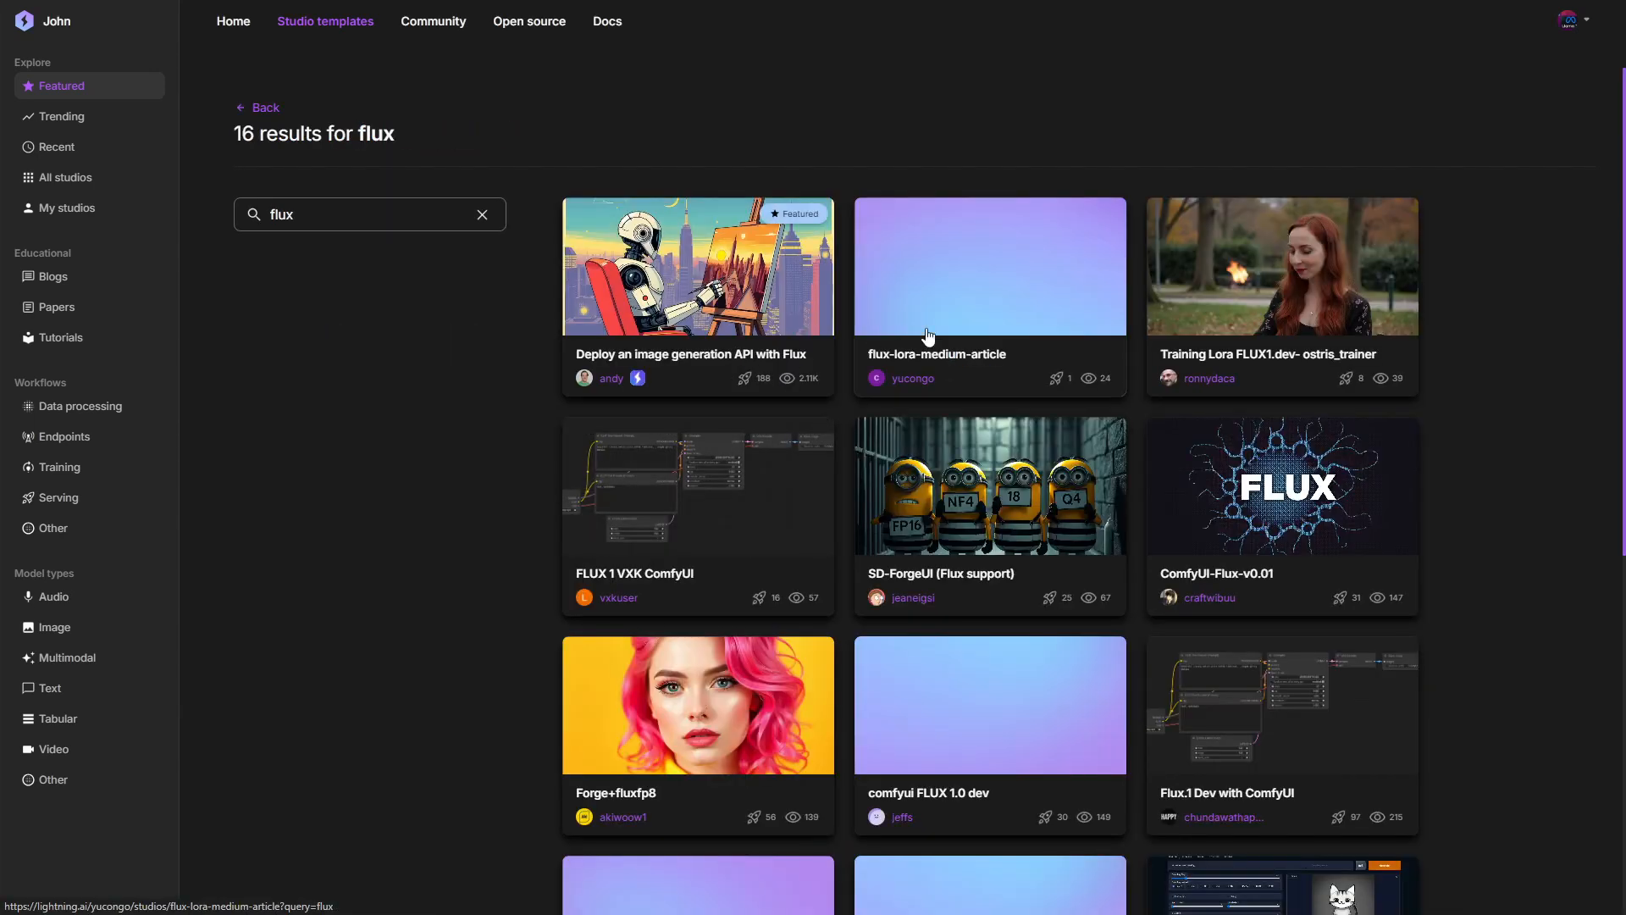
mouse_move(754, 285)
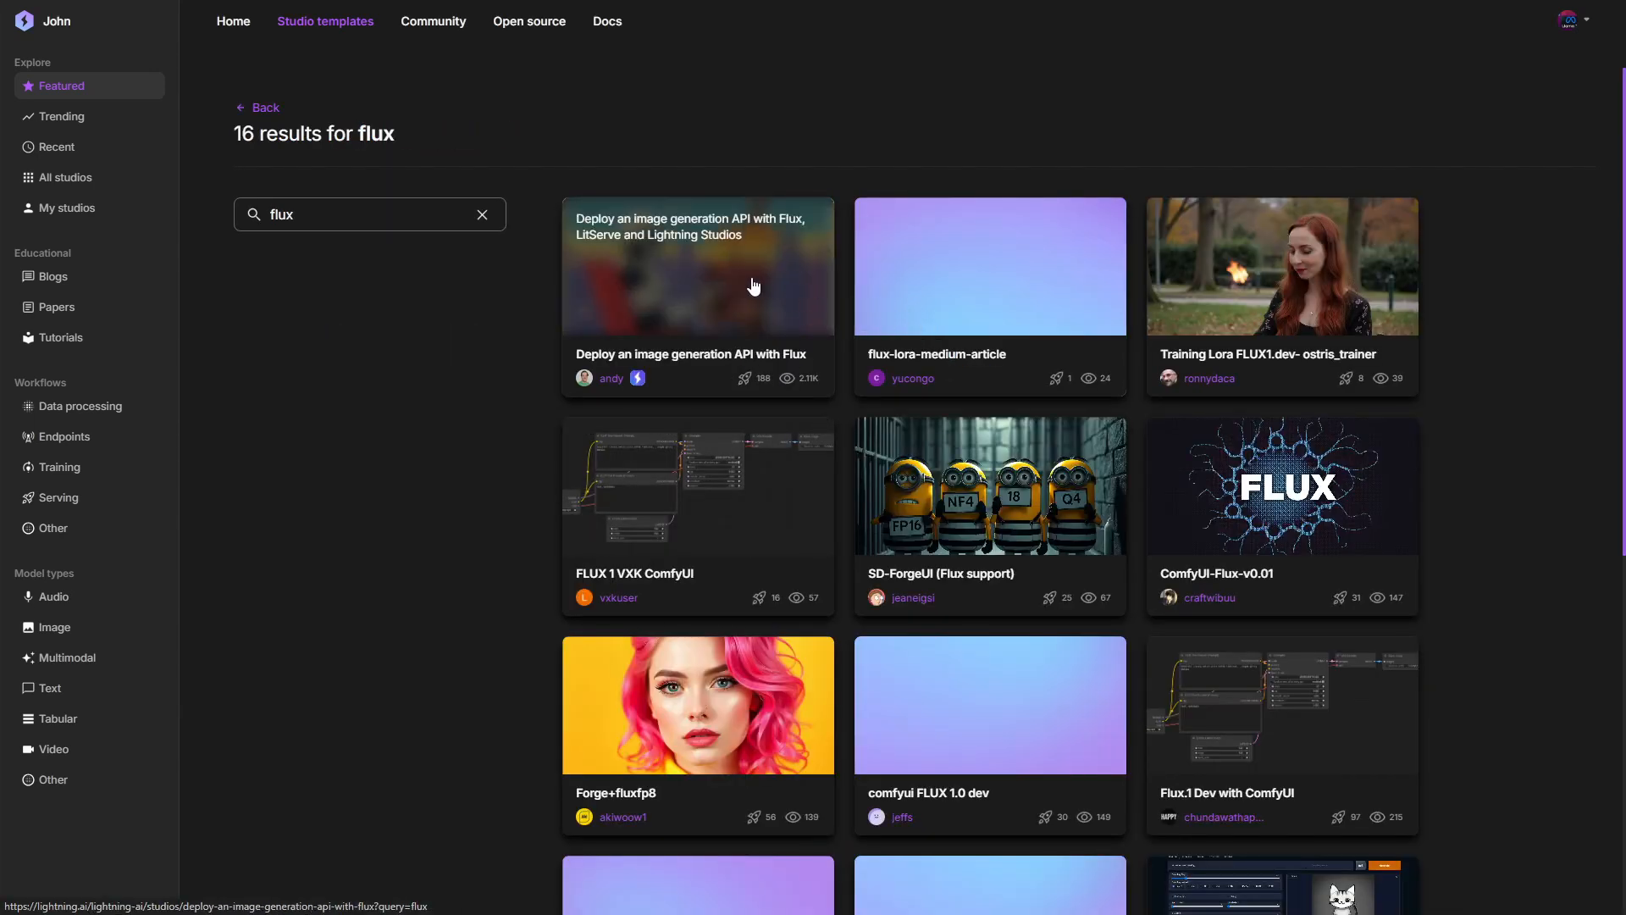
mouse_move(779, 506)
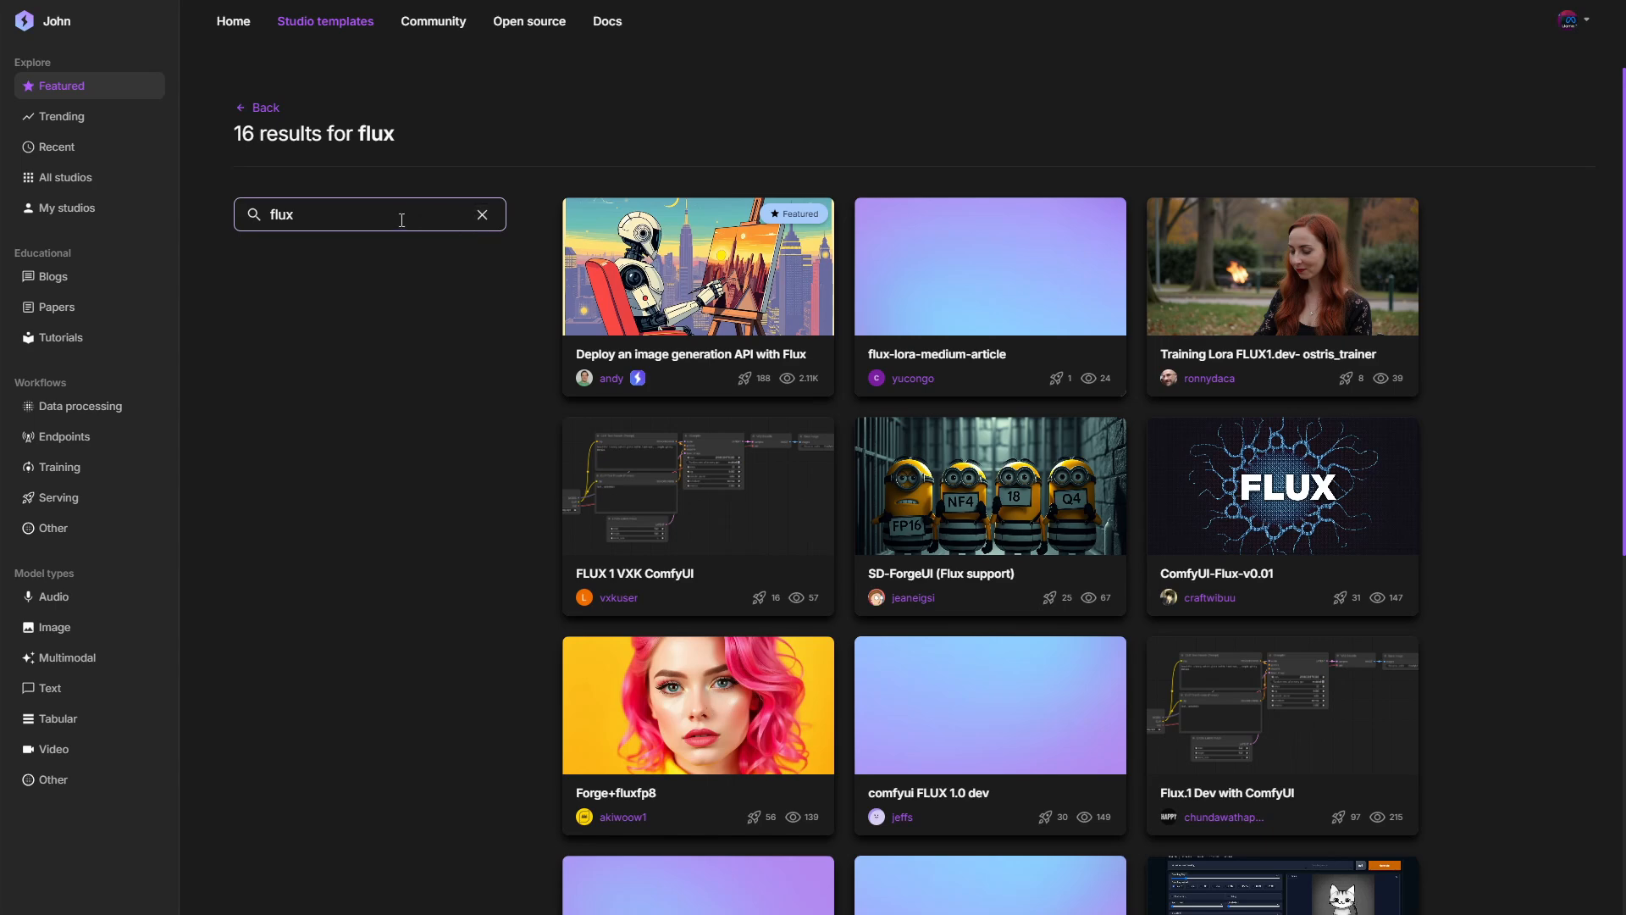
Search templates for 'whisper' and go to the Faster Whisper (Streamlit) overview.
type("whisper")
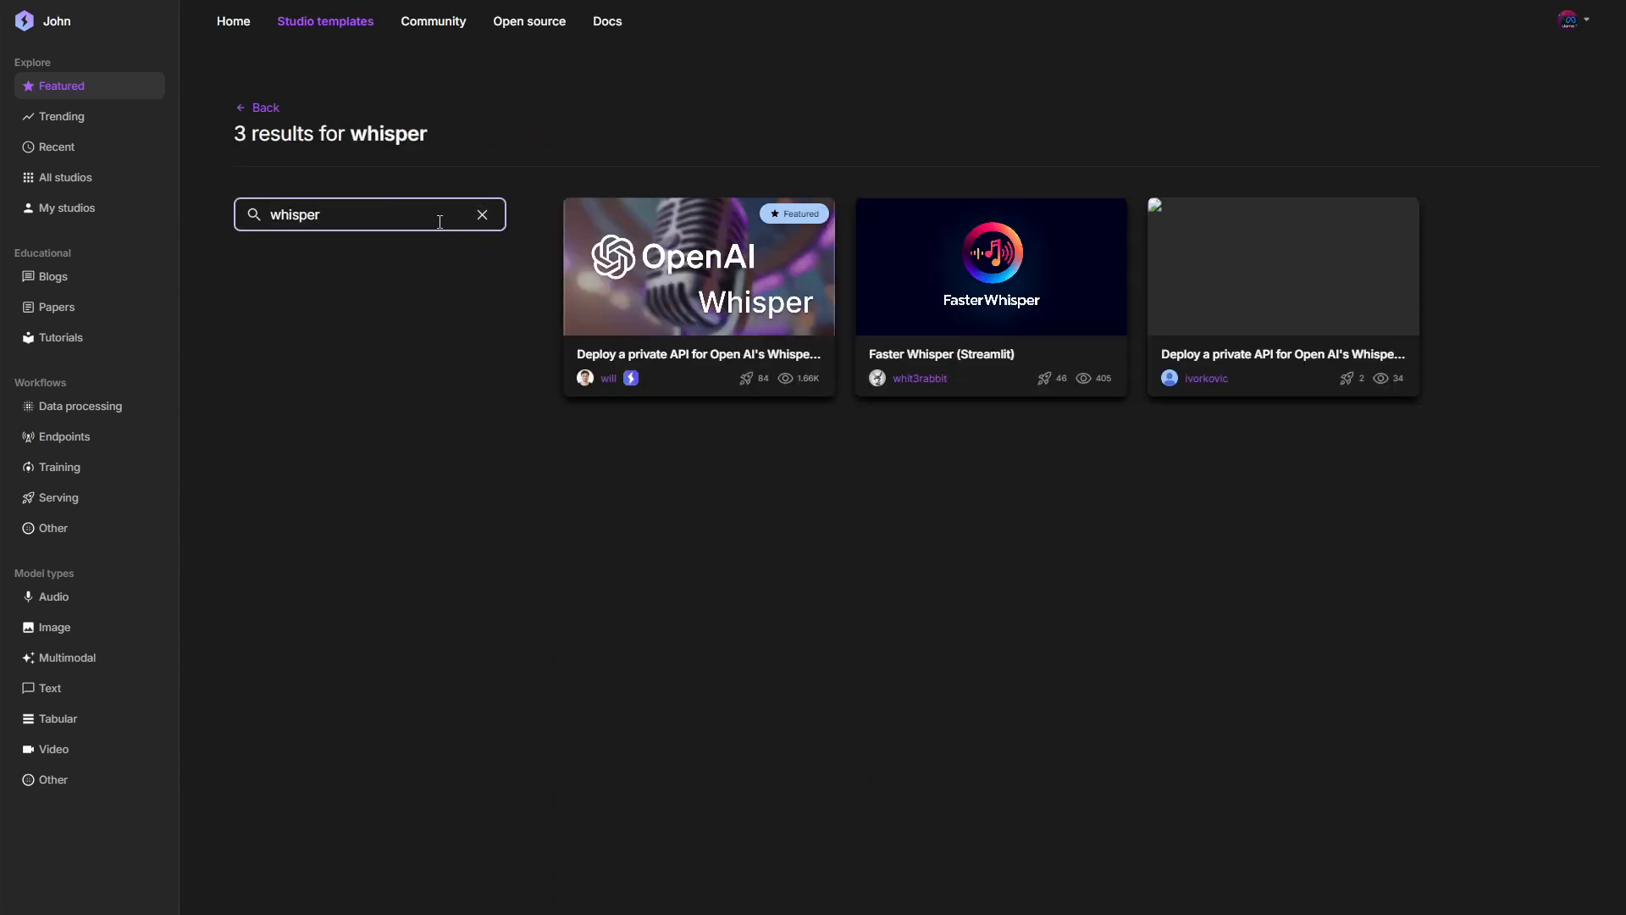
mouse_move(935, 384)
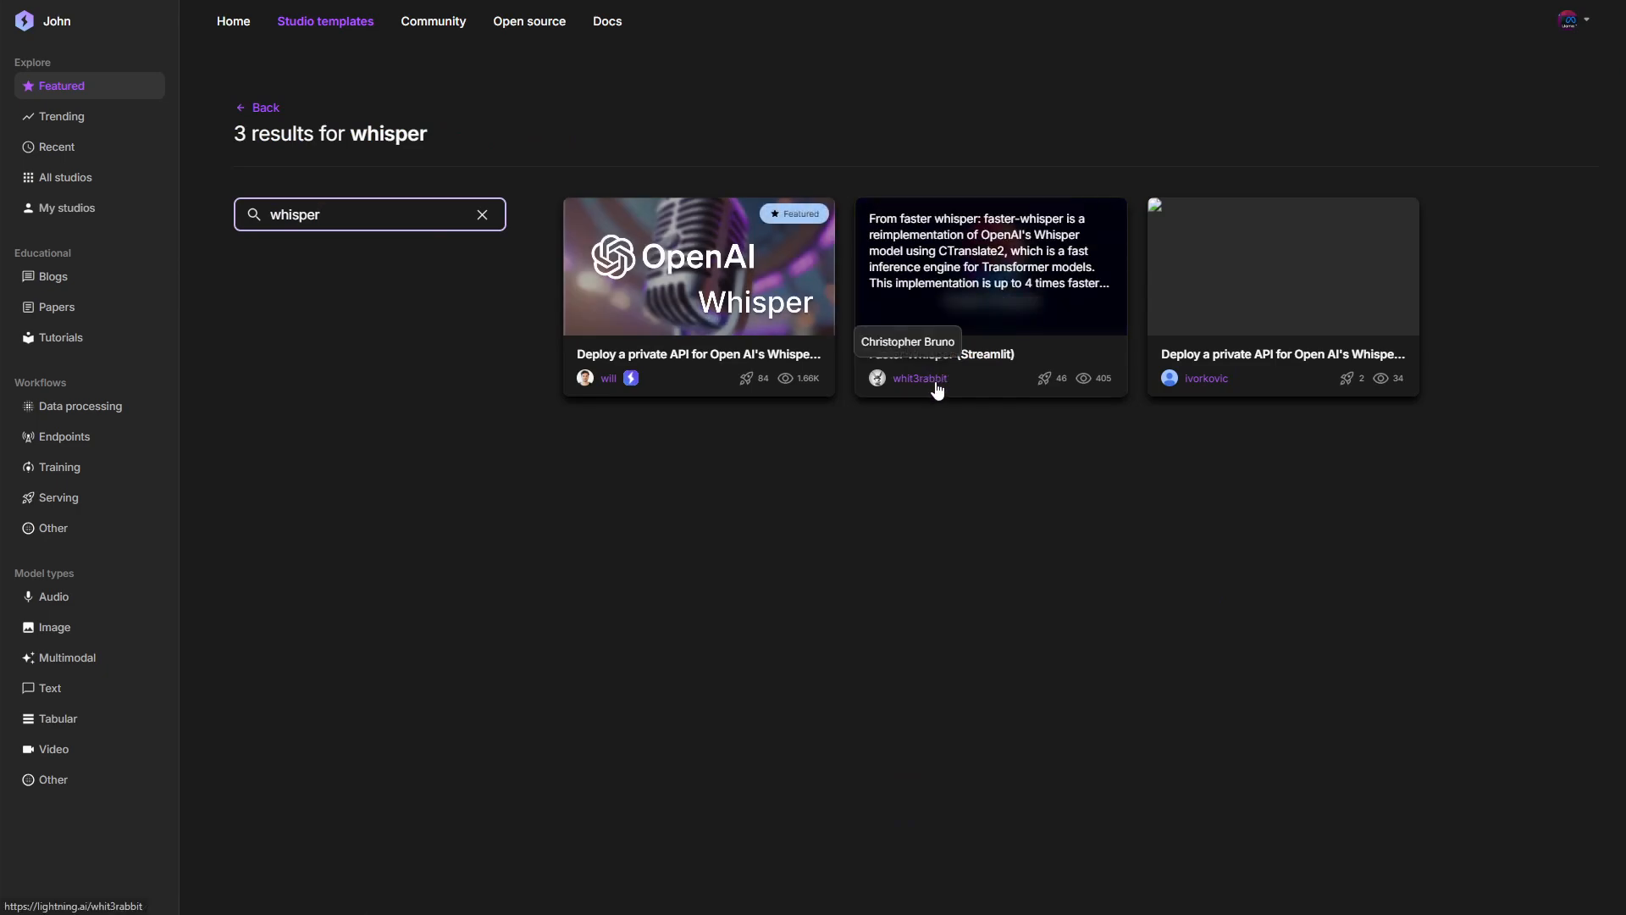
left_click(989, 268)
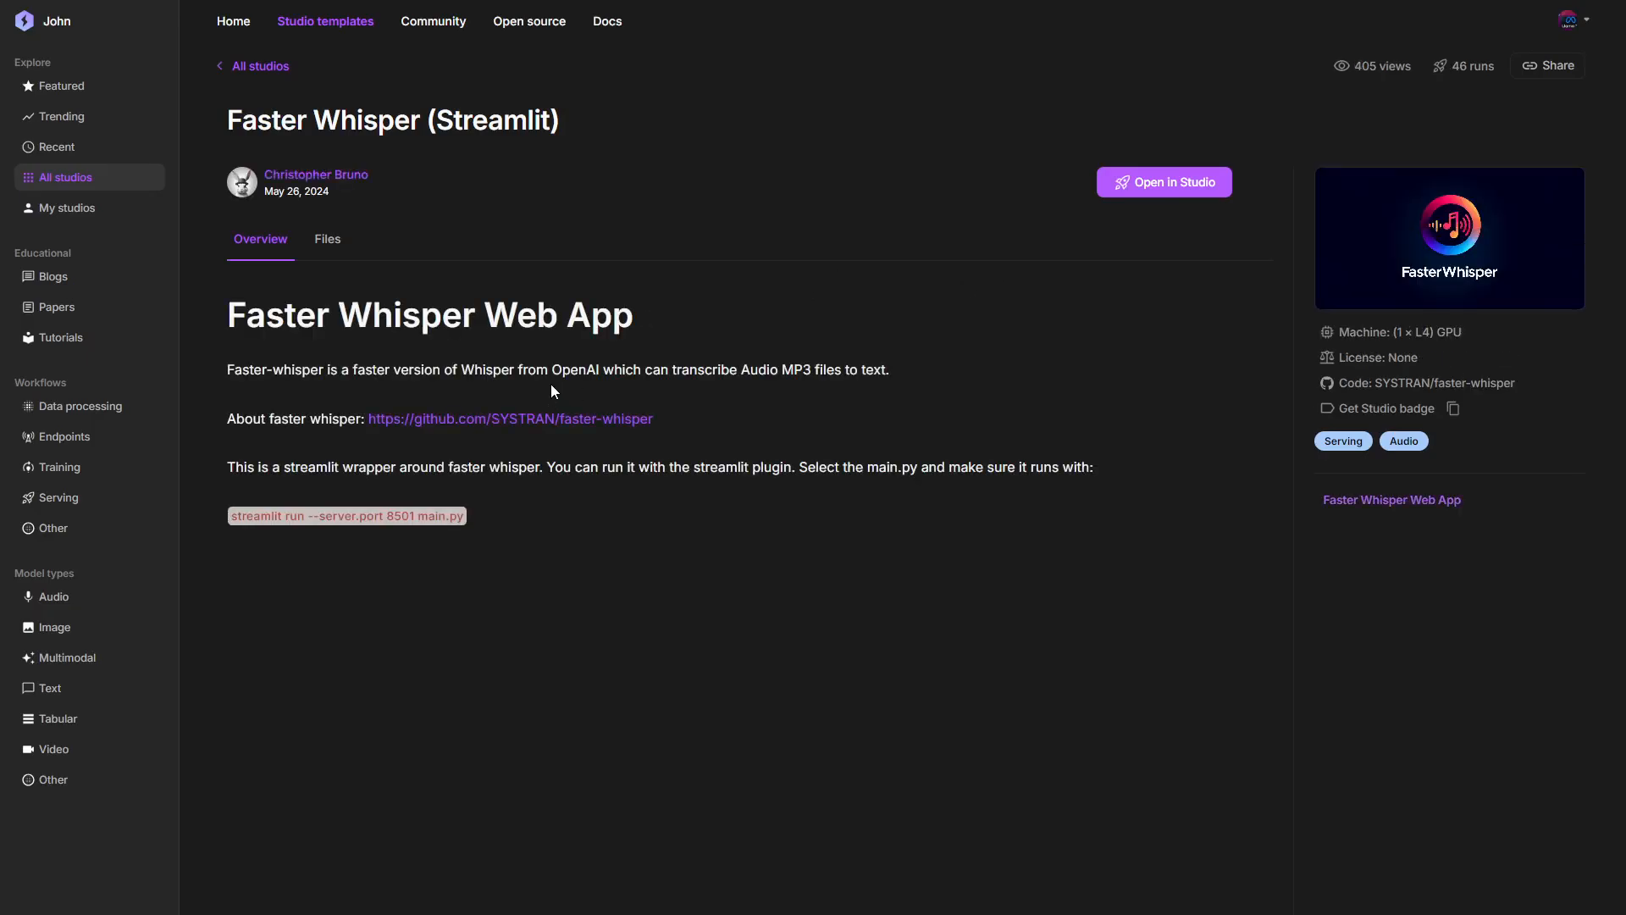
mouse_move(623, 513)
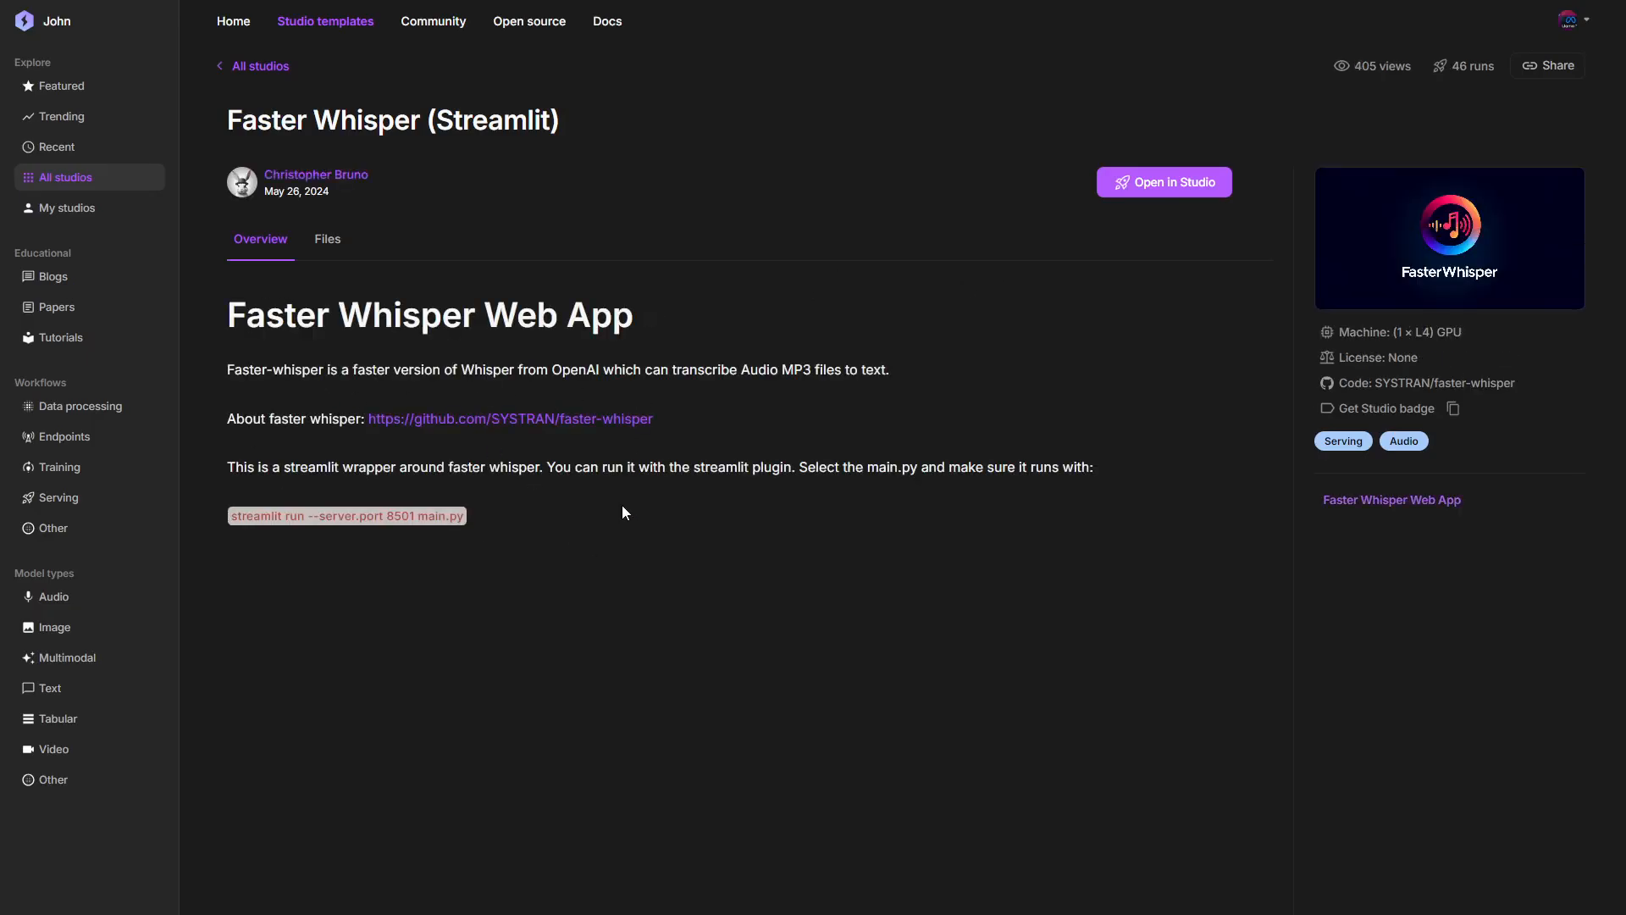
mouse_move(1179, 188)
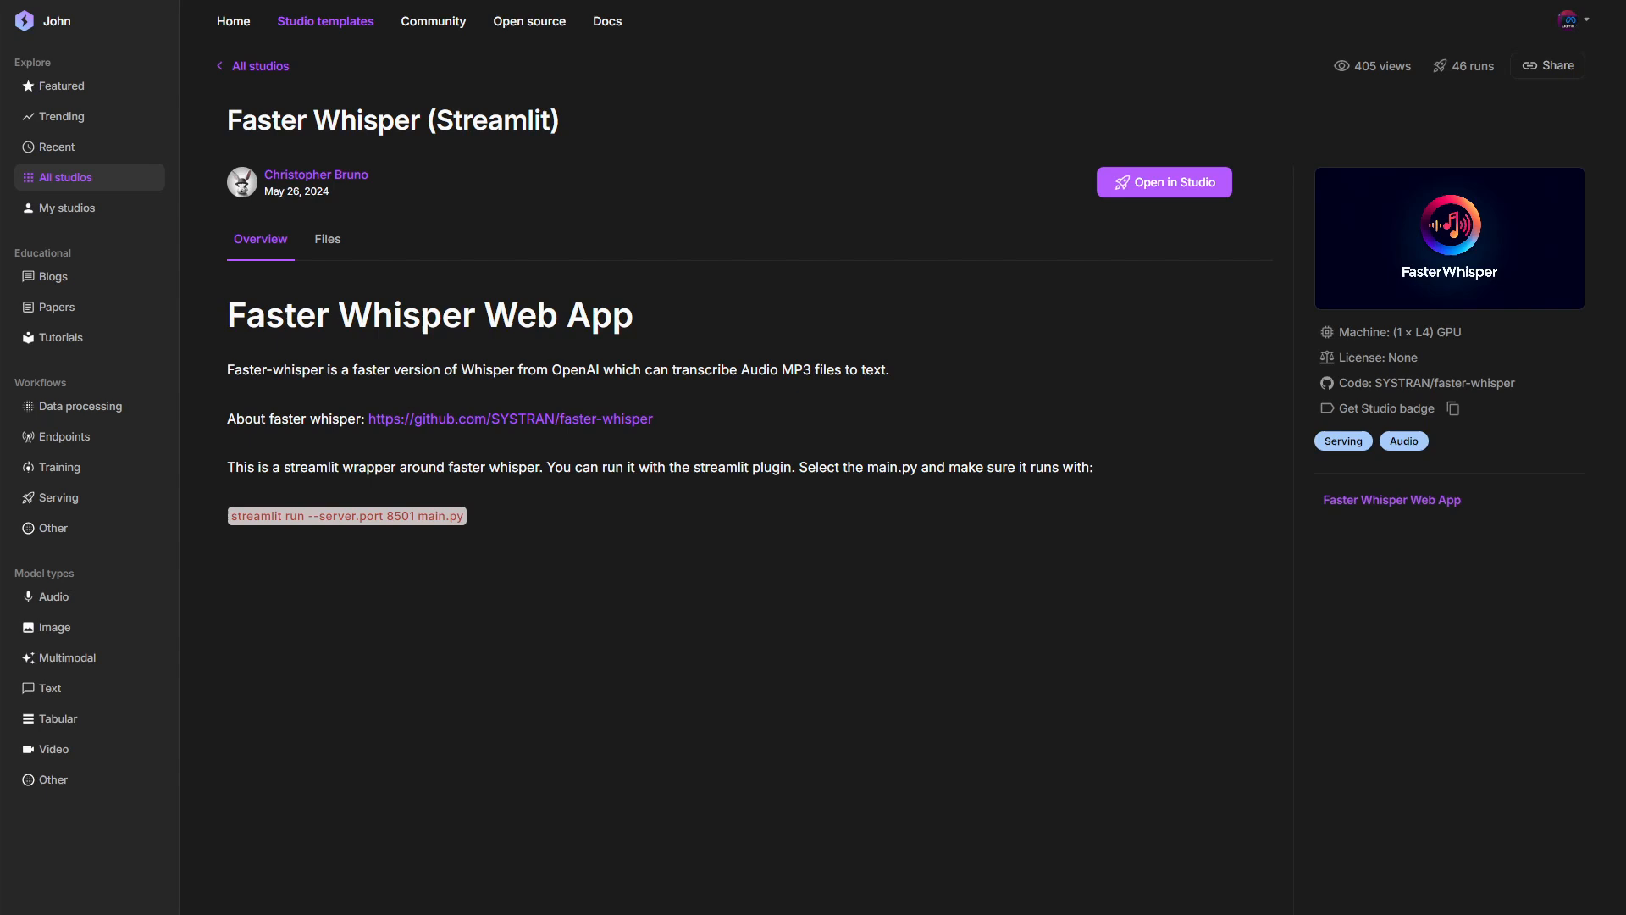
Launch the template as my own studio and bring up the Streamlit apps panel.
left_click(1164, 182)
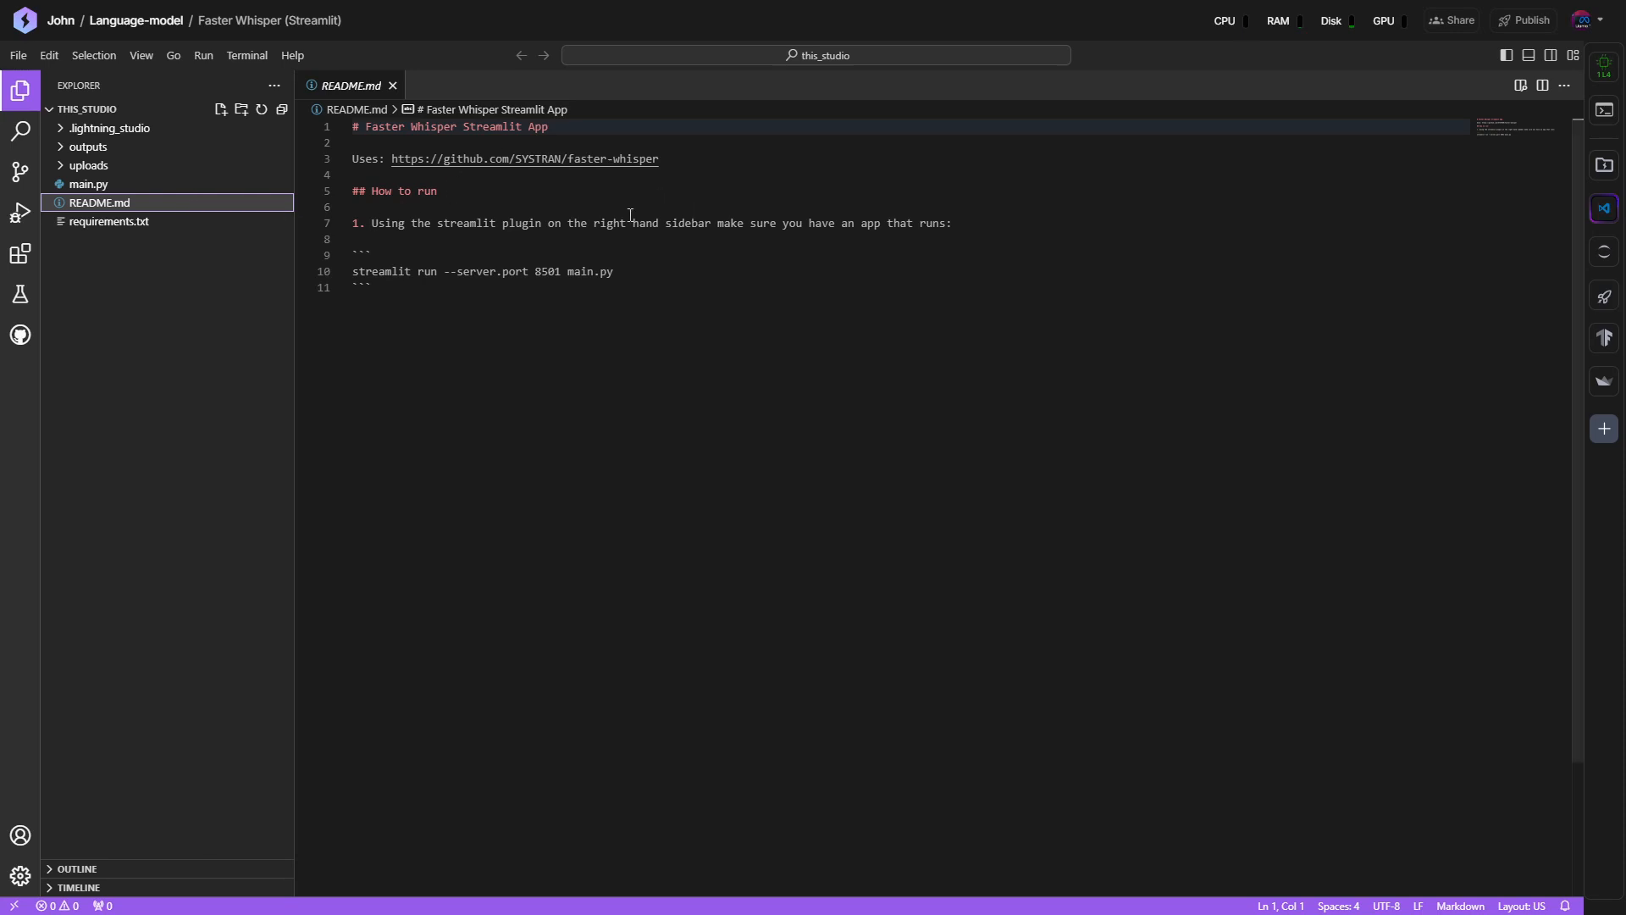
mouse_move(528, 244)
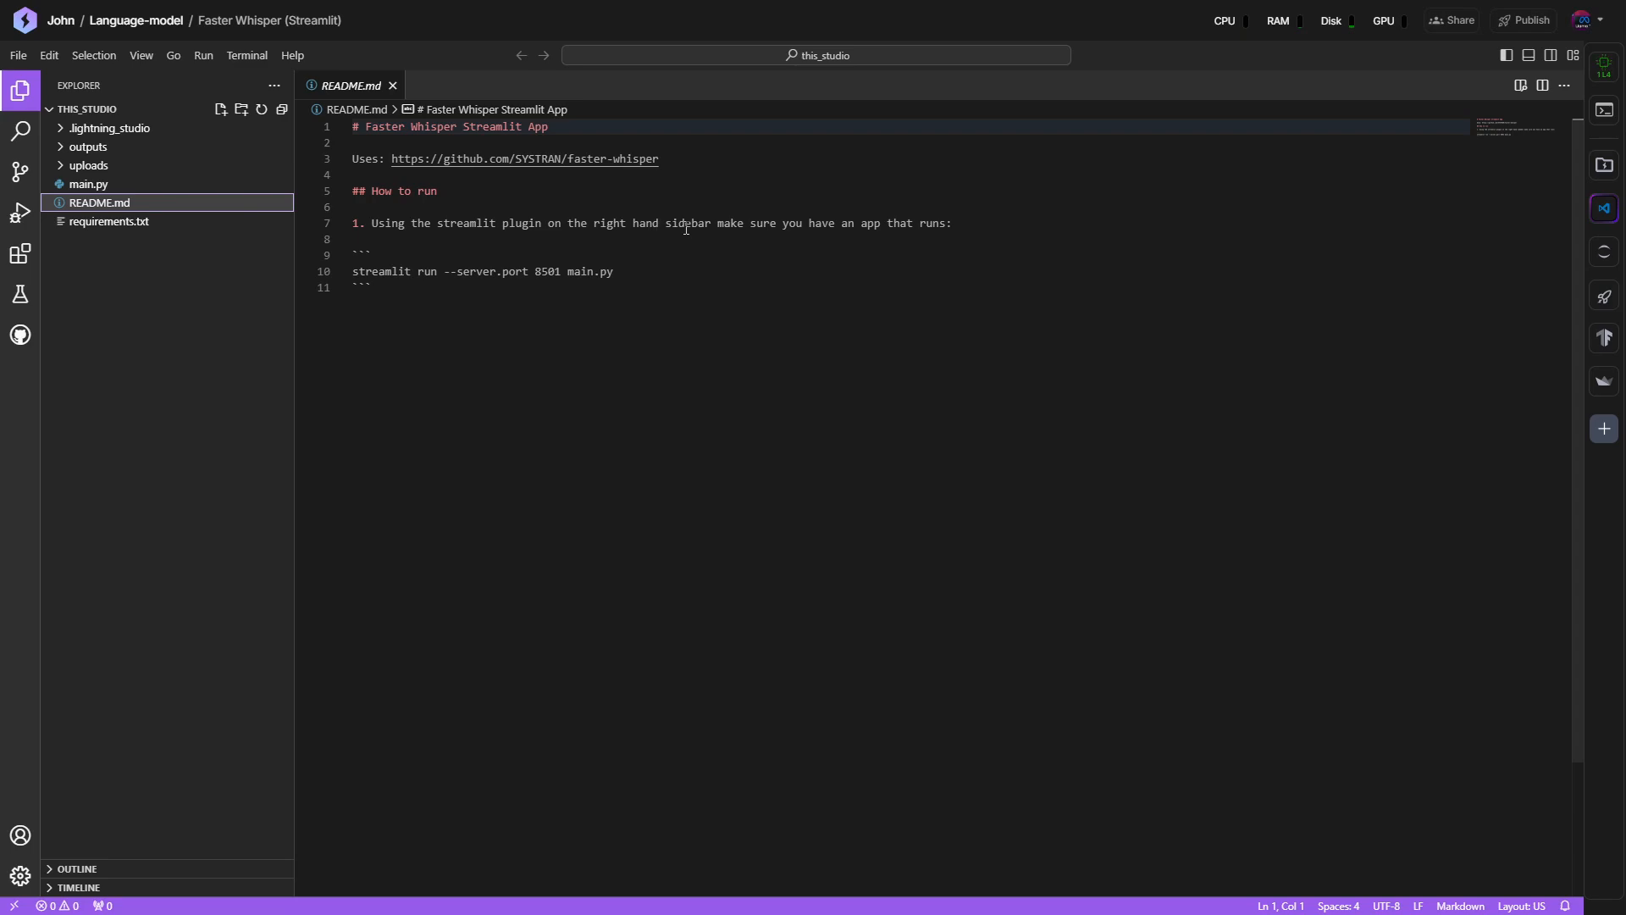
mouse_move(752, 240)
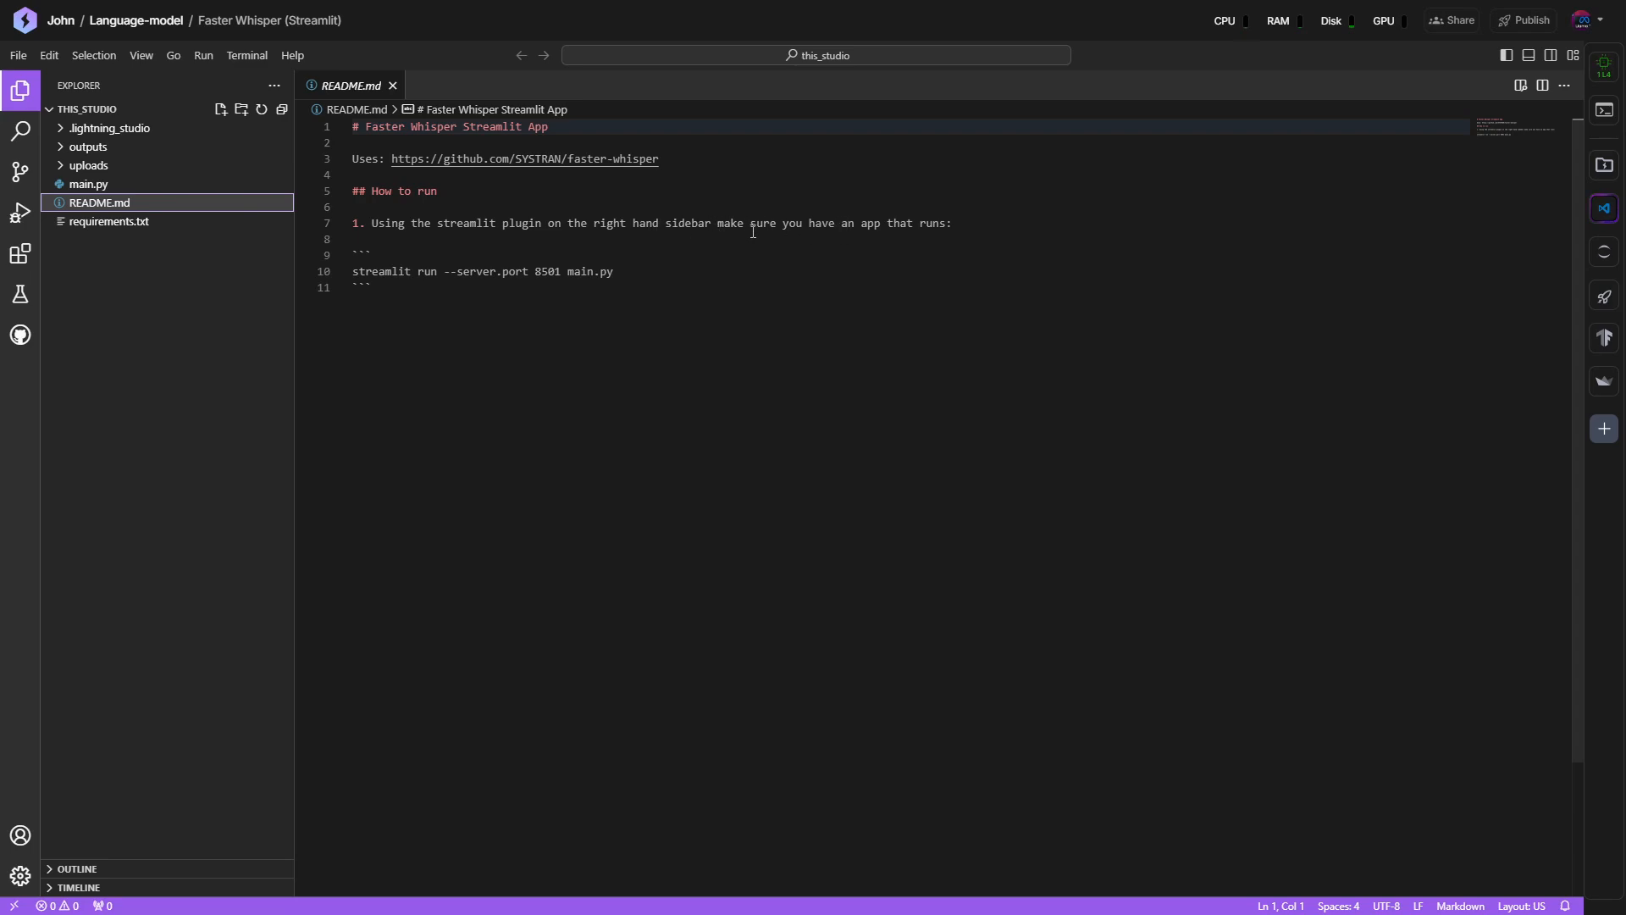
mouse_move(576, 279)
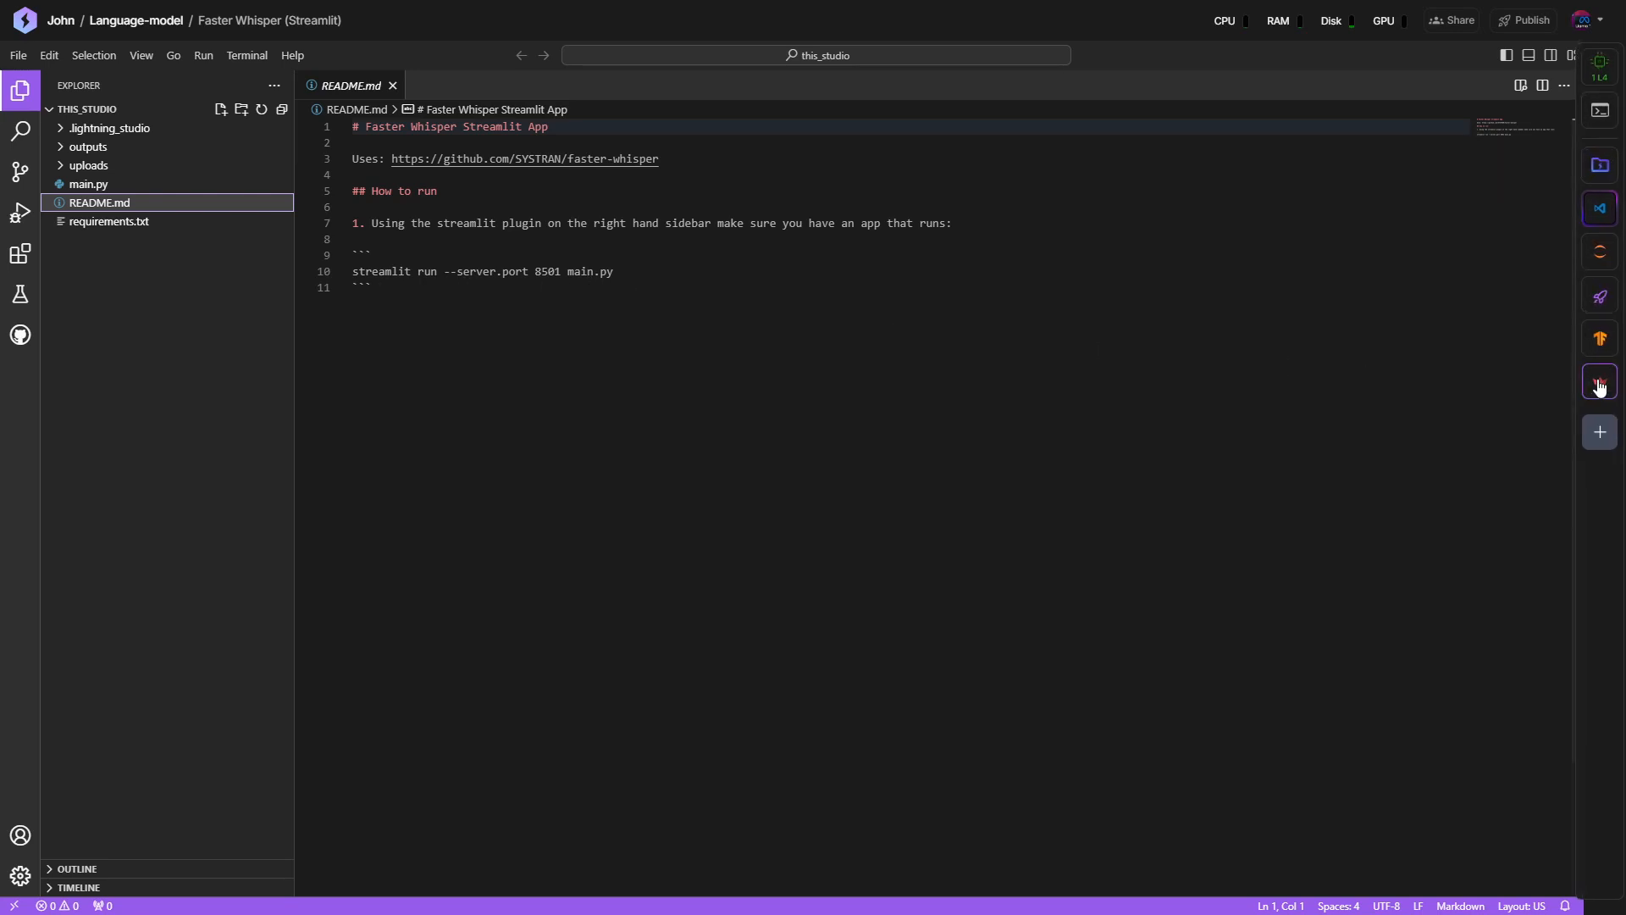
mouse_move(1599, 381)
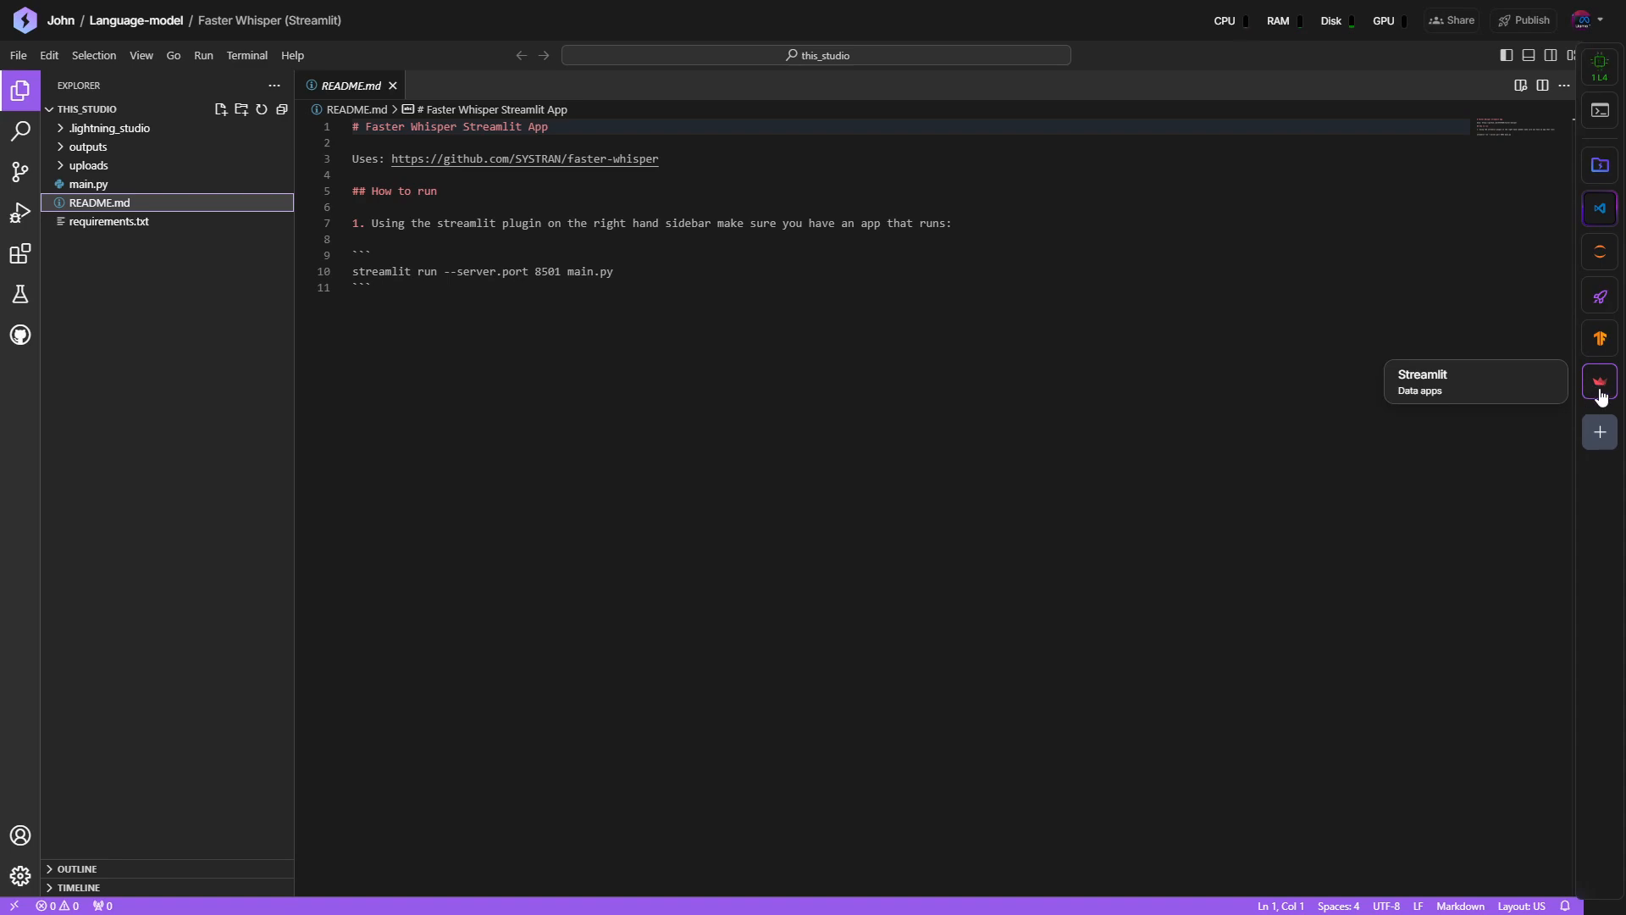
left_click(1599, 381)
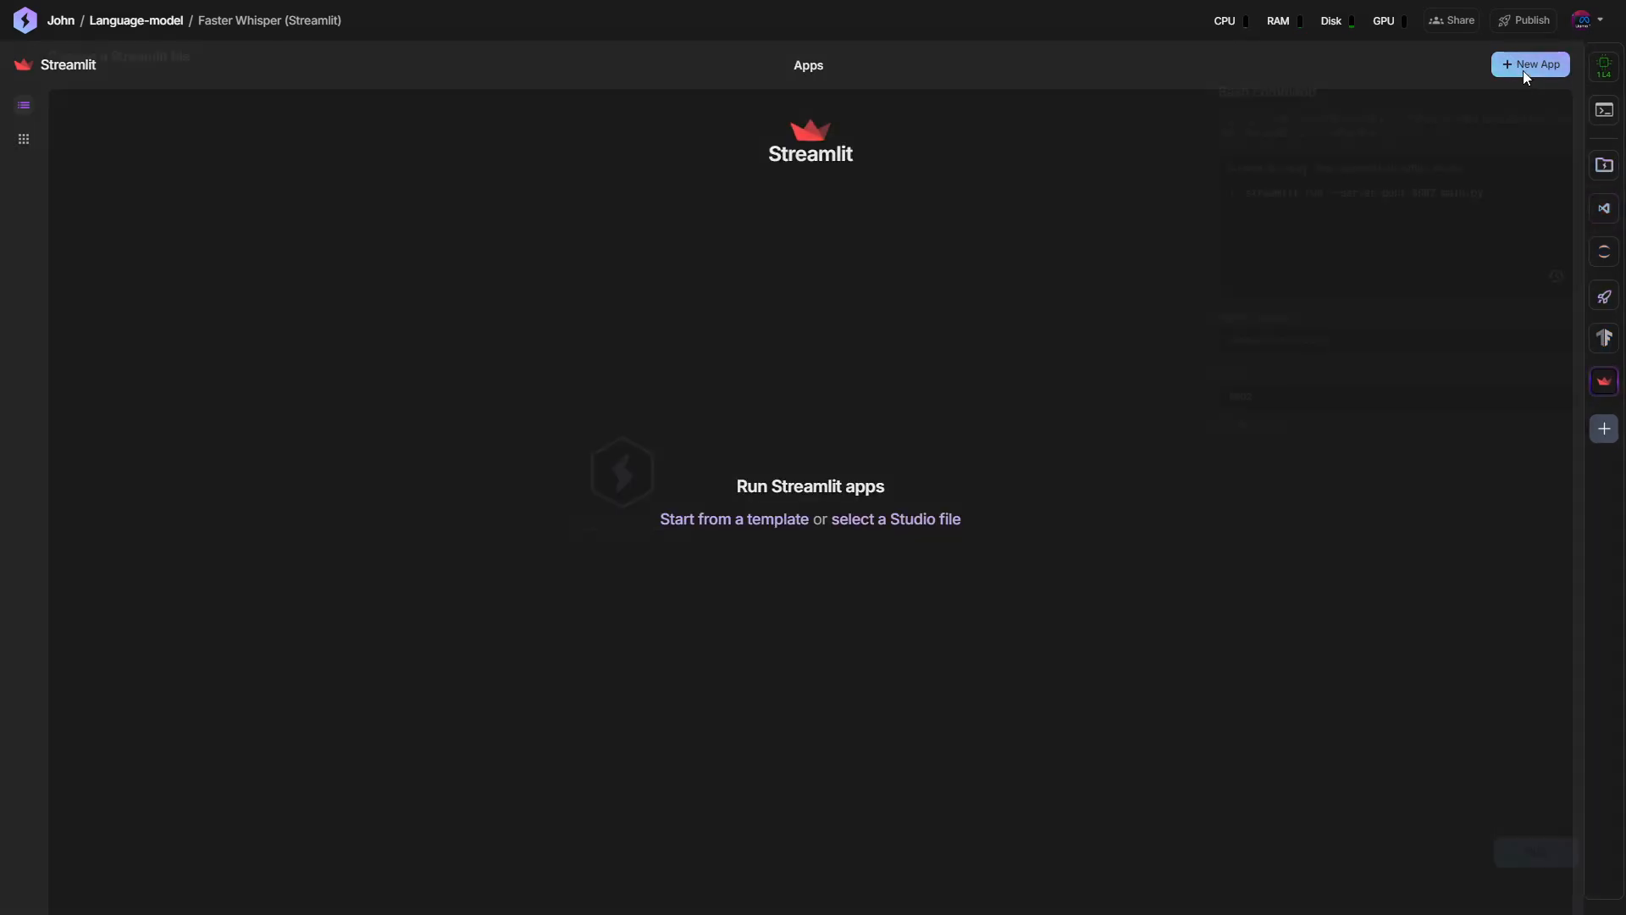
Create a new Streamlit app running main.py on port 8501 and launch it.
left_click(894, 520)
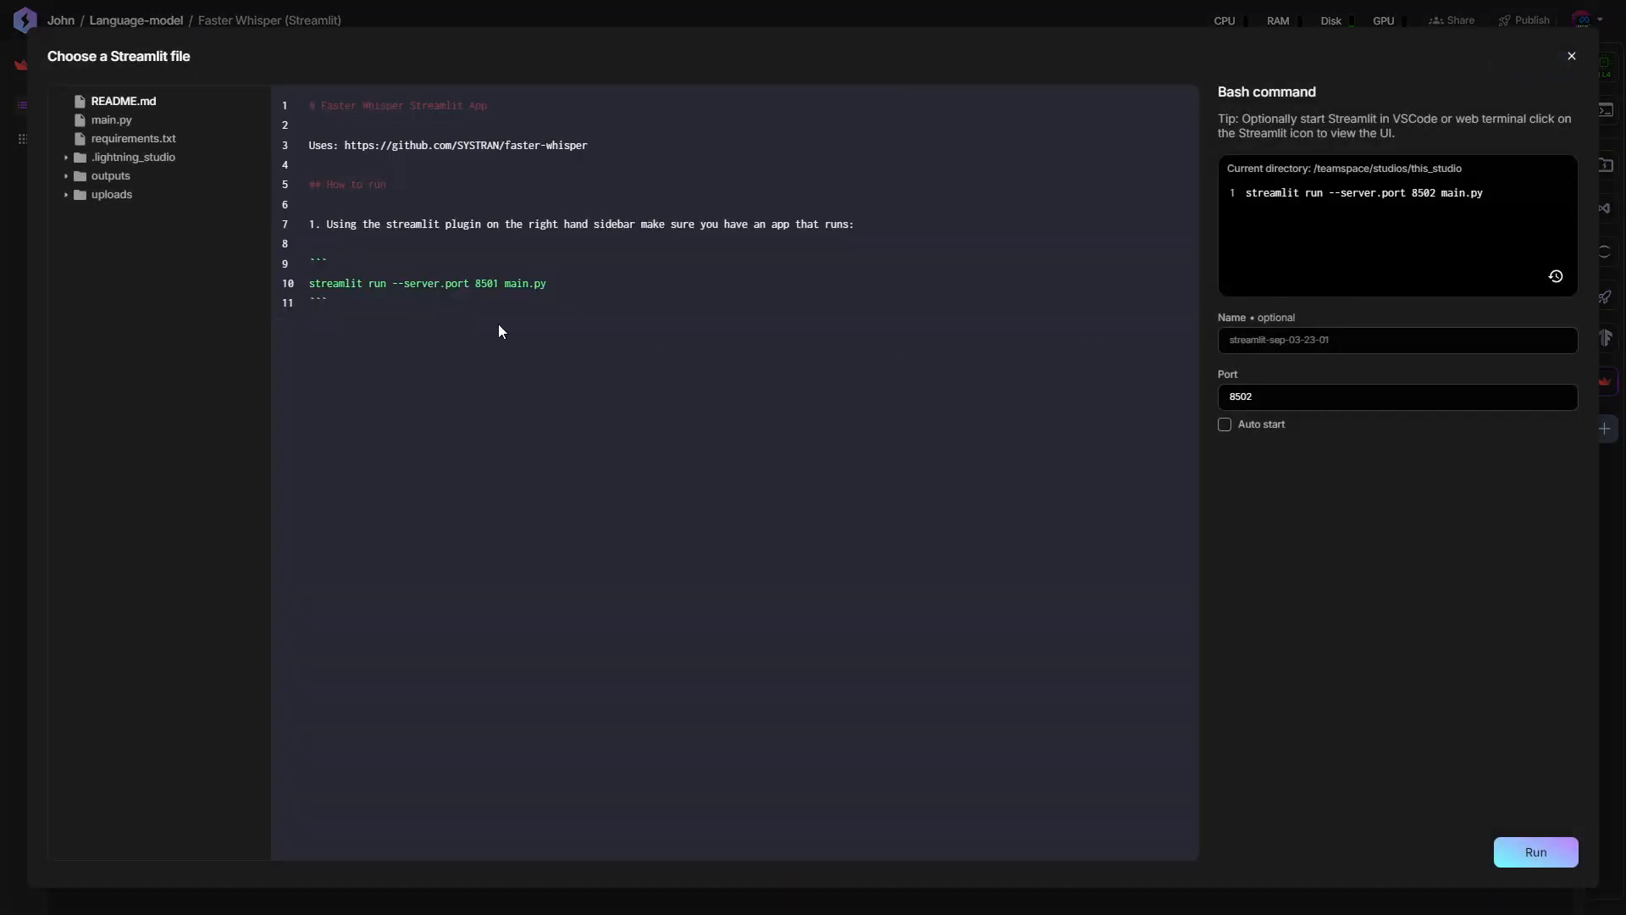
left_click(1371, 396)
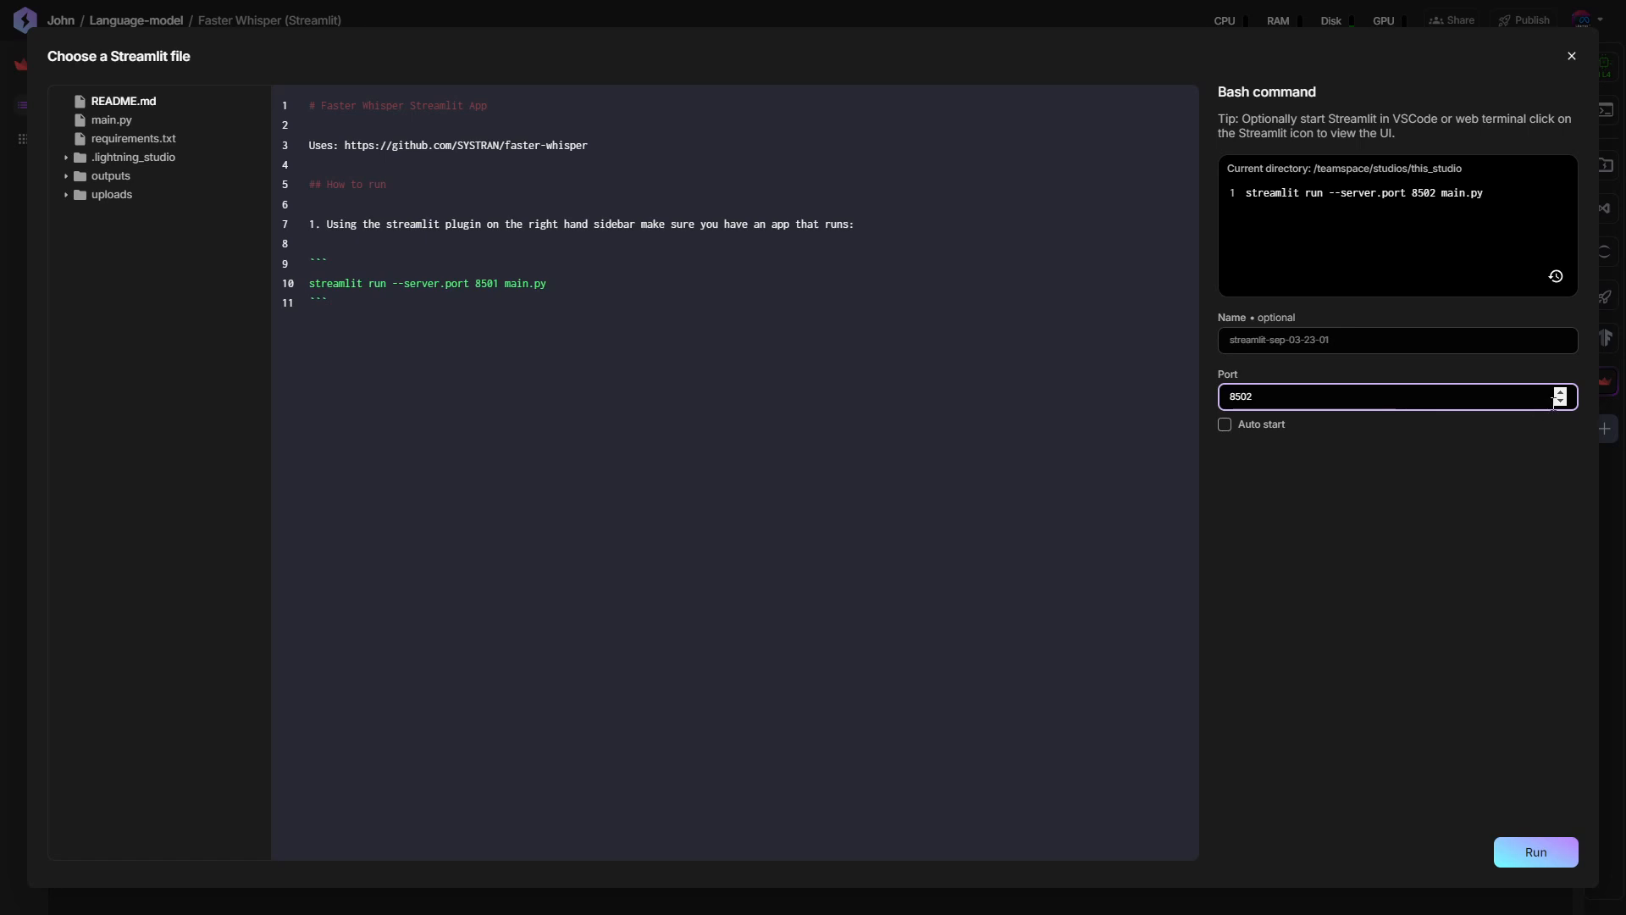
type("8501")
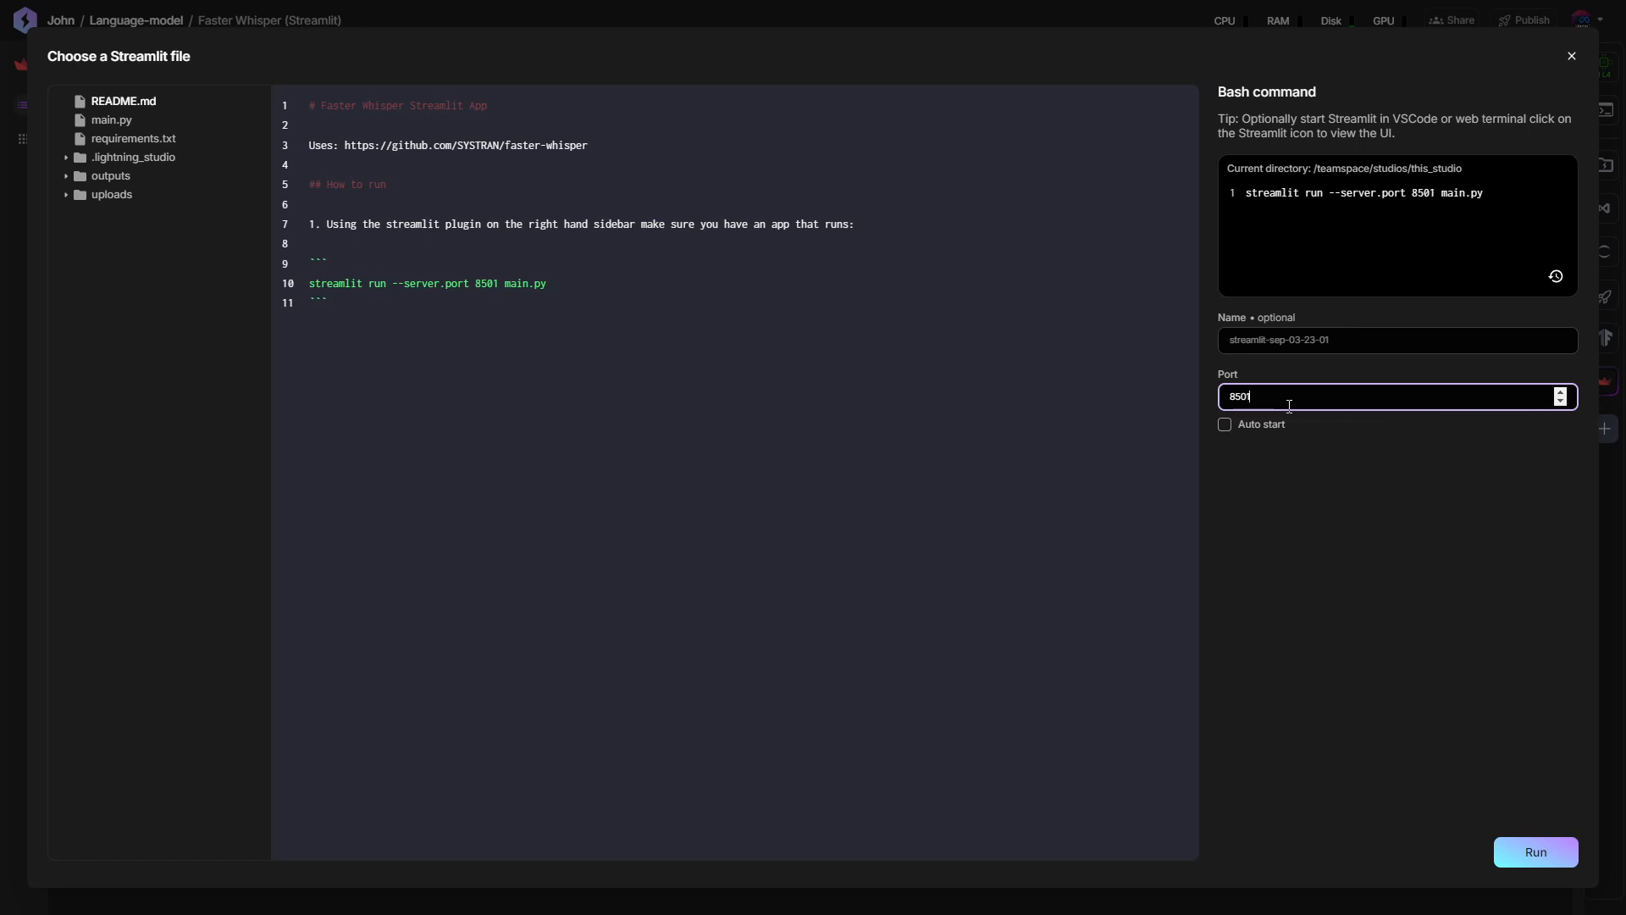
mouse_move(485, 306)
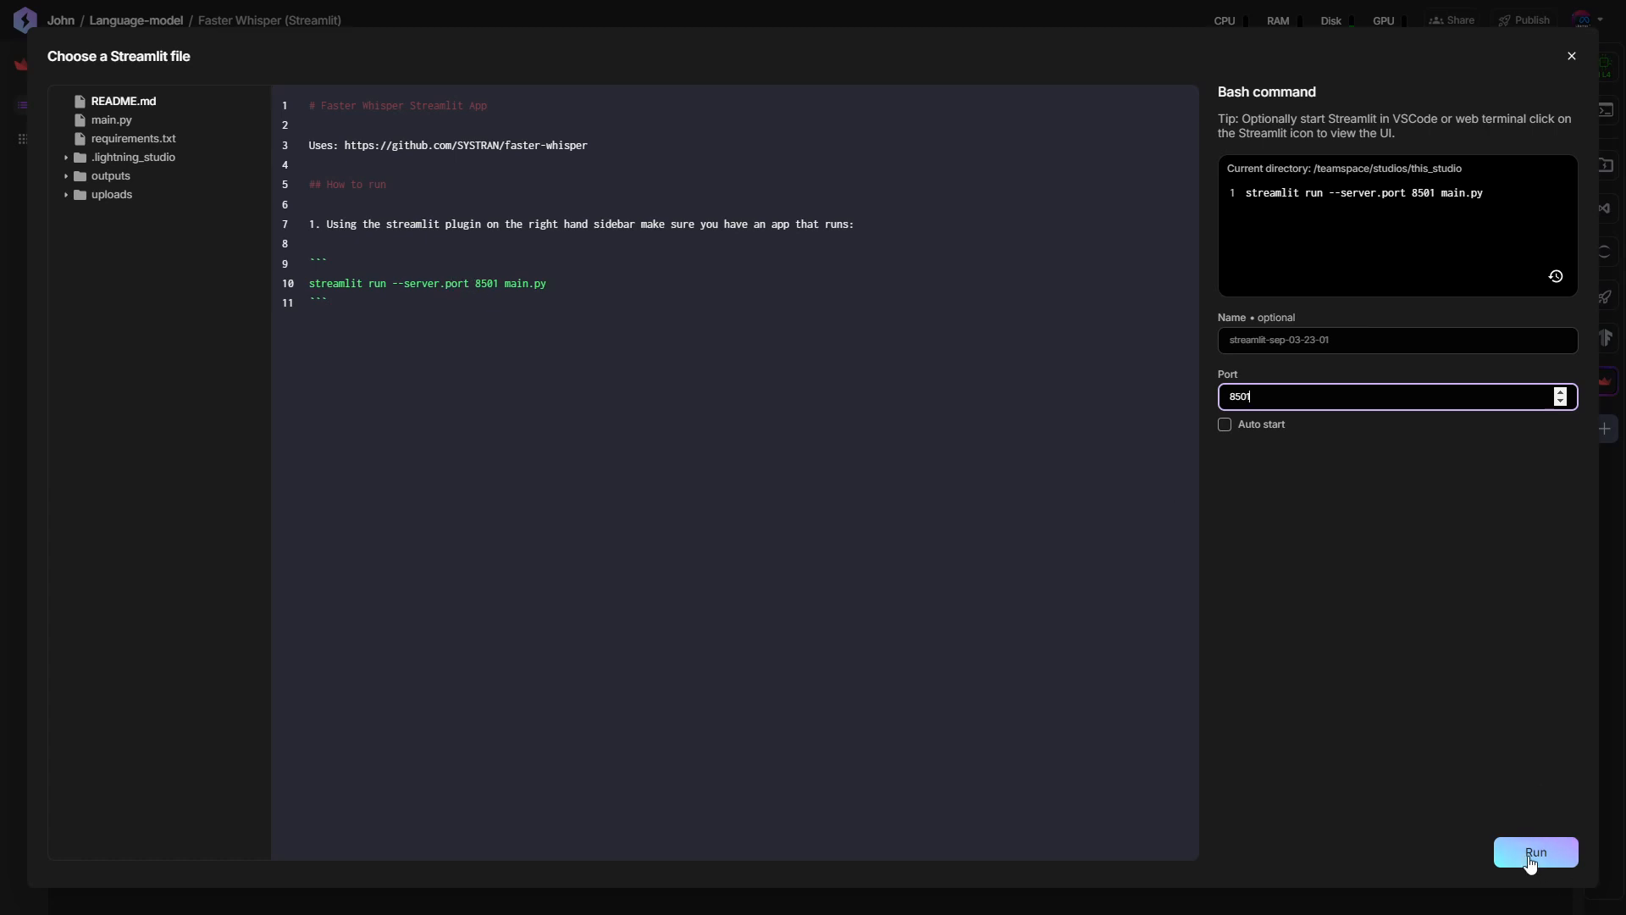
left_click(1535, 852)
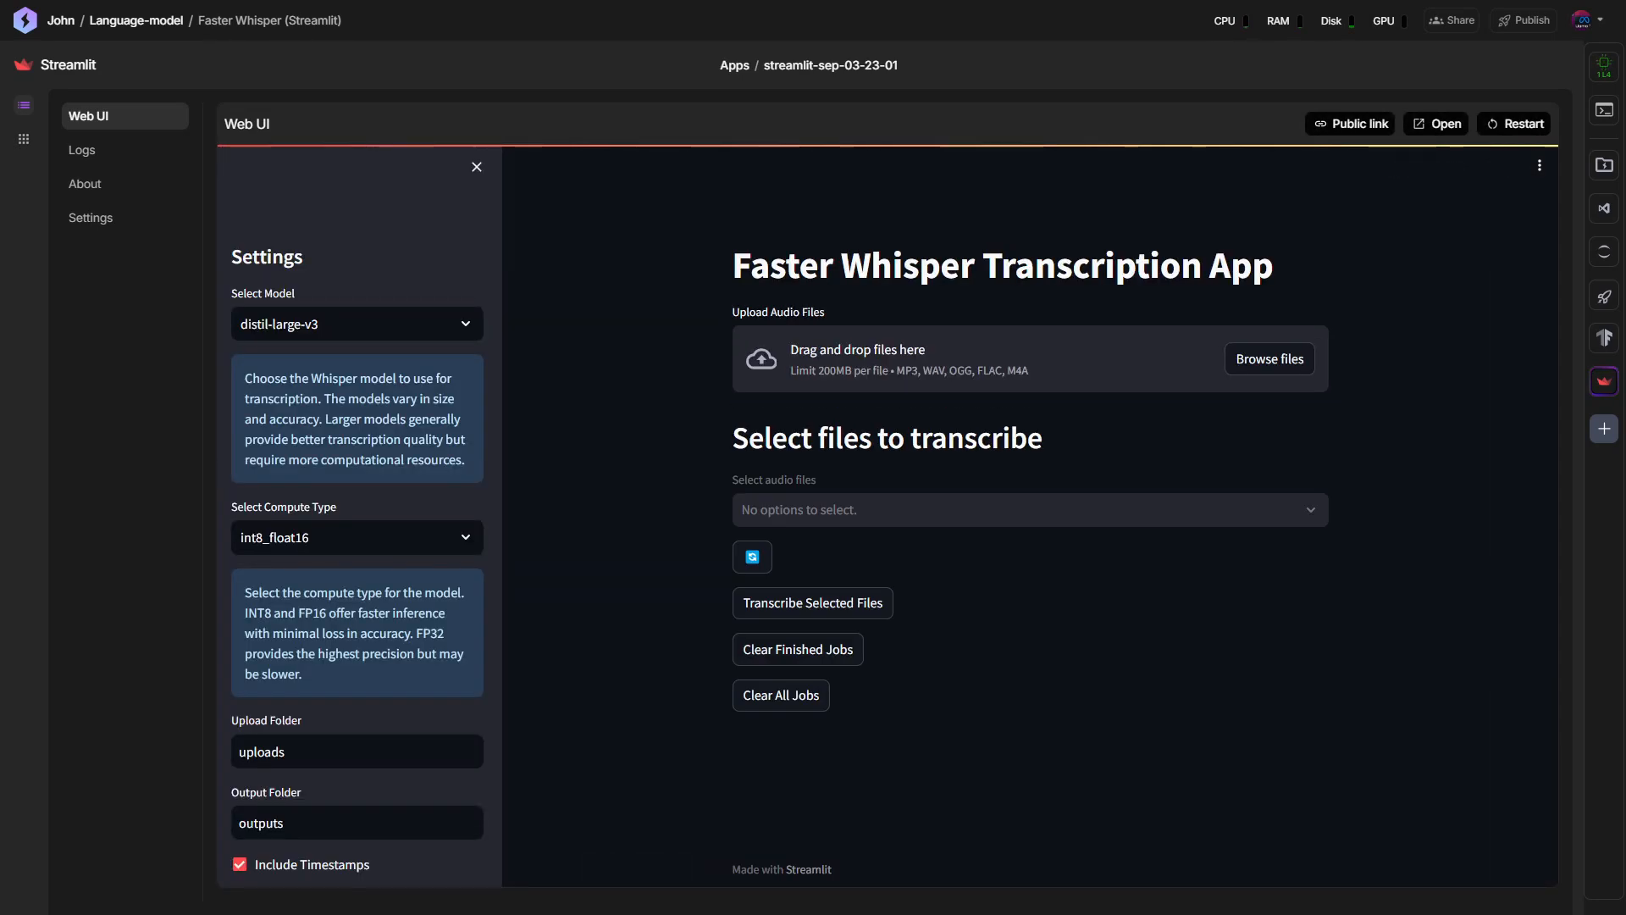
mouse_move(678, 468)
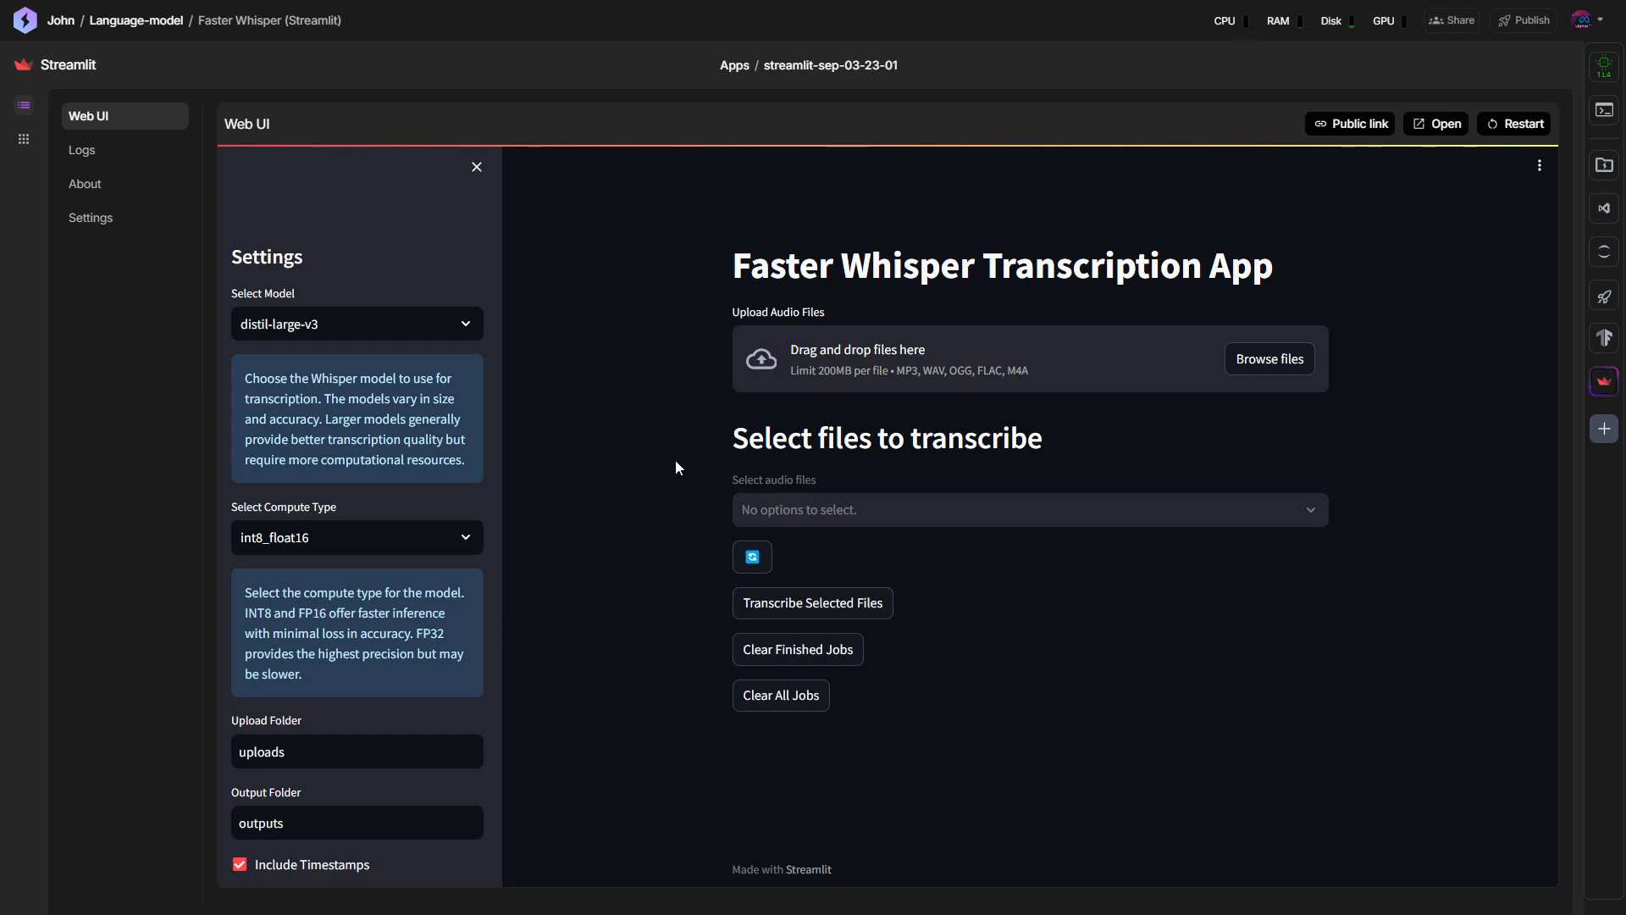
mouse_move(1047, 444)
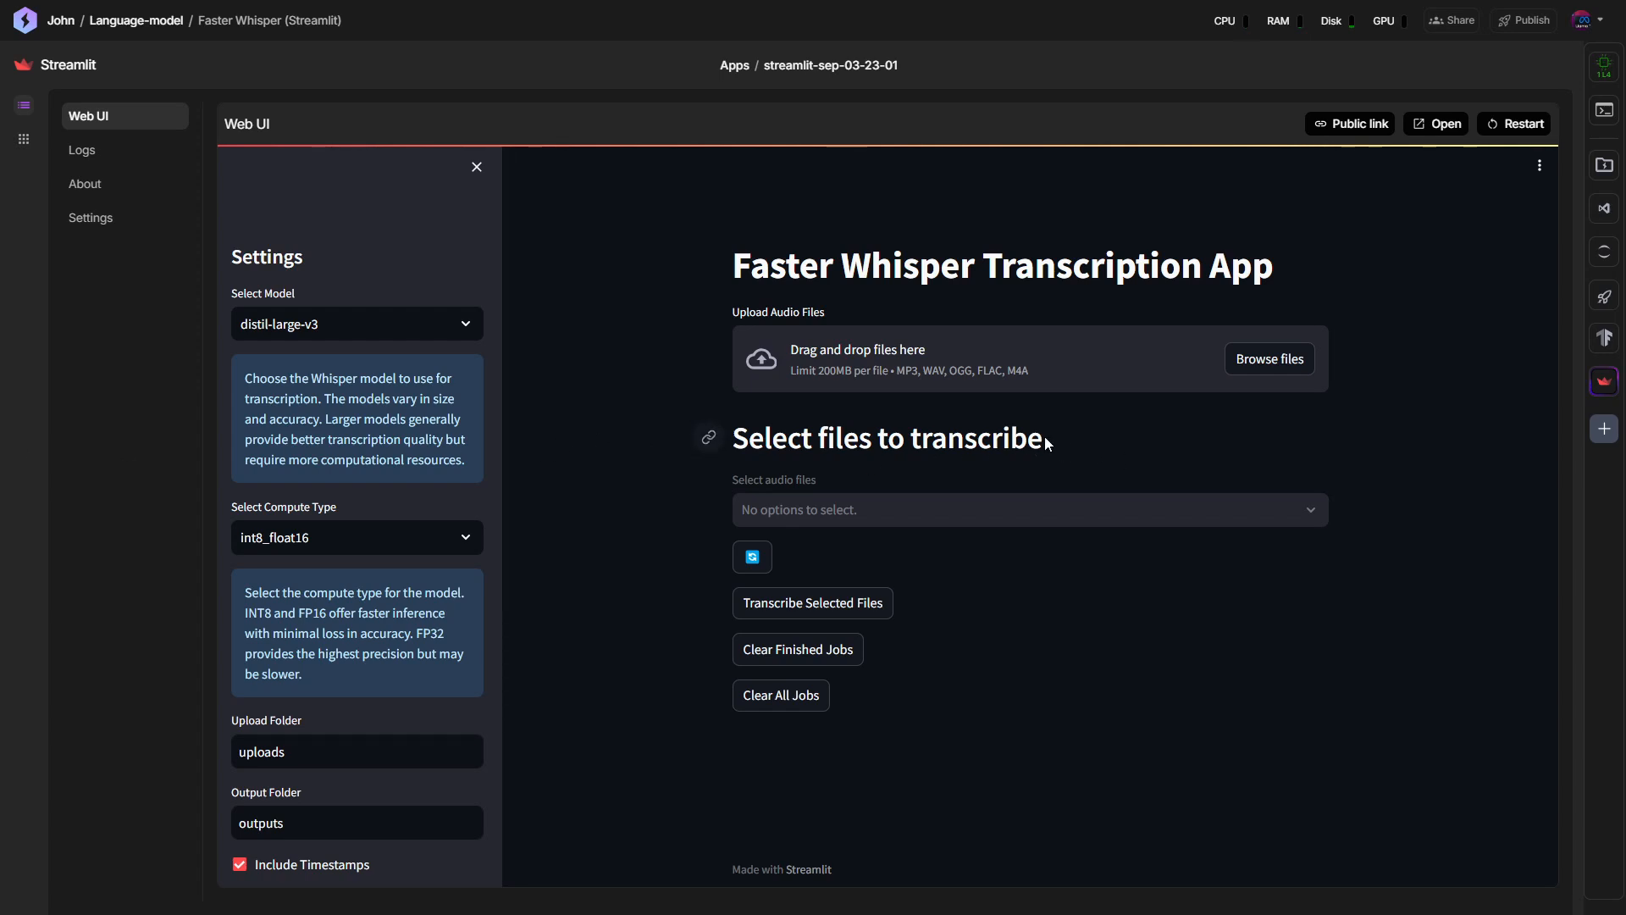
mouse_move(1011, 274)
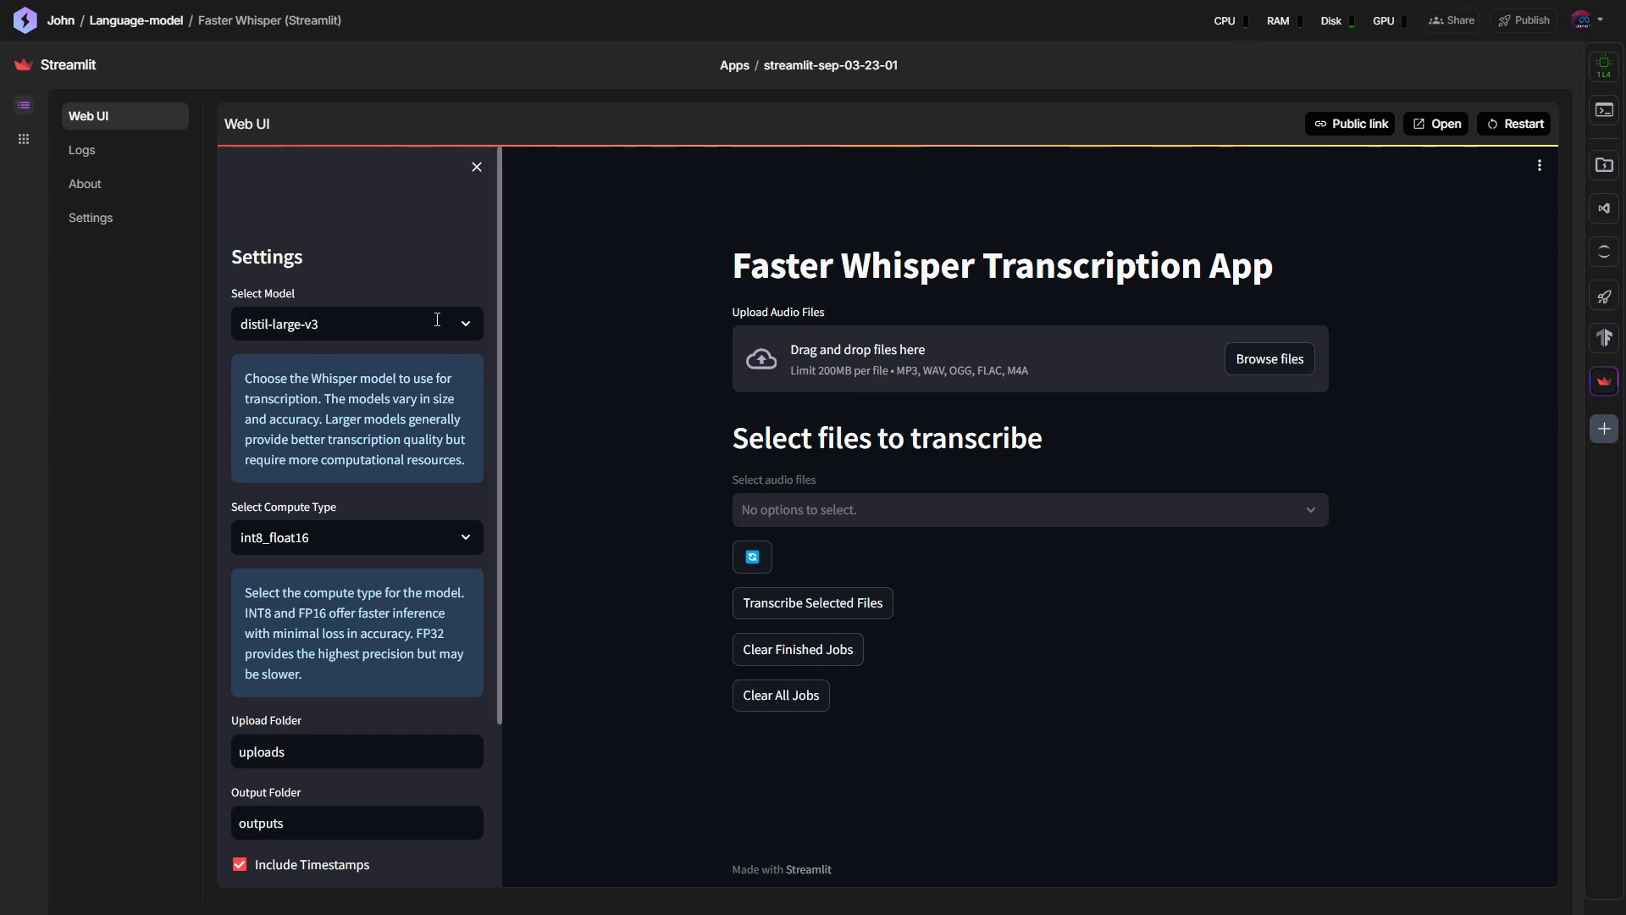
Check available Whisper models, the app's logs, details and auto-start setting, then return to its Web UI.
left_click(356, 324)
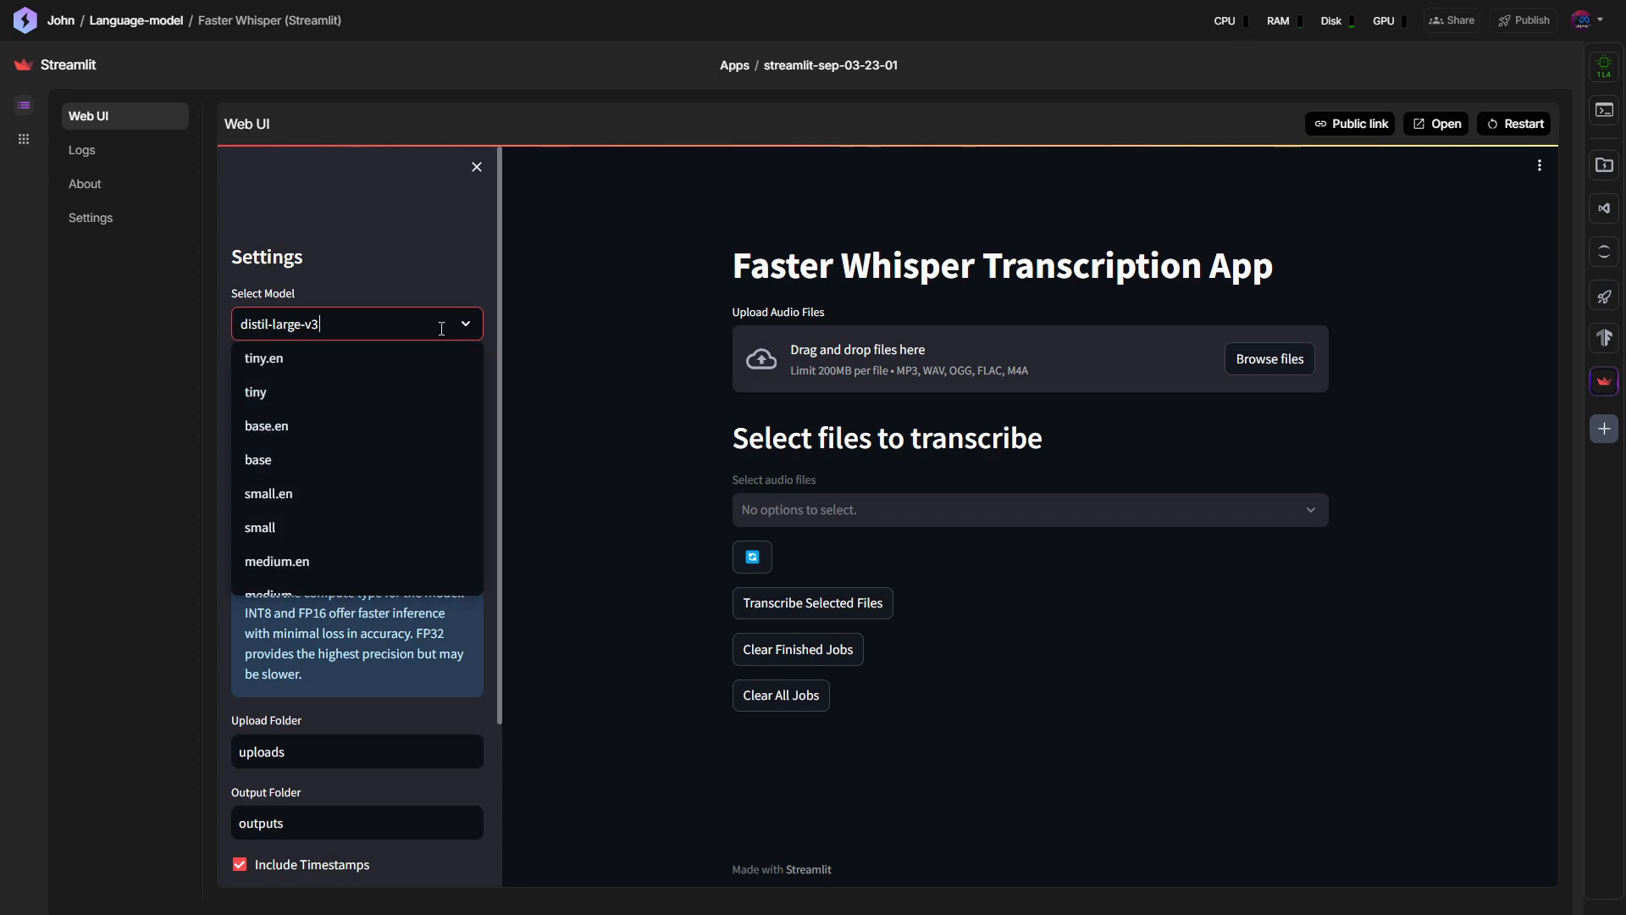
mouse_move(262, 359)
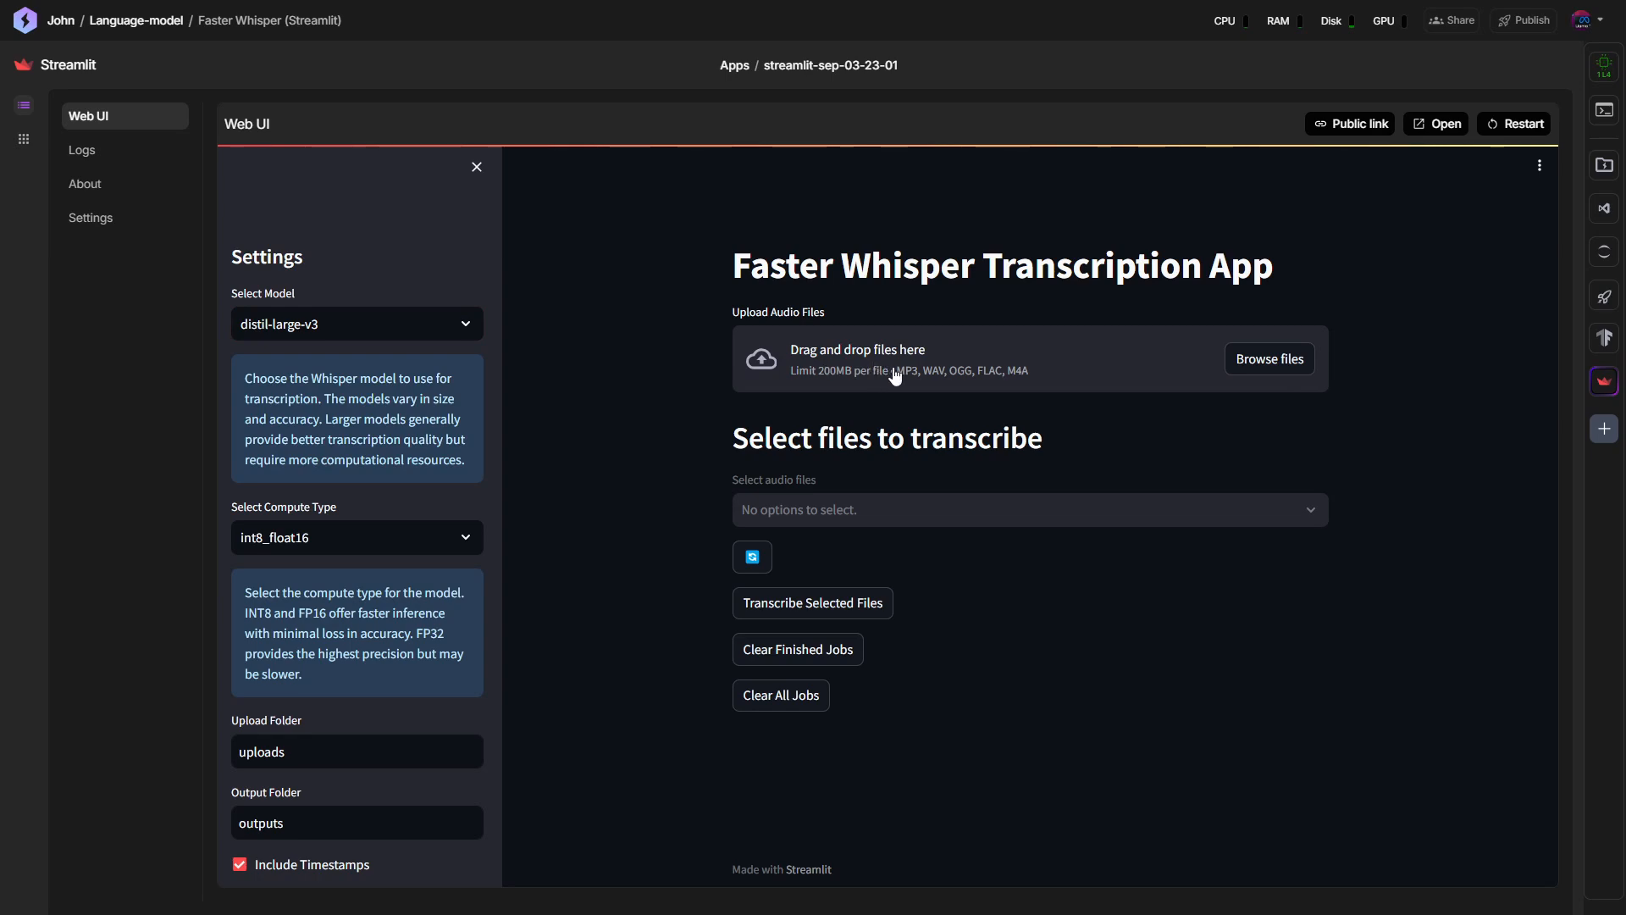
mouse_move(96, 178)
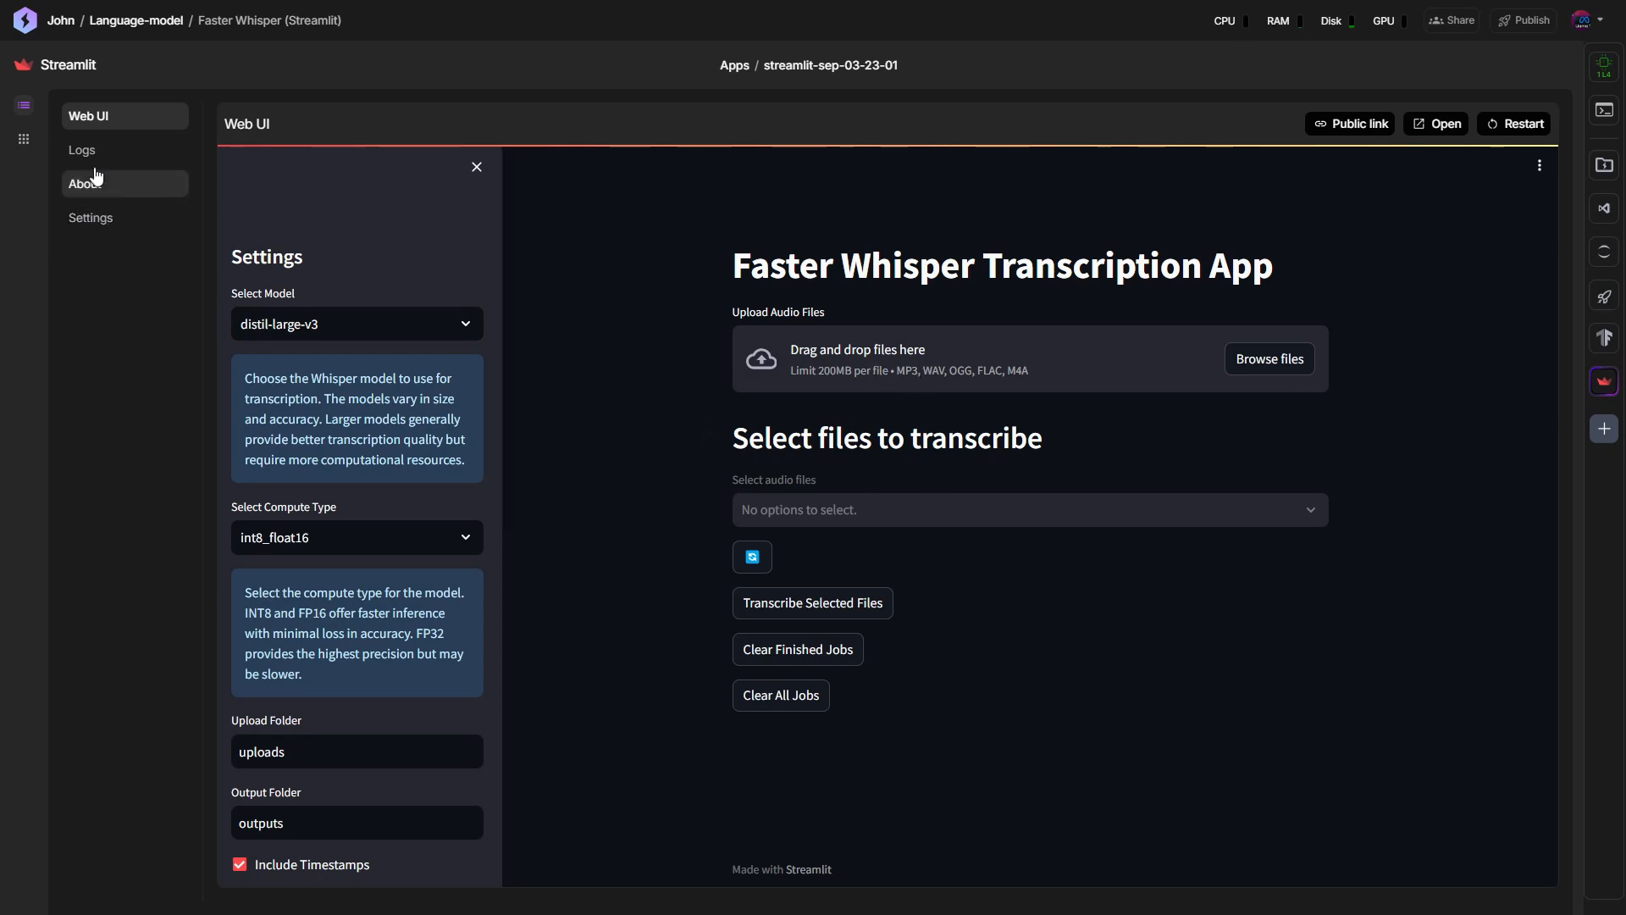
left_click(81, 150)
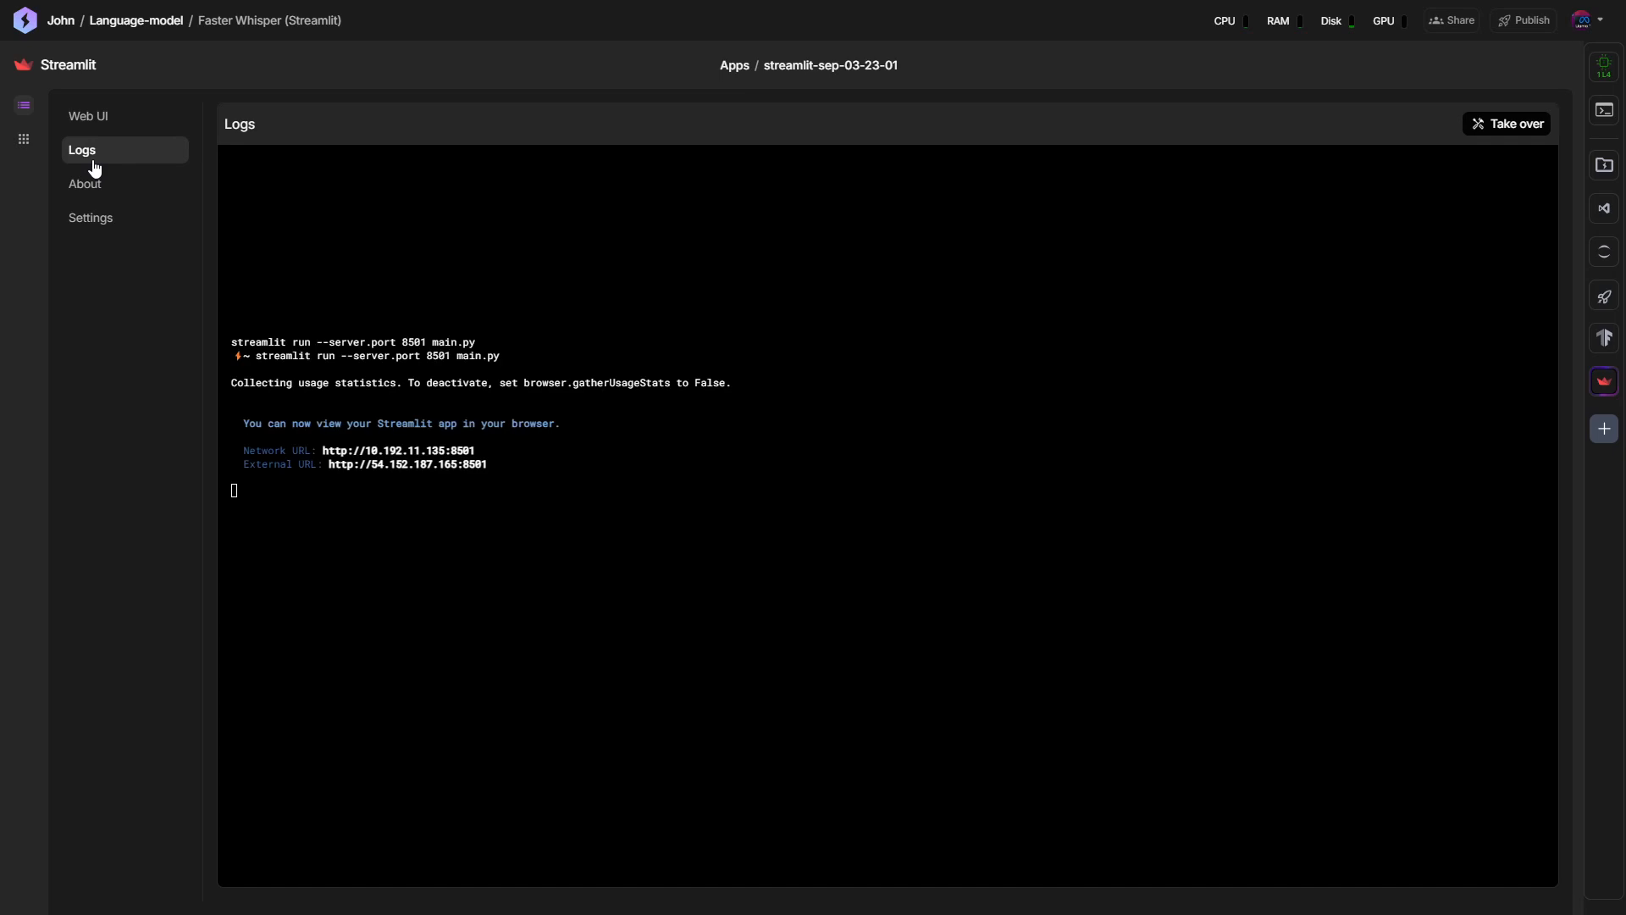
left_click(85, 183)
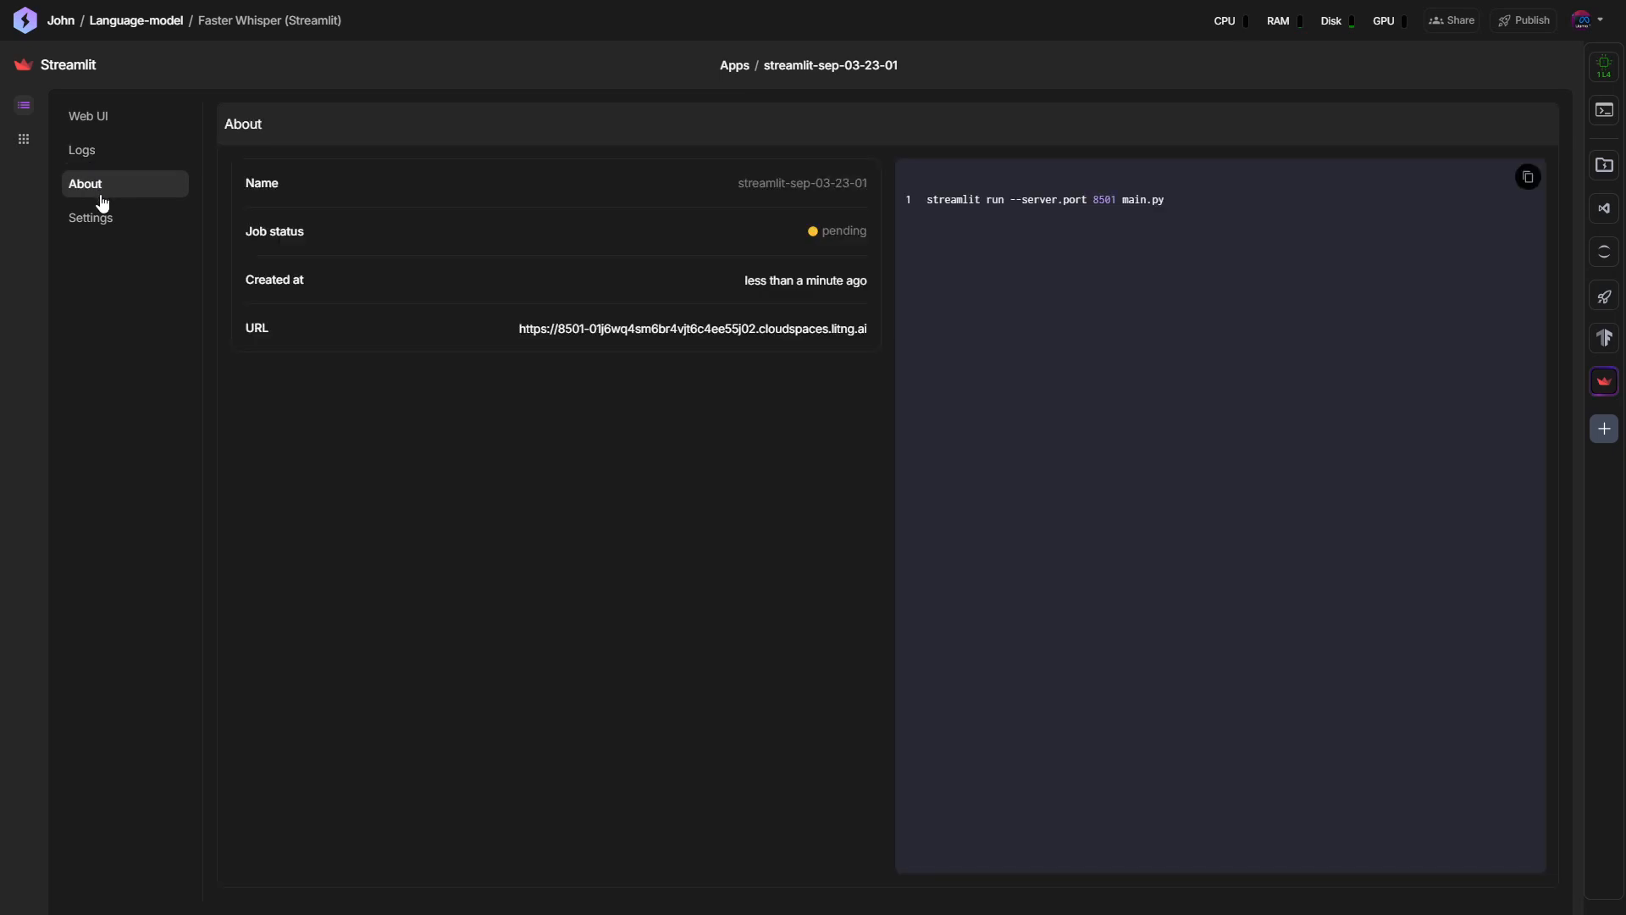
left_click(92, 217)
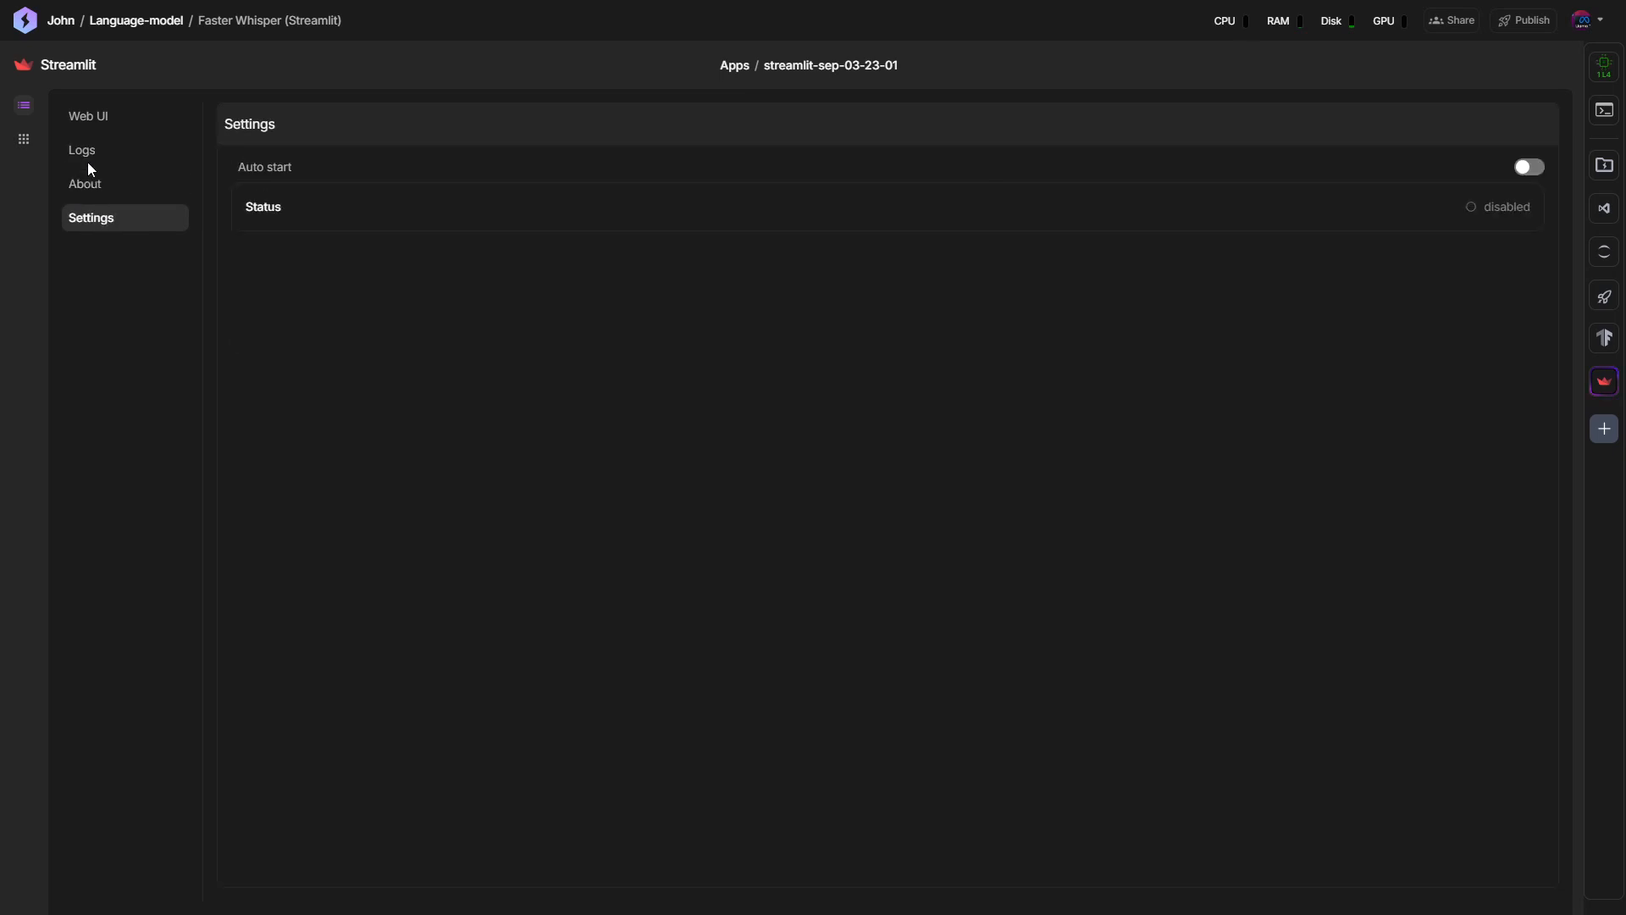
mouse_move(100, 119)
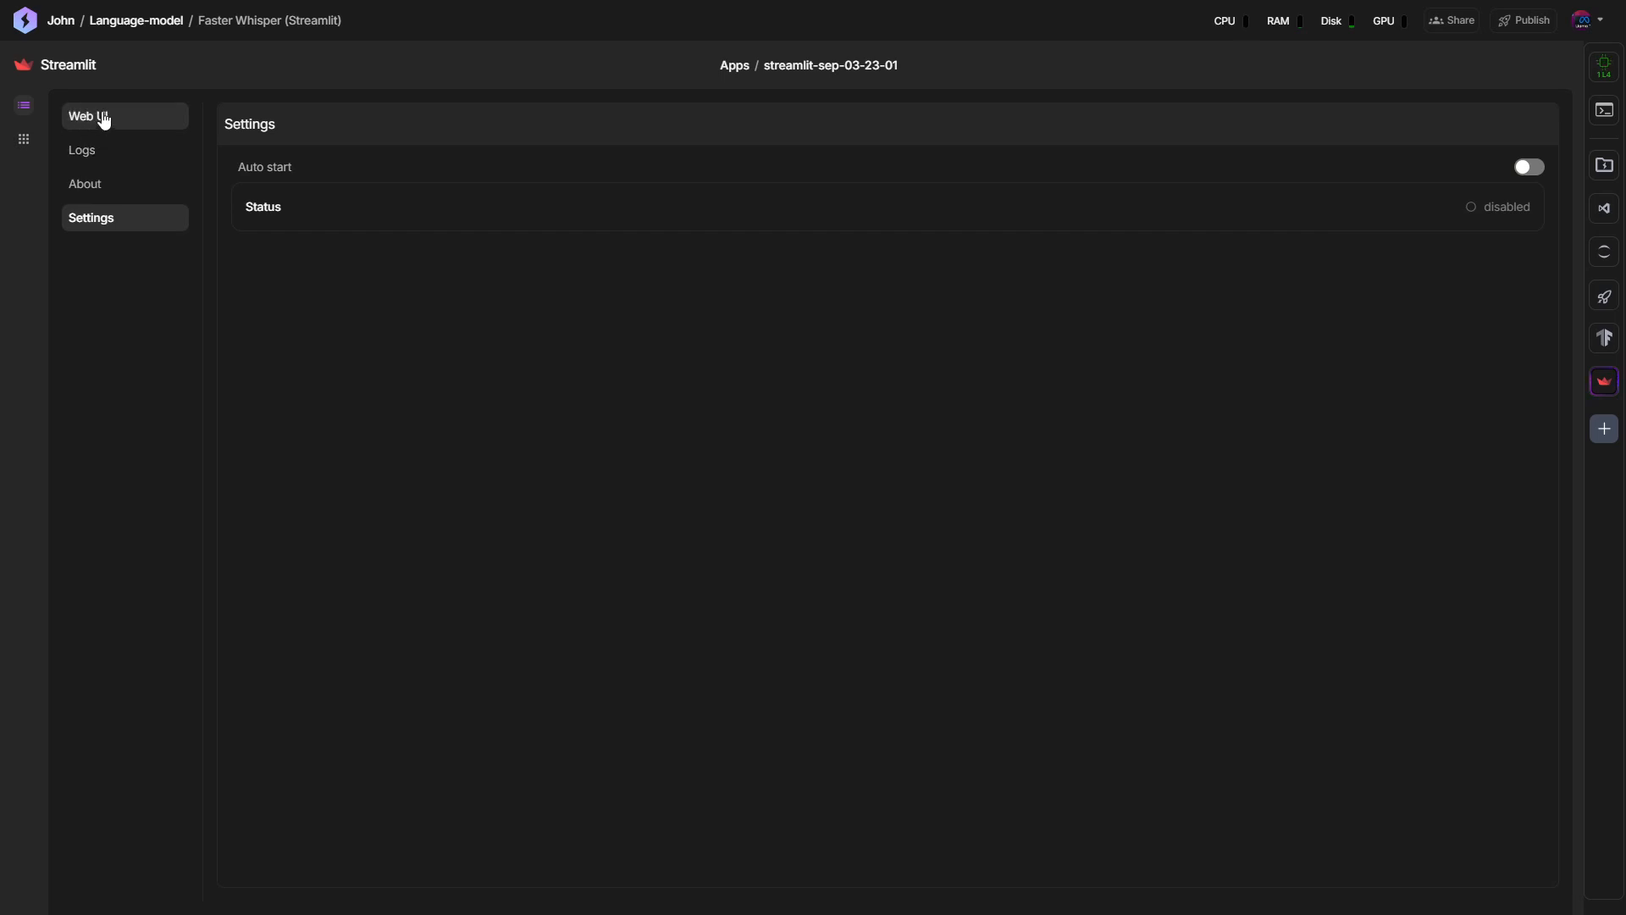
left_click(88, 115)
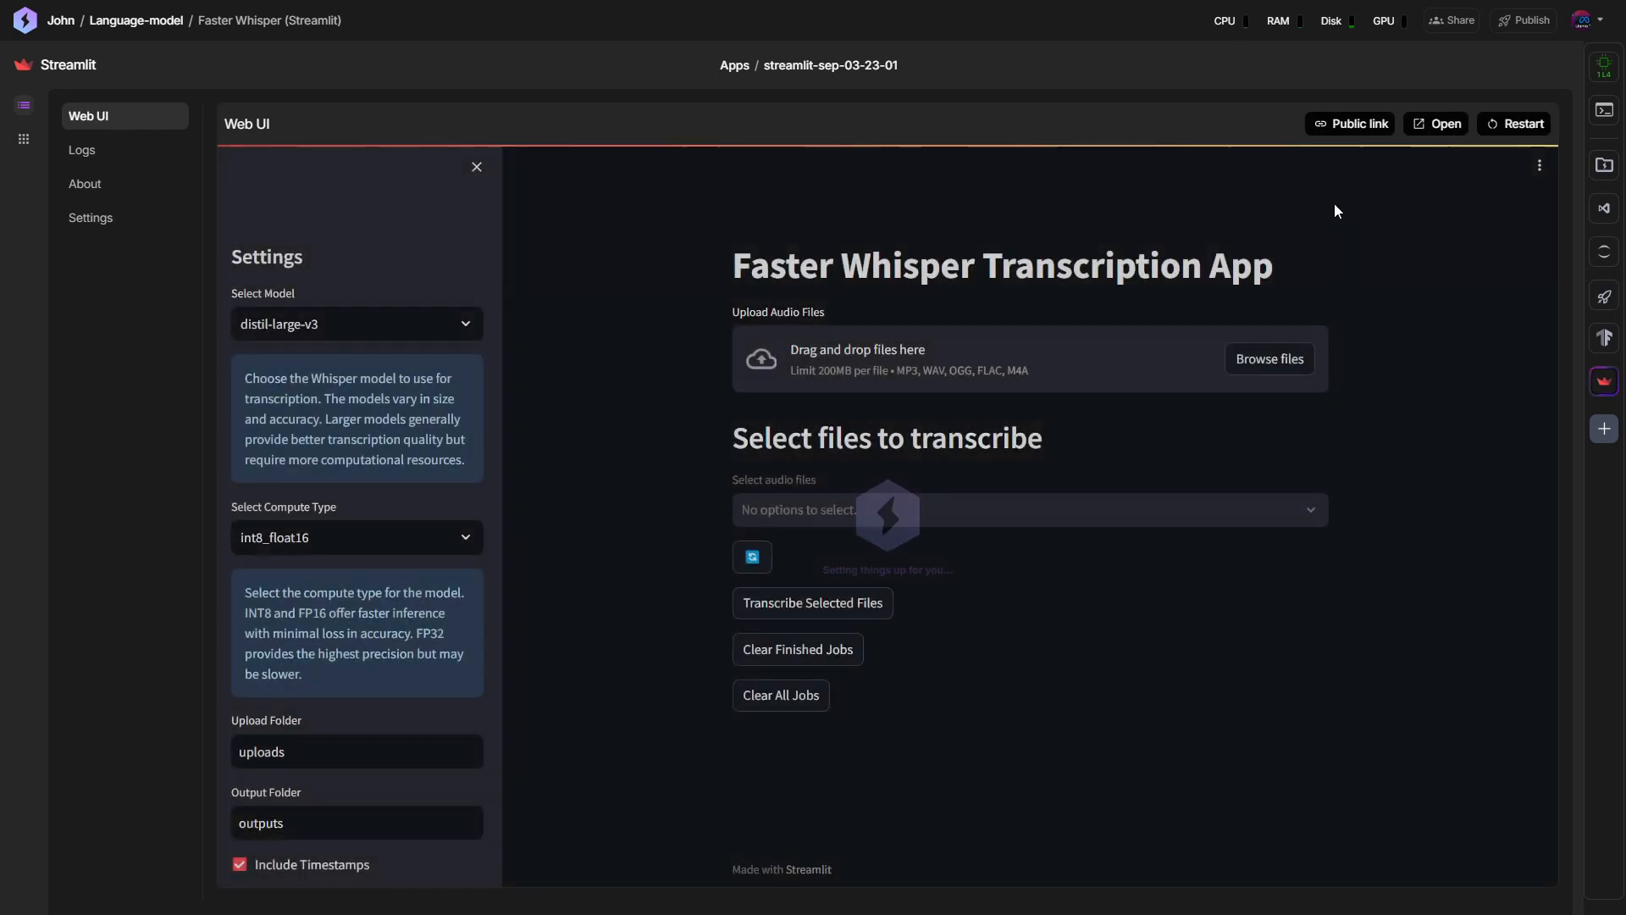
mouse_move(1437, 124)
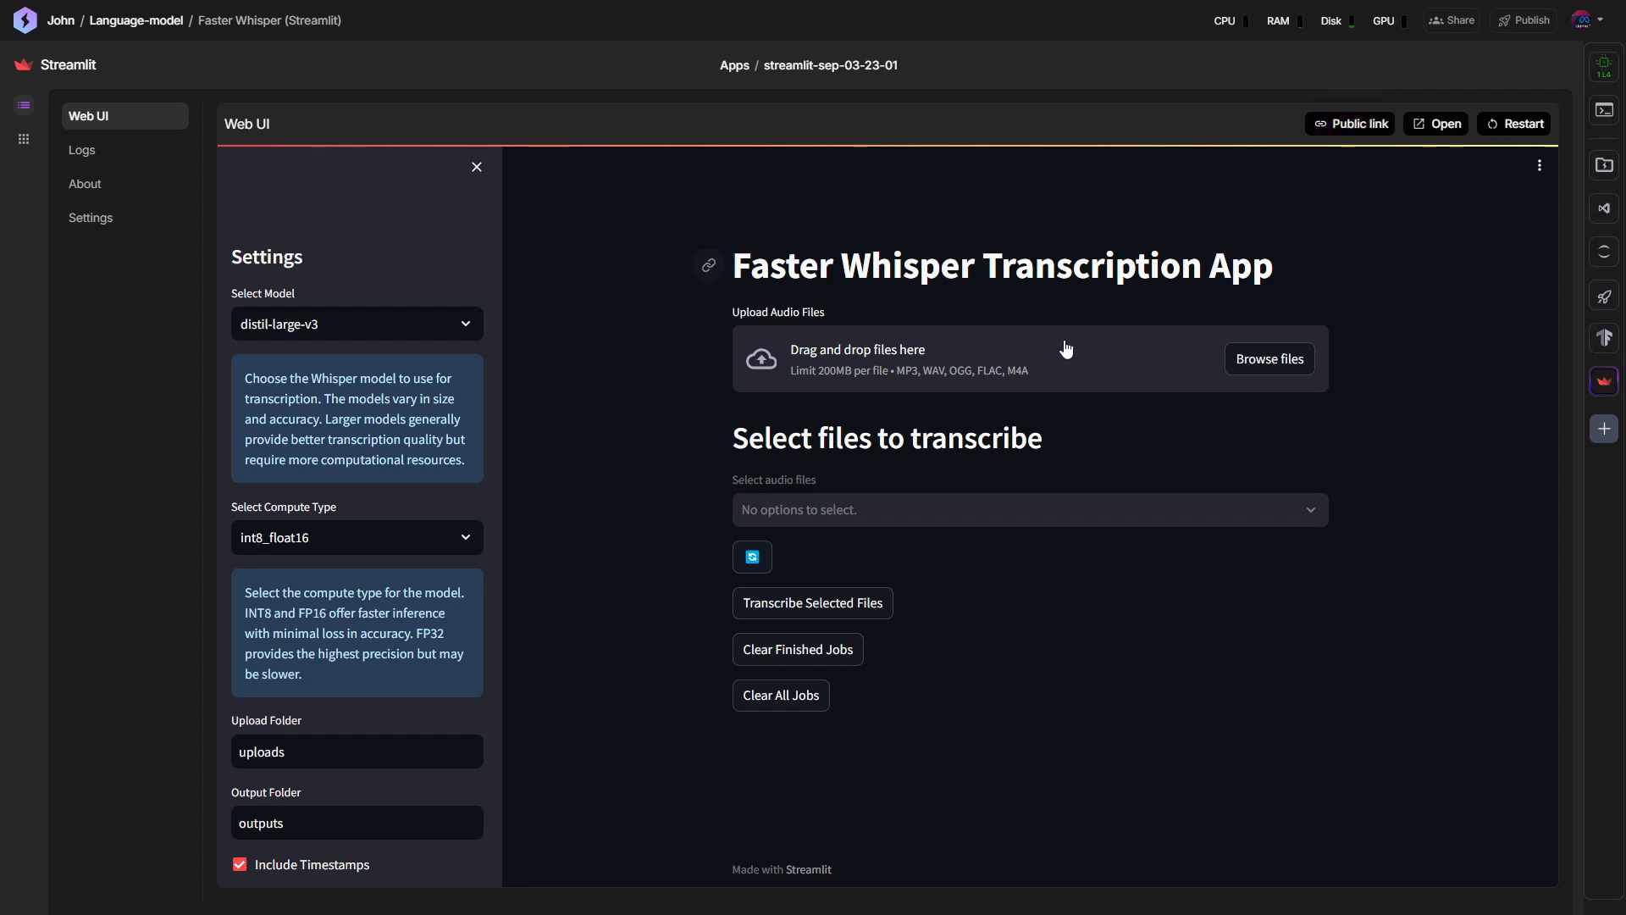
mouse_move(1245, 366)
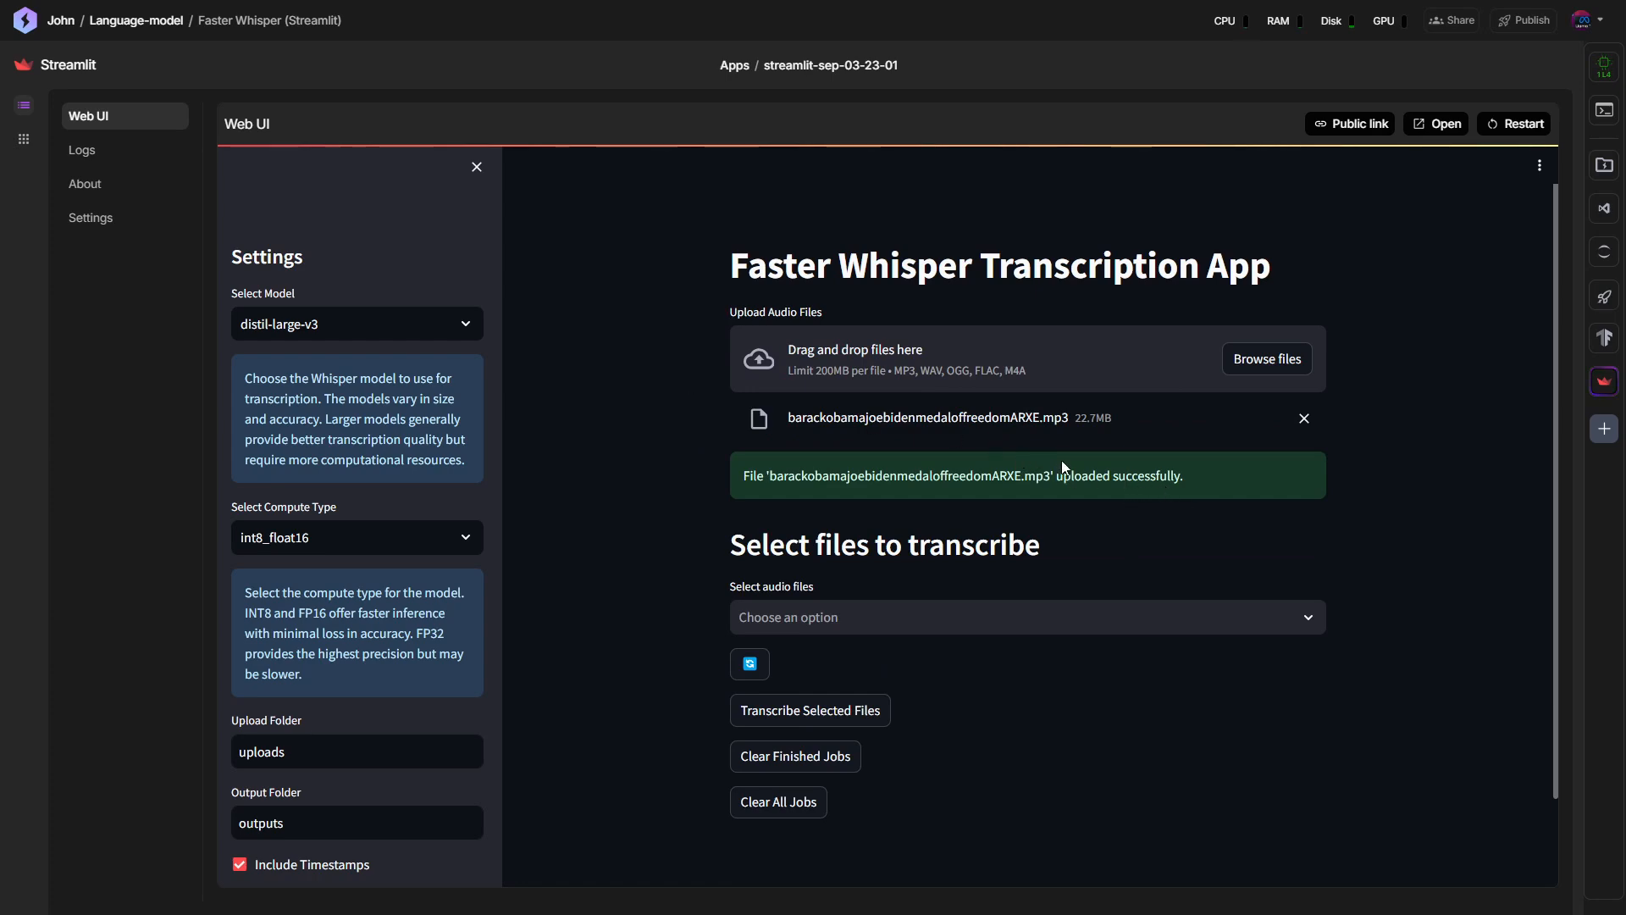
mouse_move(957, 591)
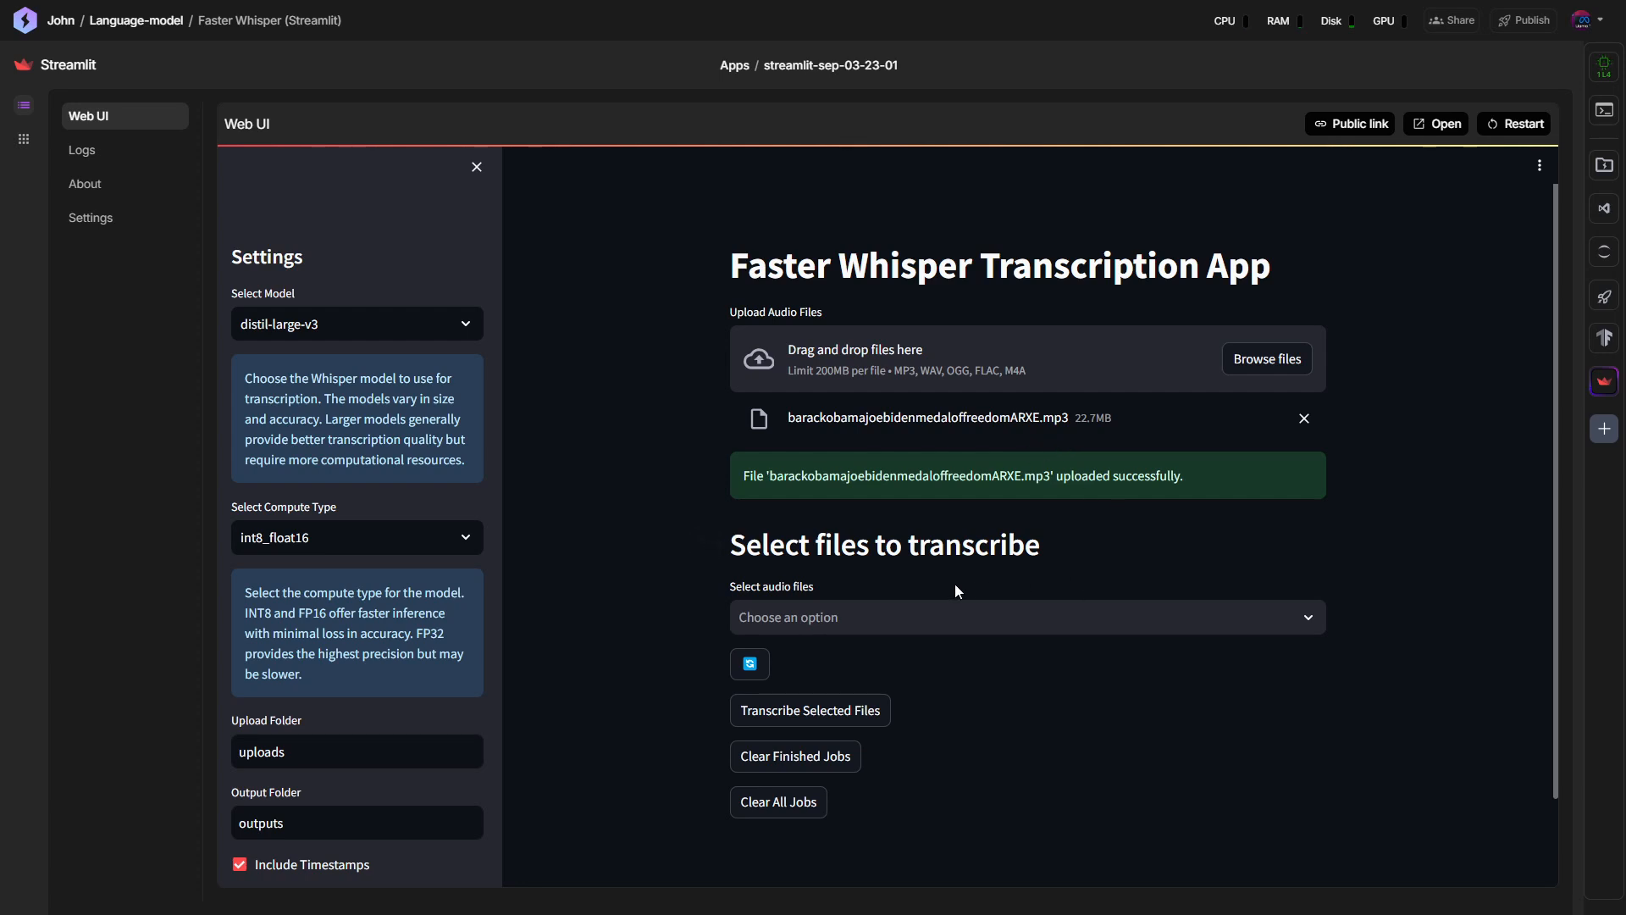
Select the uploaded barackobamajoebidenmedaloffreedomARXE.mp3 as the audio file to transcribe.
scroll("down", 3)
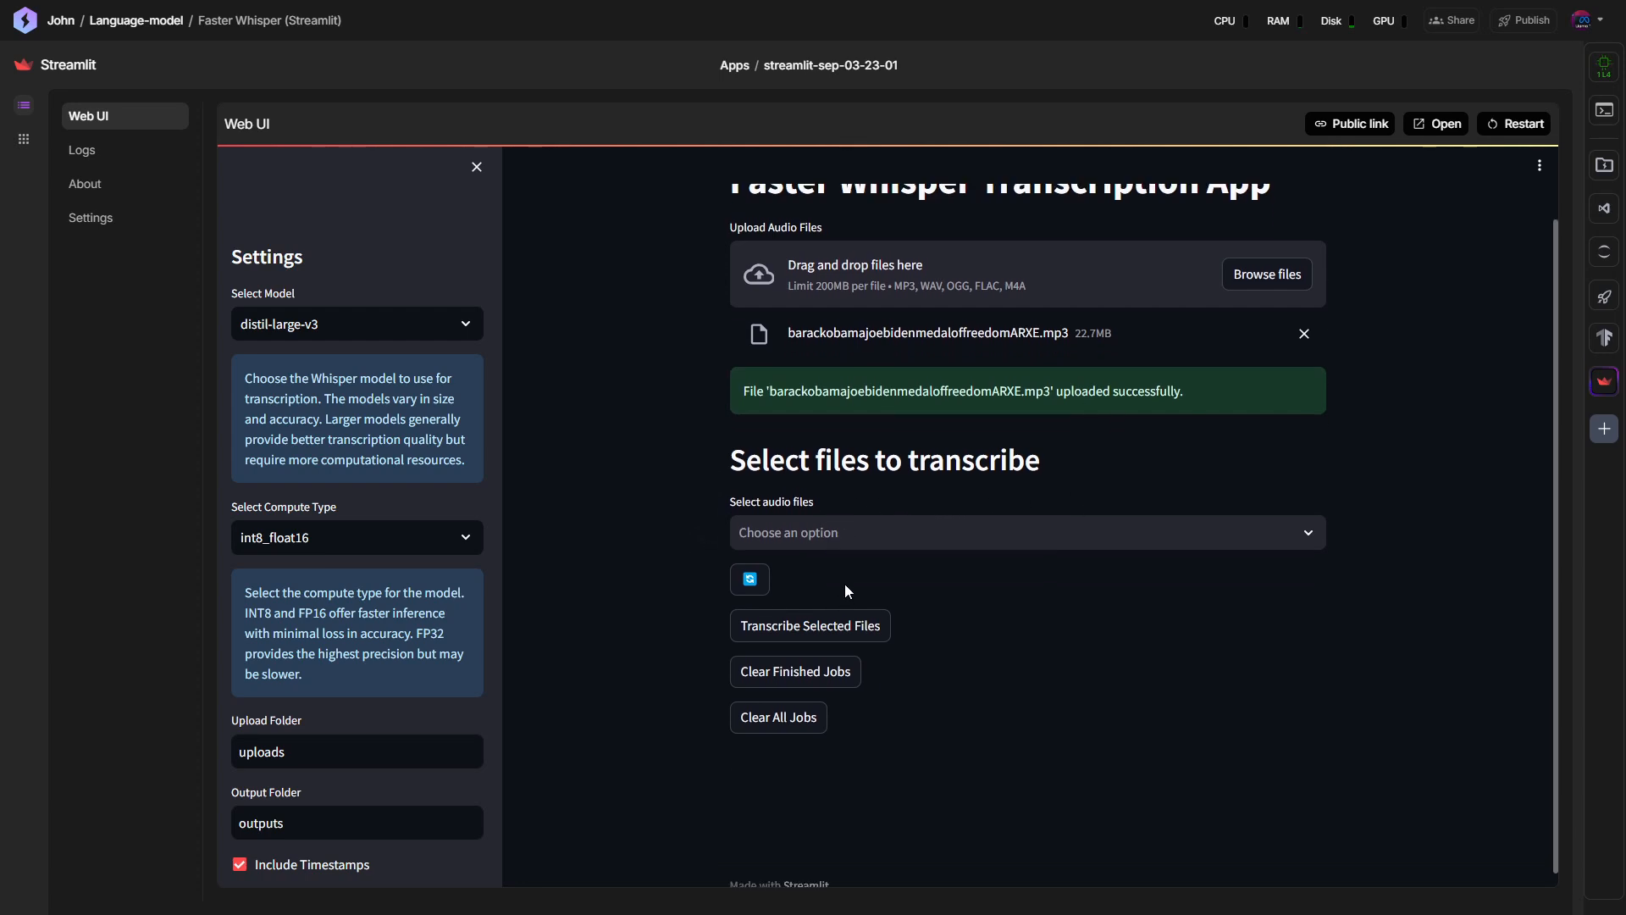
left_click(1026, 532)
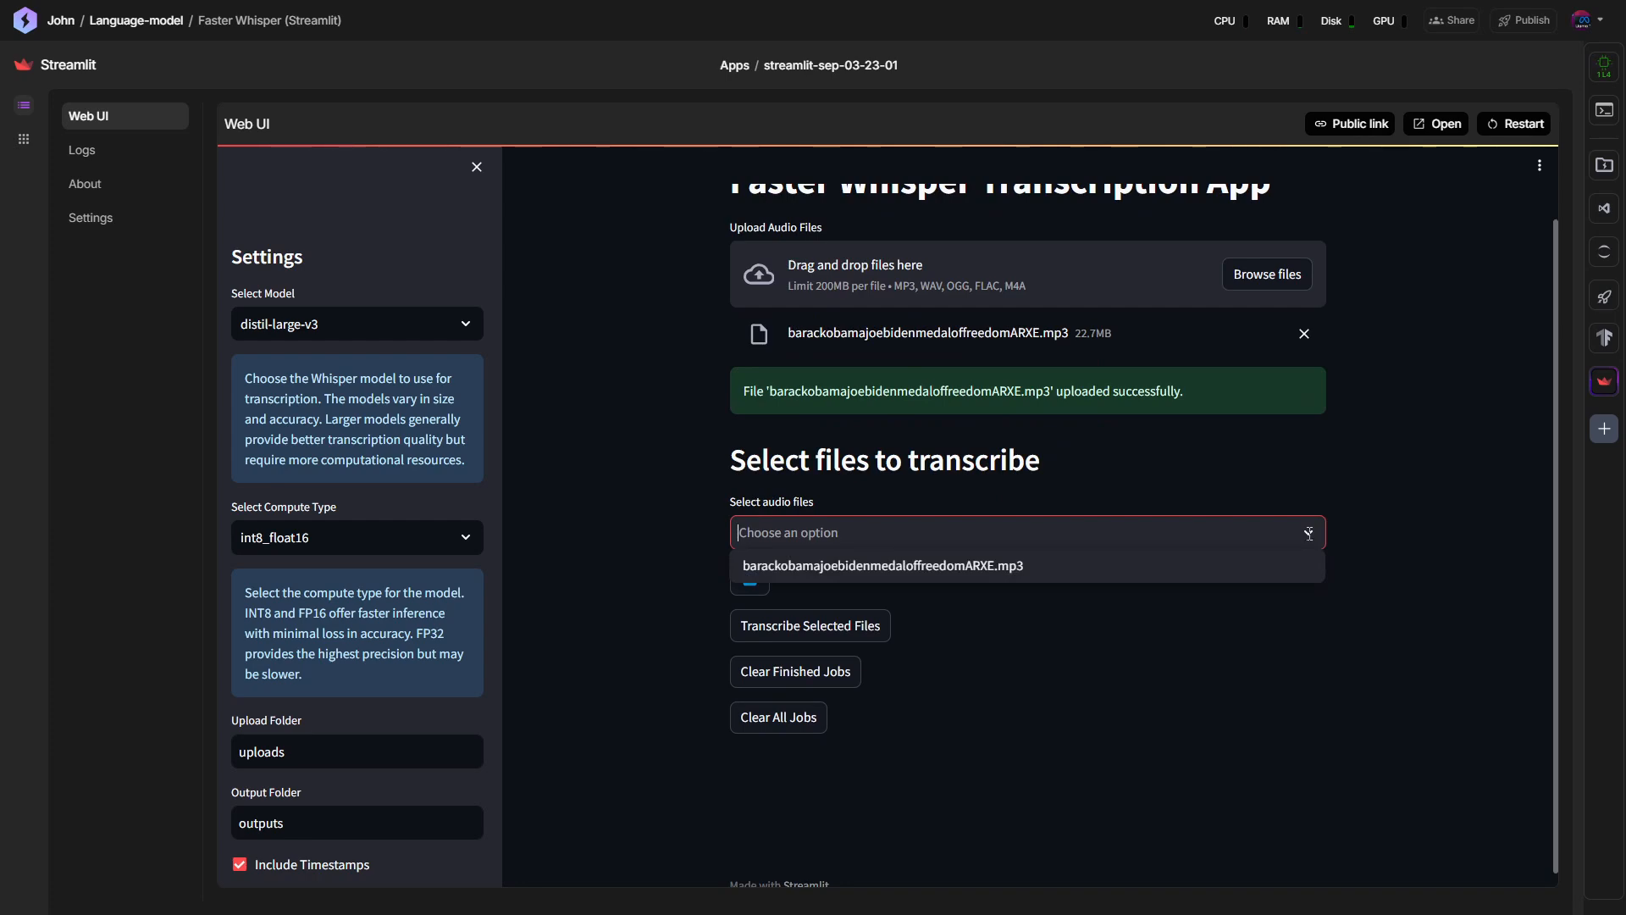
left_click(883, 565)
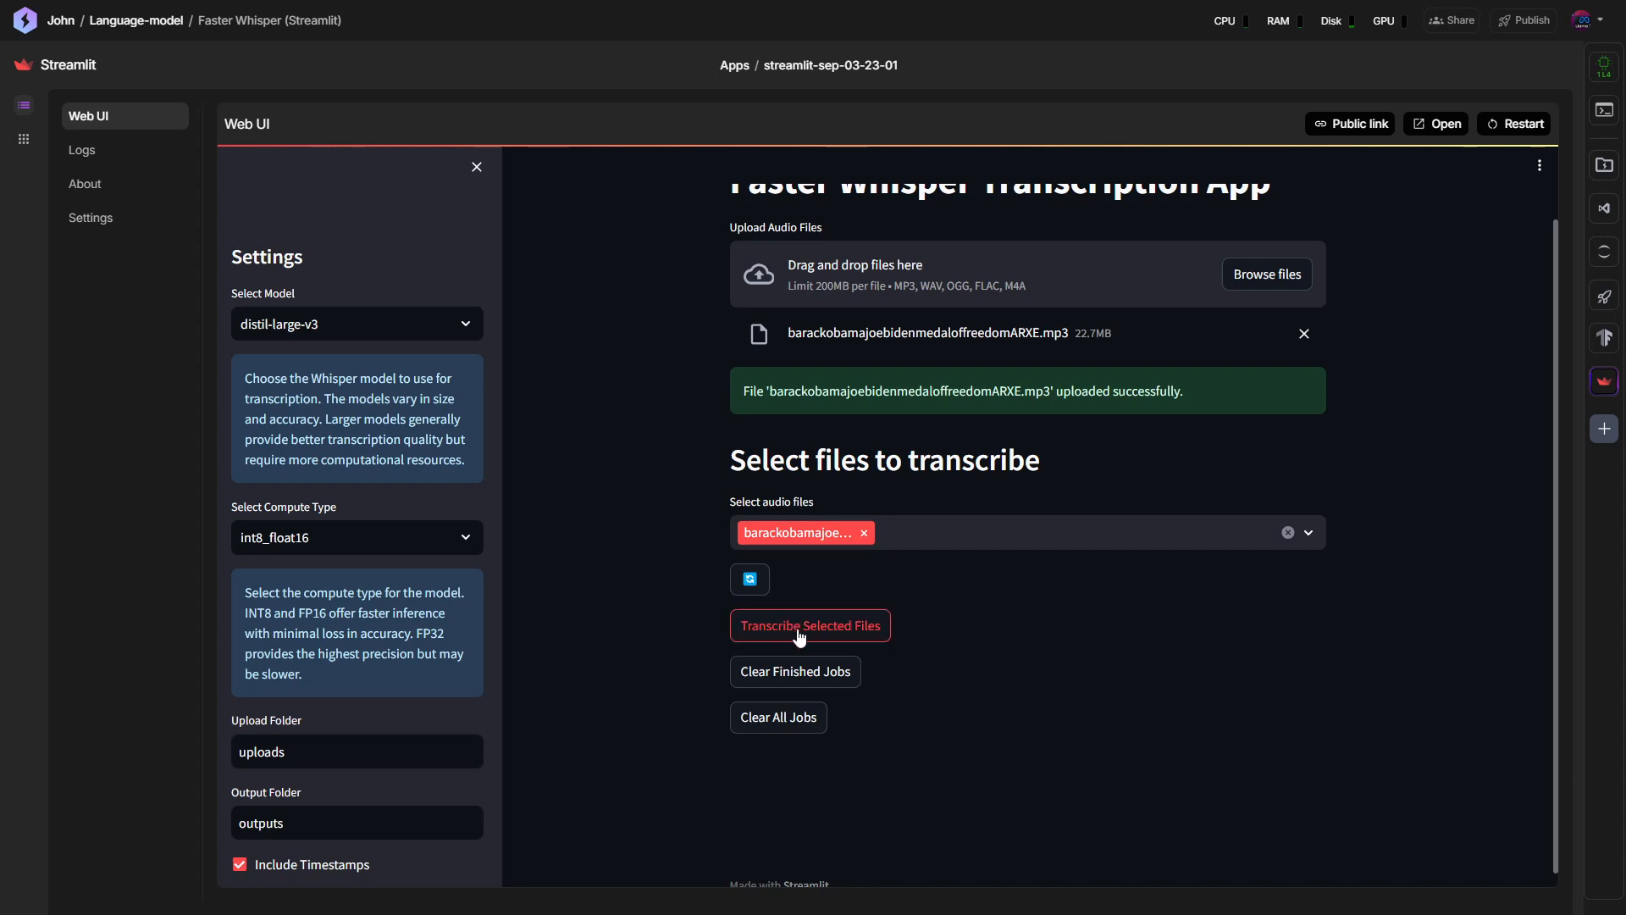
mouse_move(781, 621)
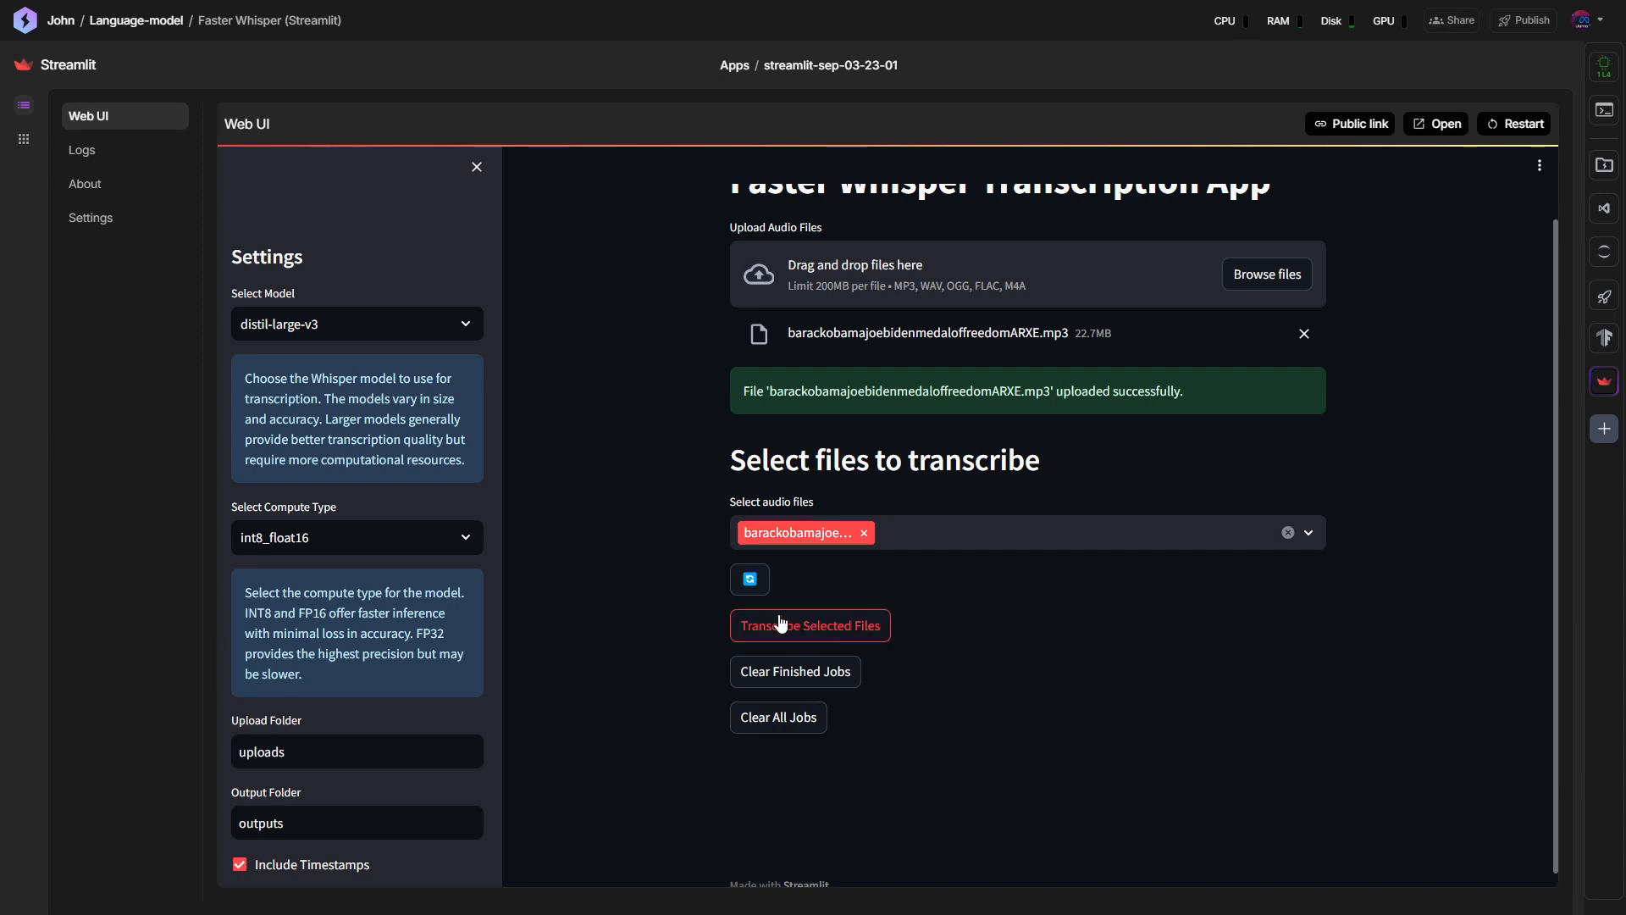
Set the output format to TXT and start transcribing the selected MP3.
scroll("down", 3)
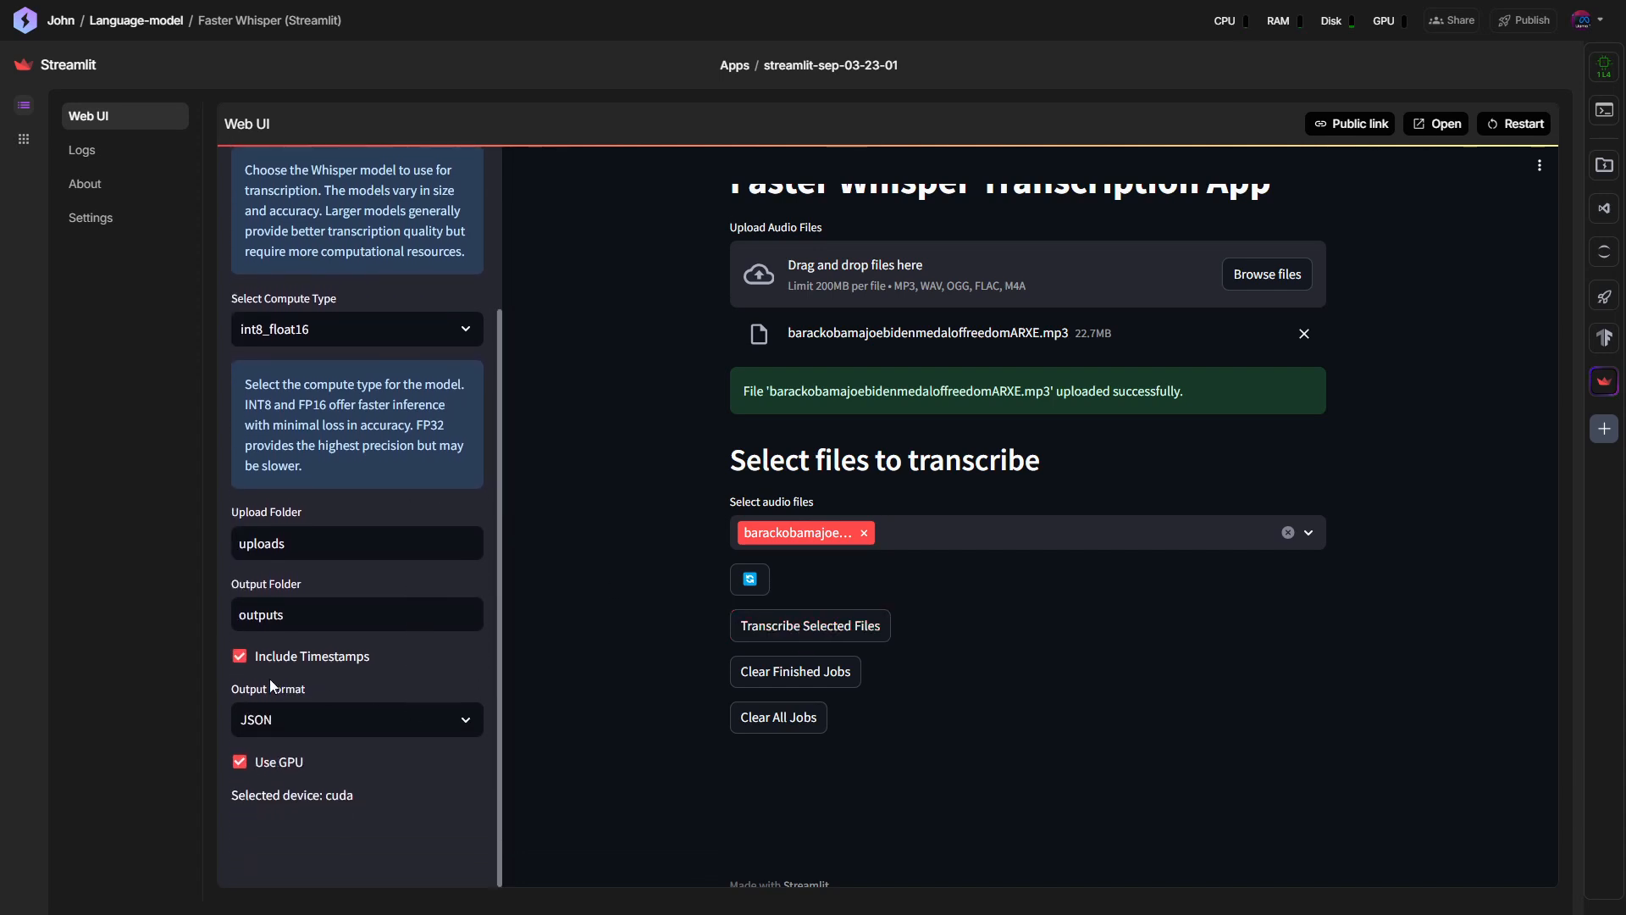
left_click(356, 719)
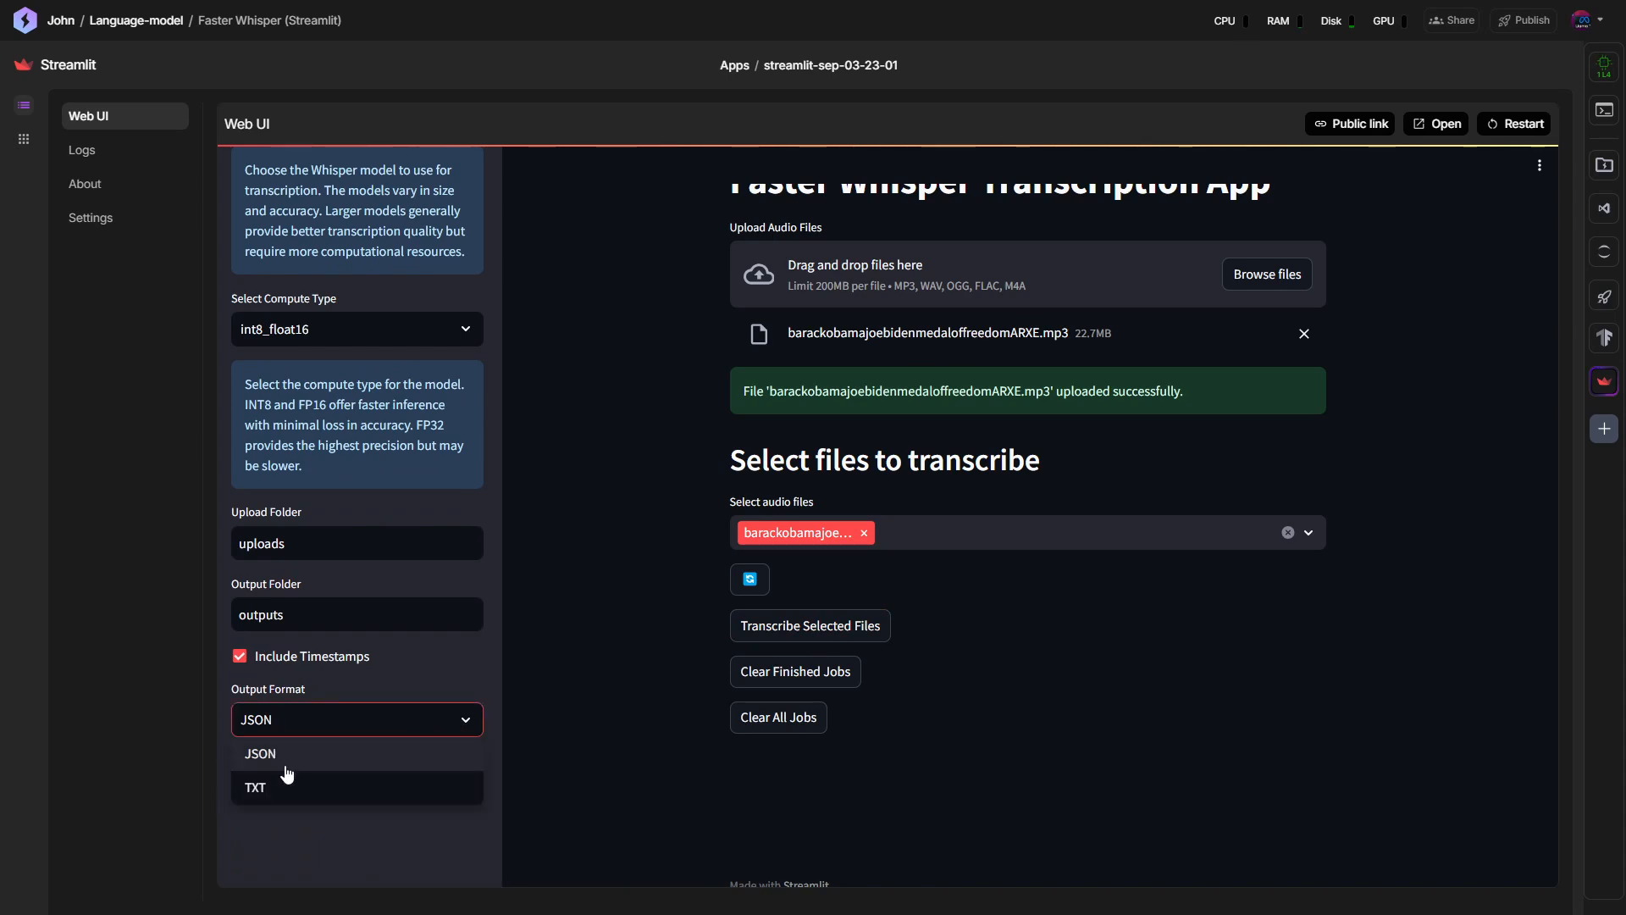
left_click(254, 786)
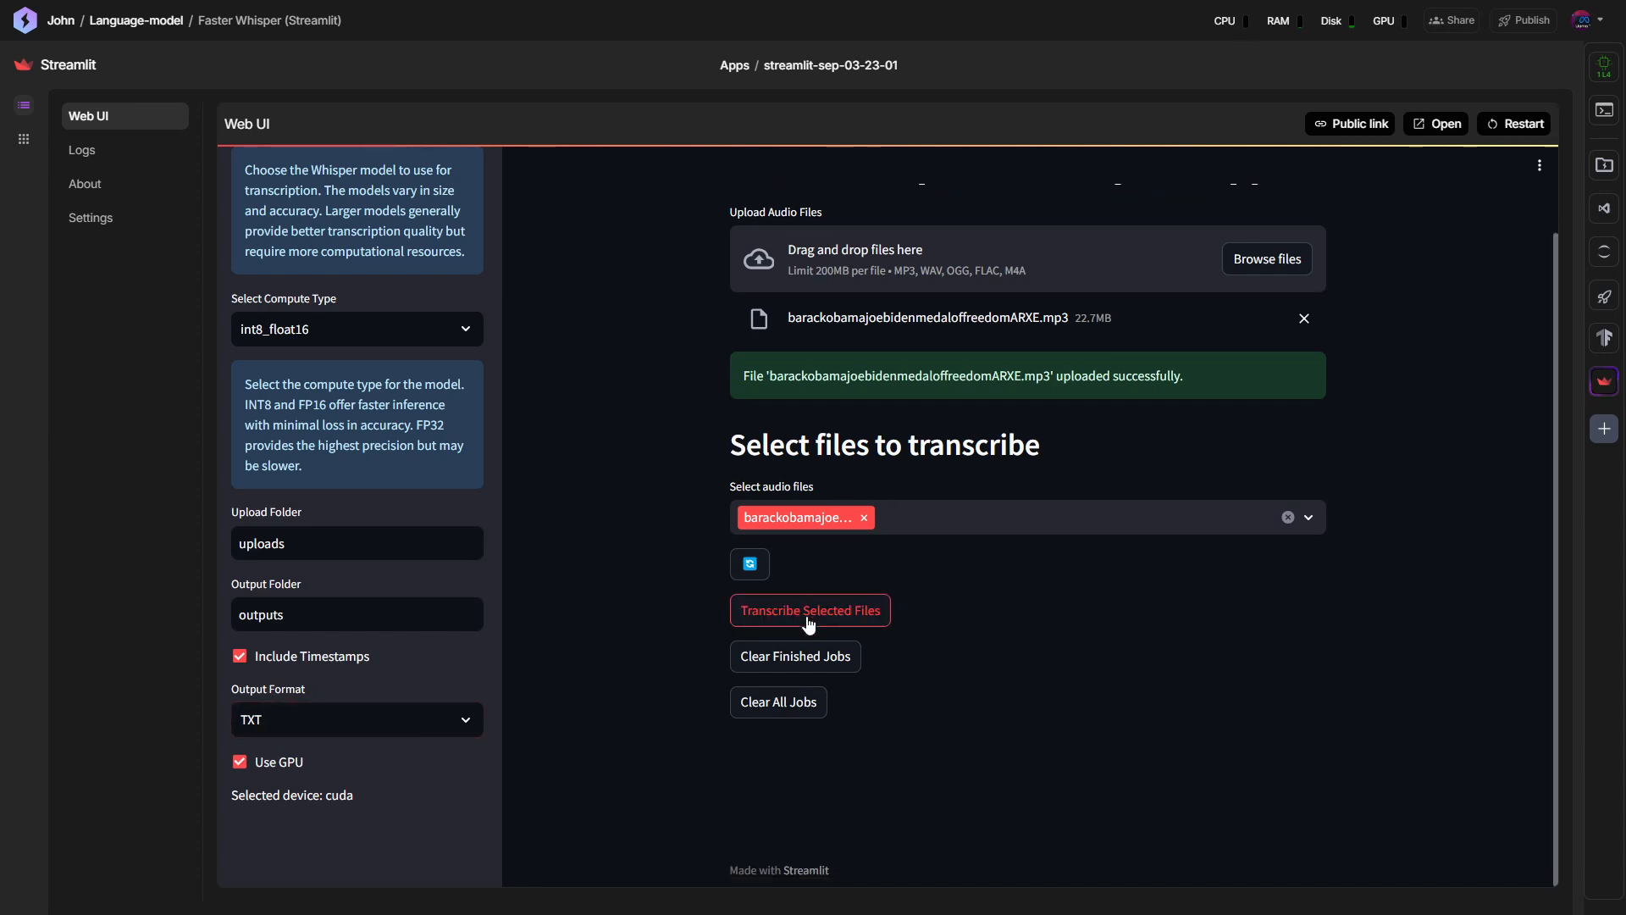
left_click(810, 610)
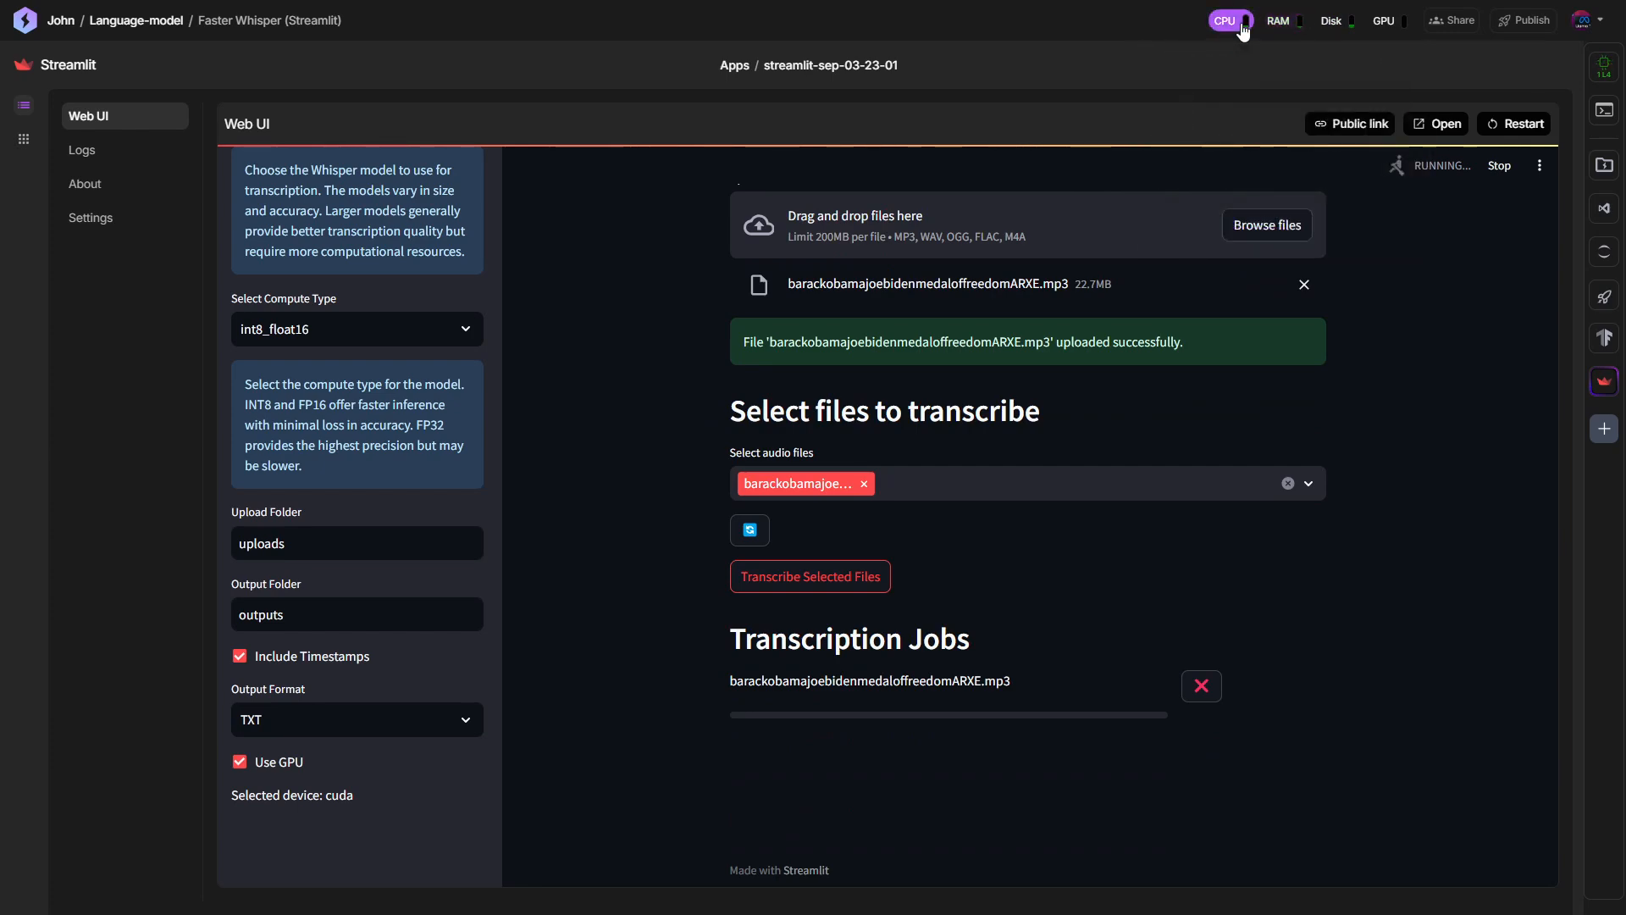
Wait on the page while the transcription job's progress reaches 100% complete.
left_click(1385, 20)
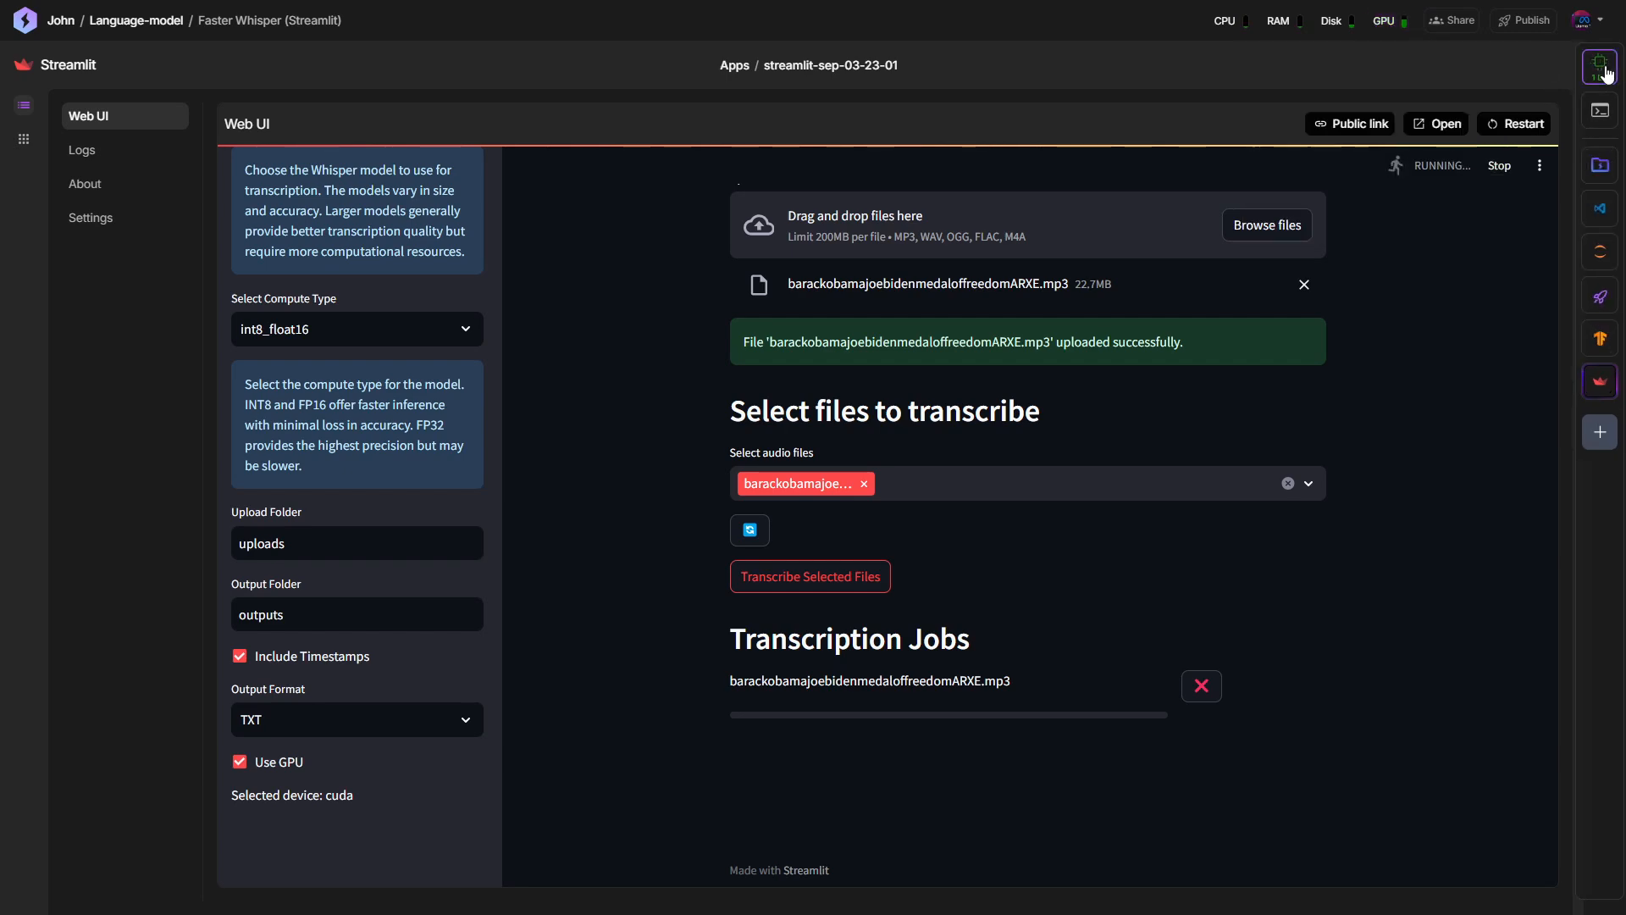
left_click(1599, 66)
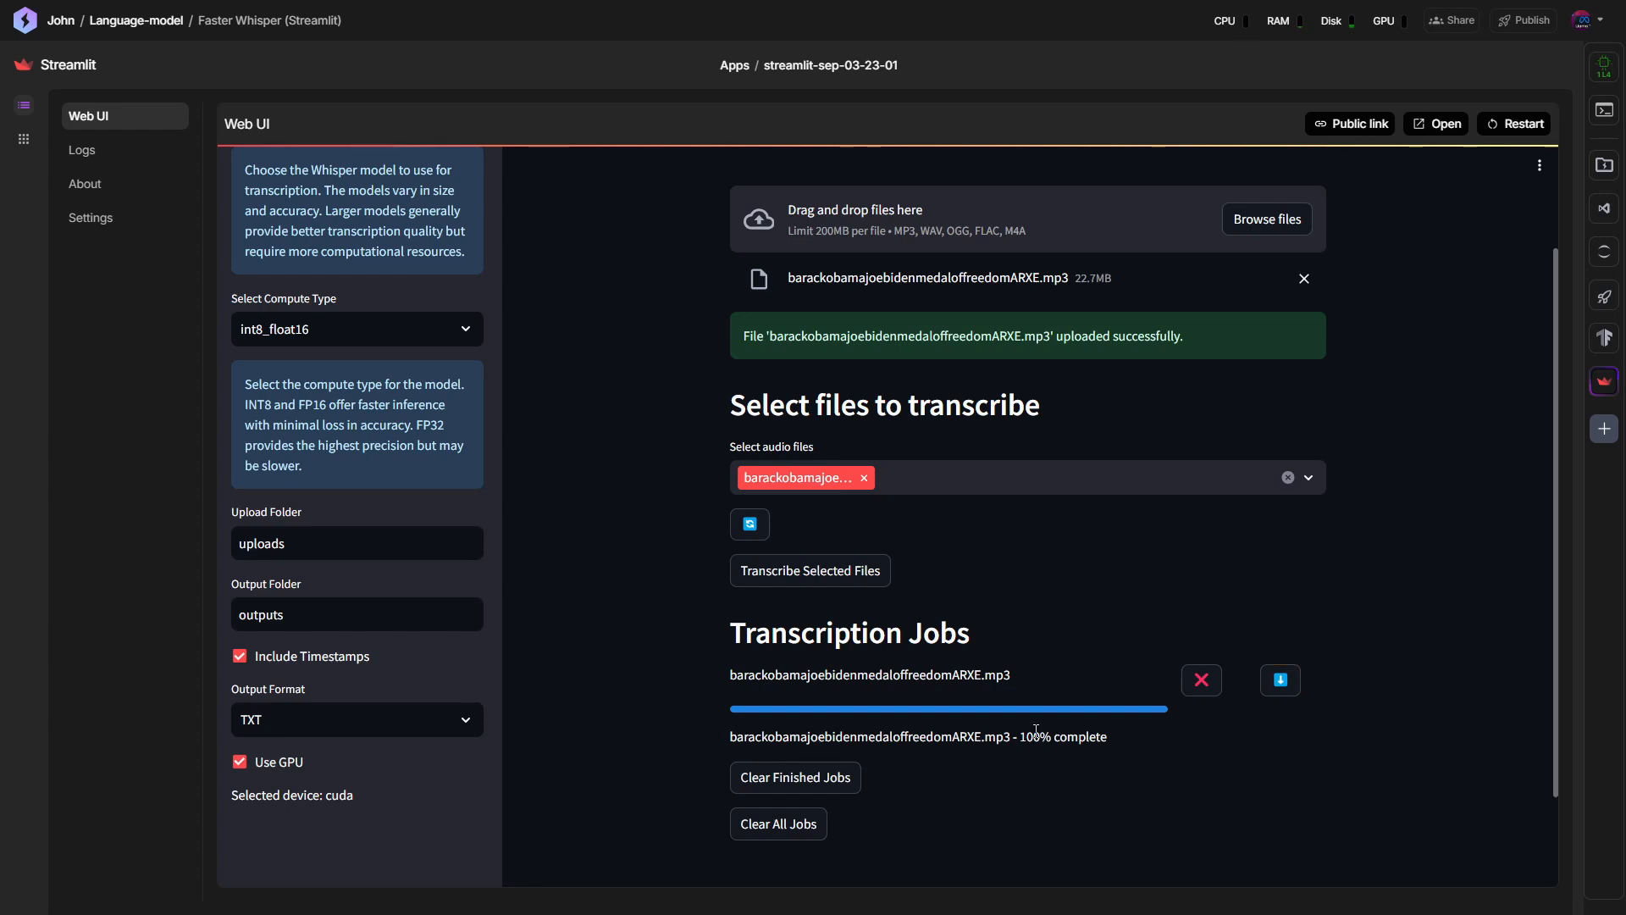
mouse_move(1054, 732)
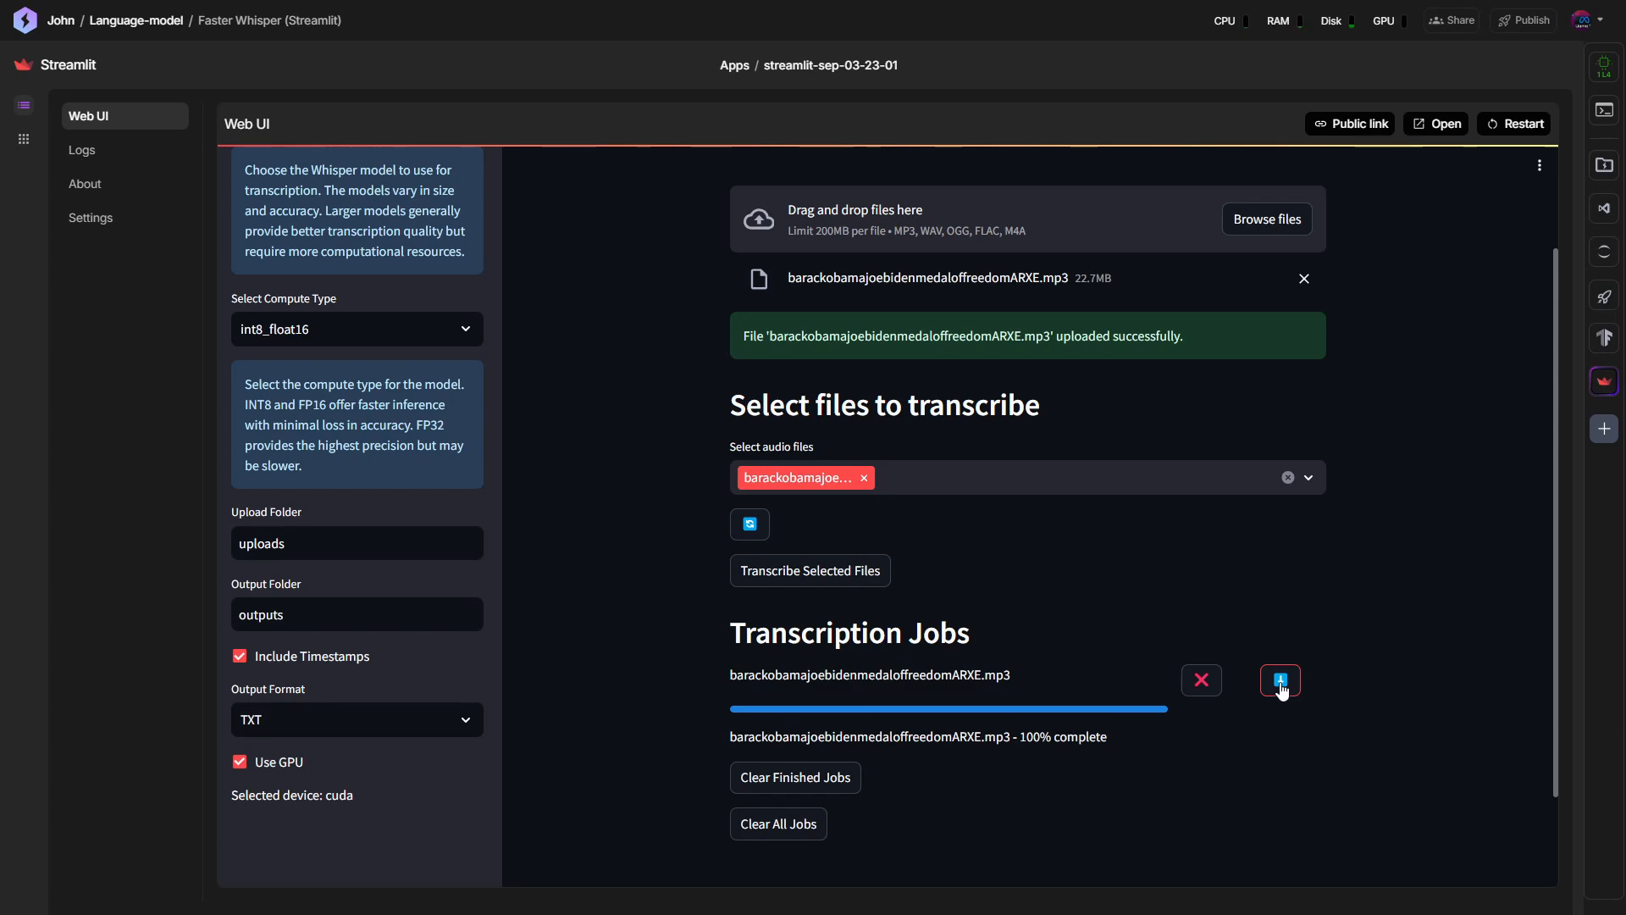
Download the finished TXT transcript and highlight its opening lines starting "Welcome to the White House, everybody.".
left_click(1281, 681)
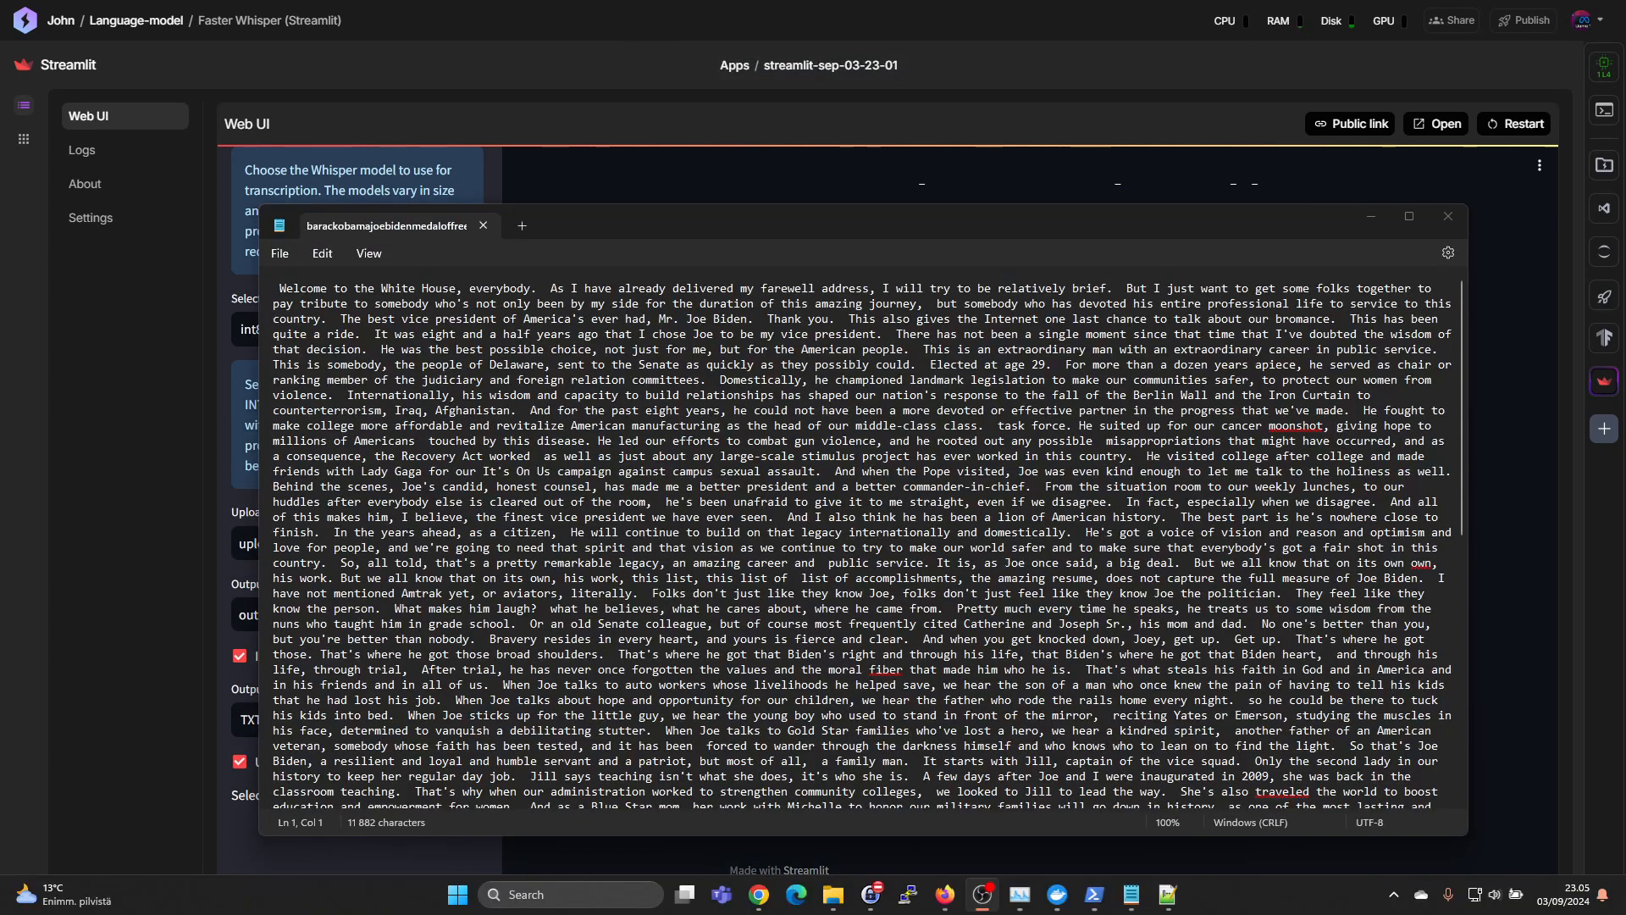
left_click_drag(280, 288, 576, 288)
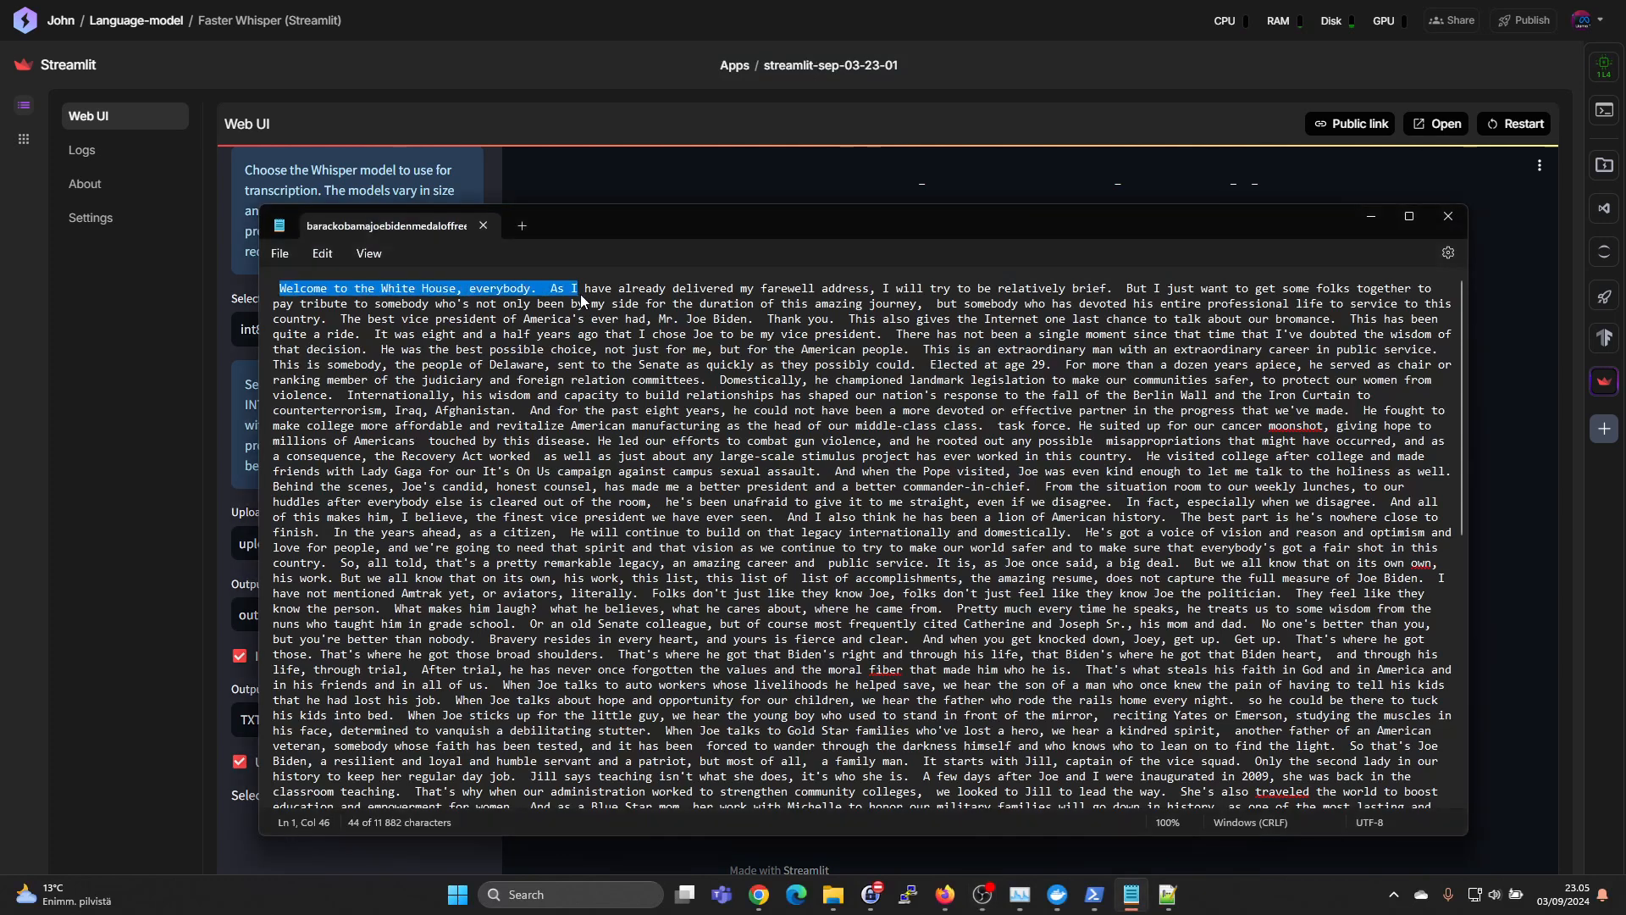
left_click_drag(576, 288, 1103, 303)
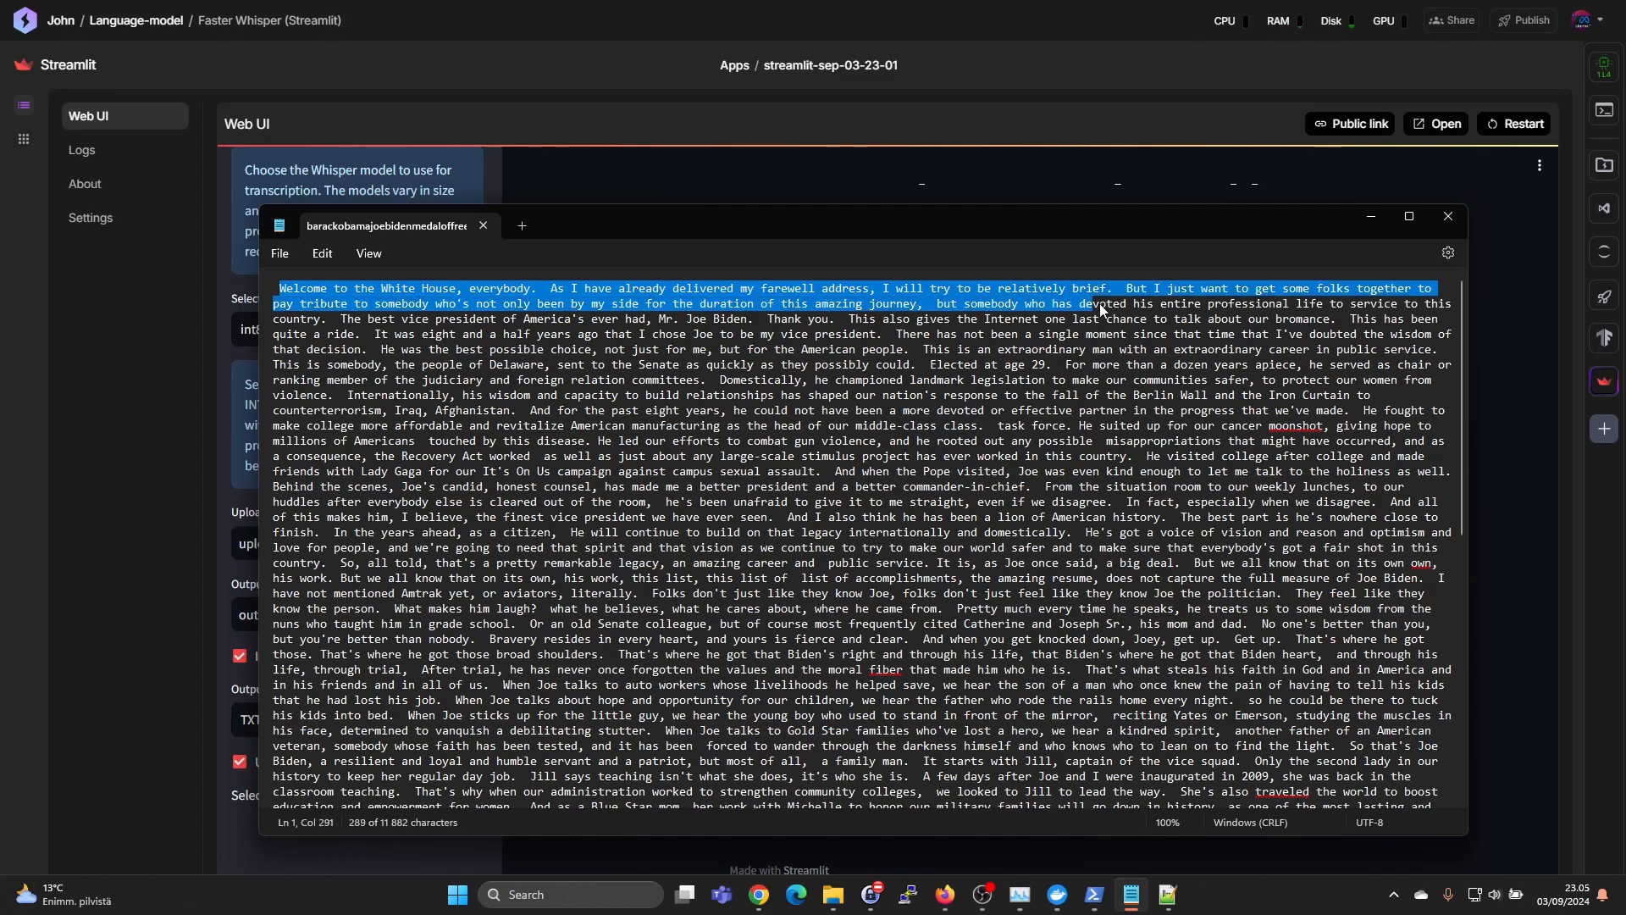